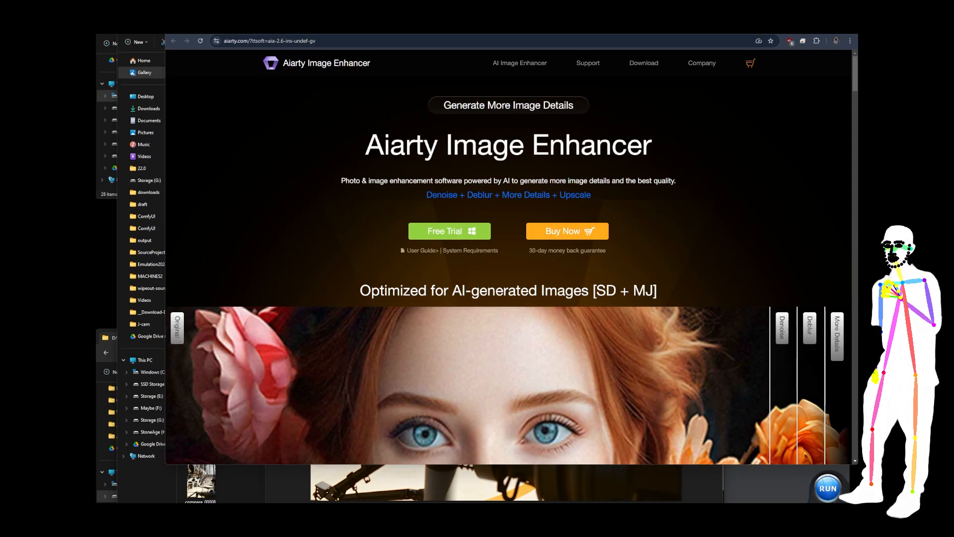
pyautogui.moveTo(449, 231)
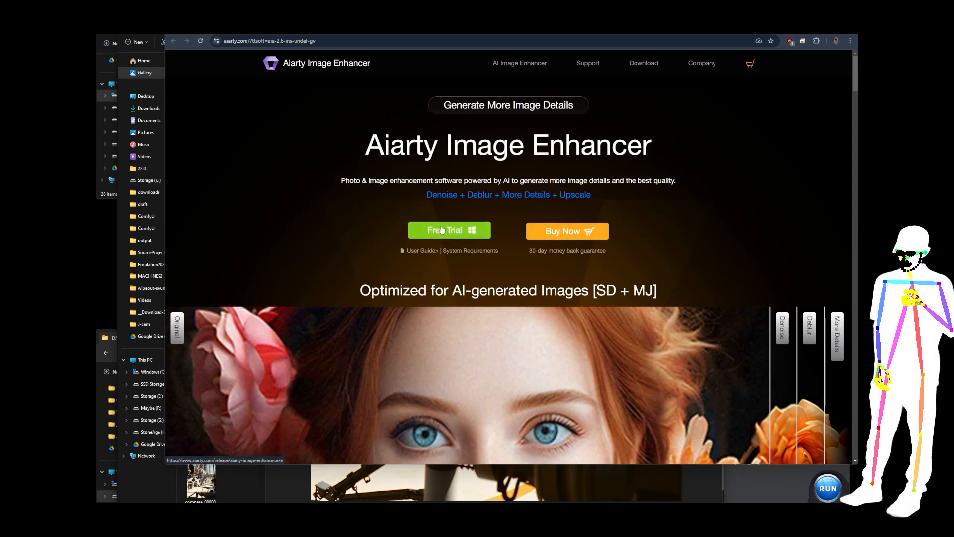
pyautogui.moveTo(635, 211)
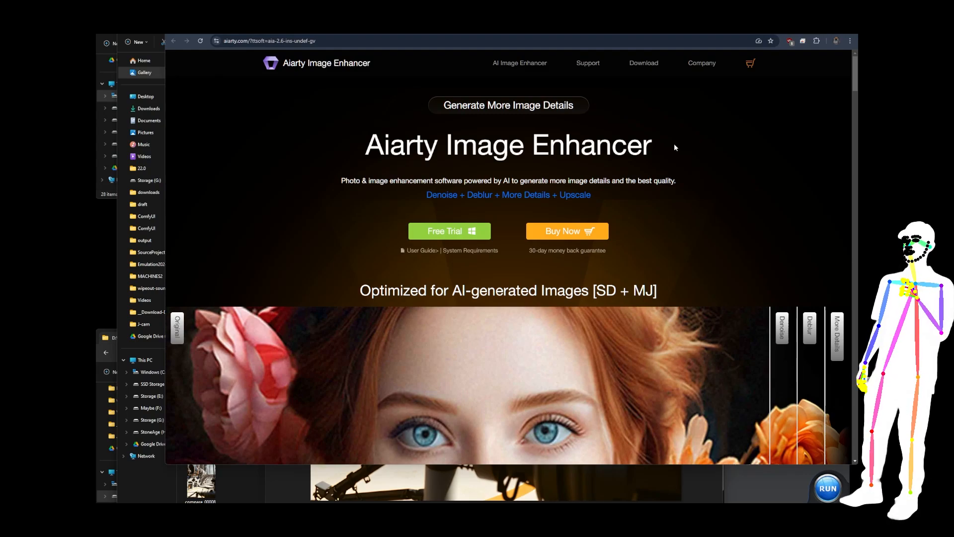
# Go to the Aiarty buy page and scroll through the Standard and Lifetime license cards
pyautogui.scroll(-3)
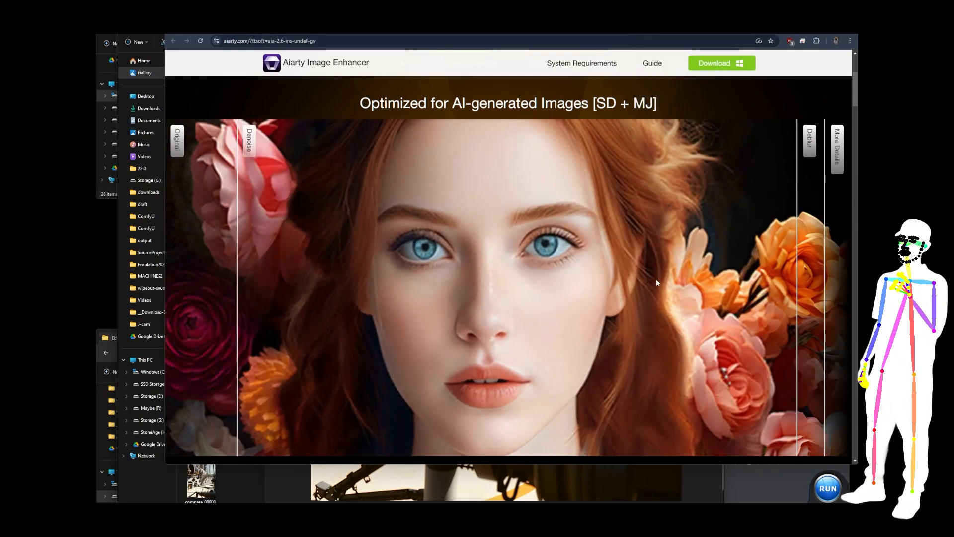
pyautogui.click(721, 62)
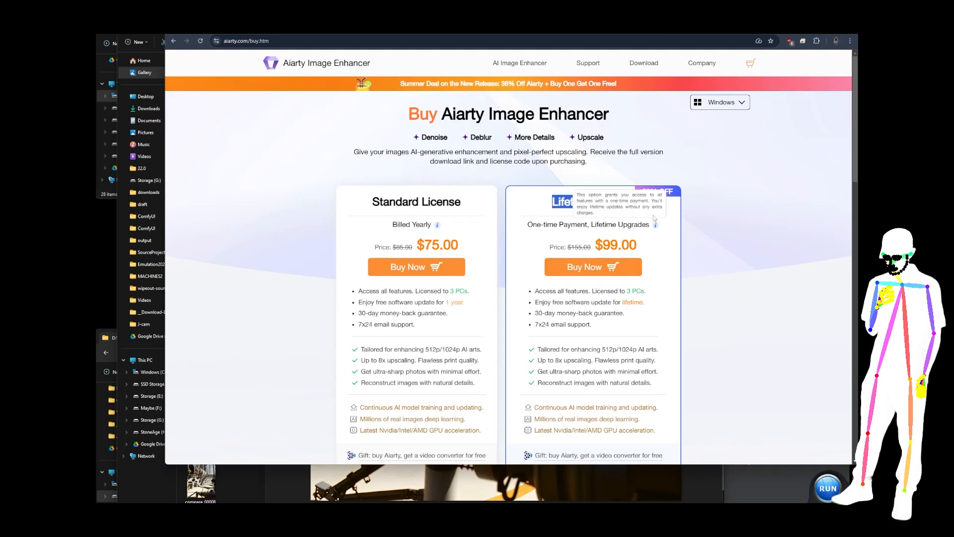
pyautogui.scroll(-3)
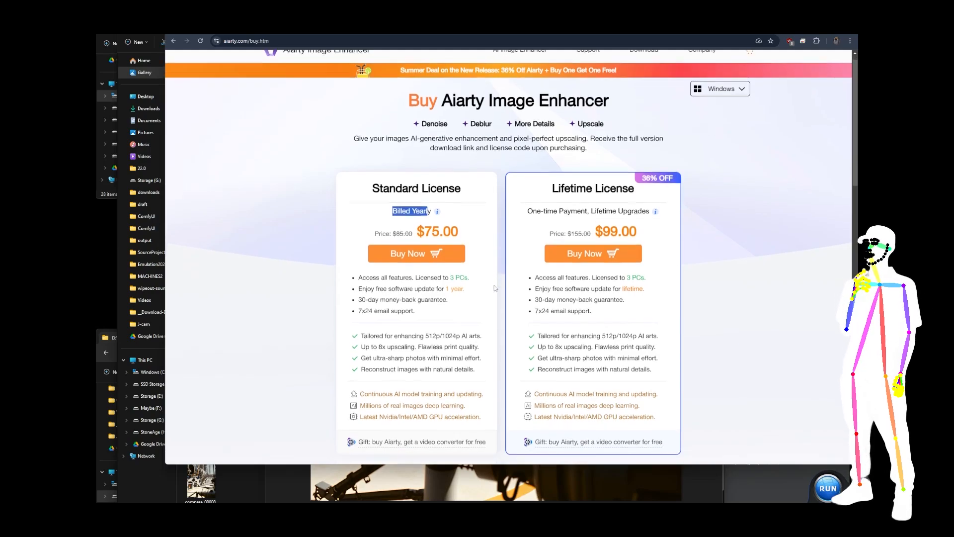
pyautogui.scroll(-3)
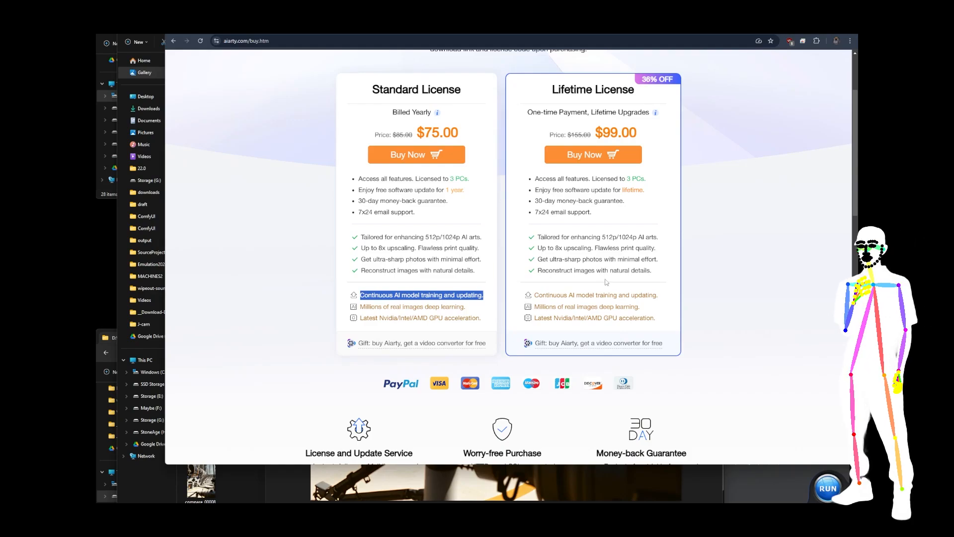
pyautogui.scroll(-3)
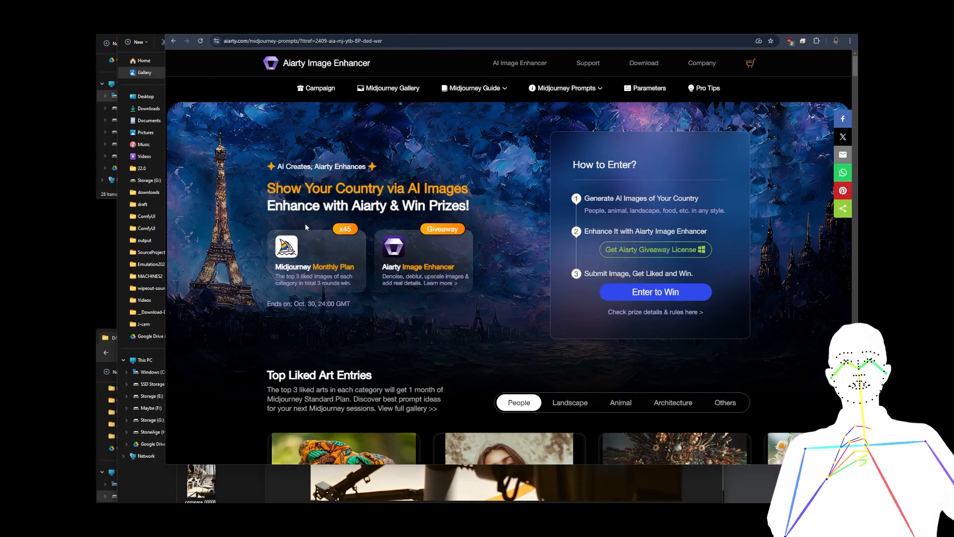
pyautogui.moveTo(338, 208)
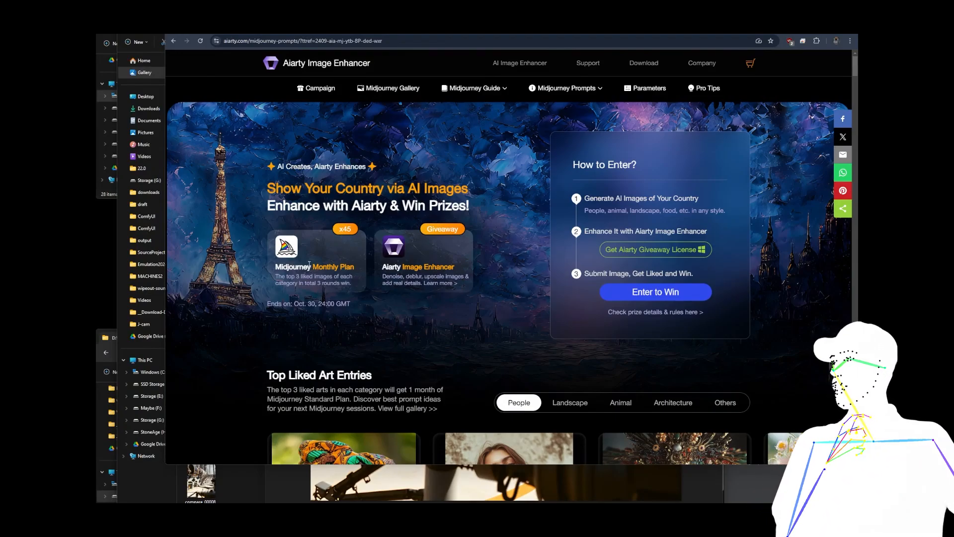
pyautogui.moveTo(427, 249)
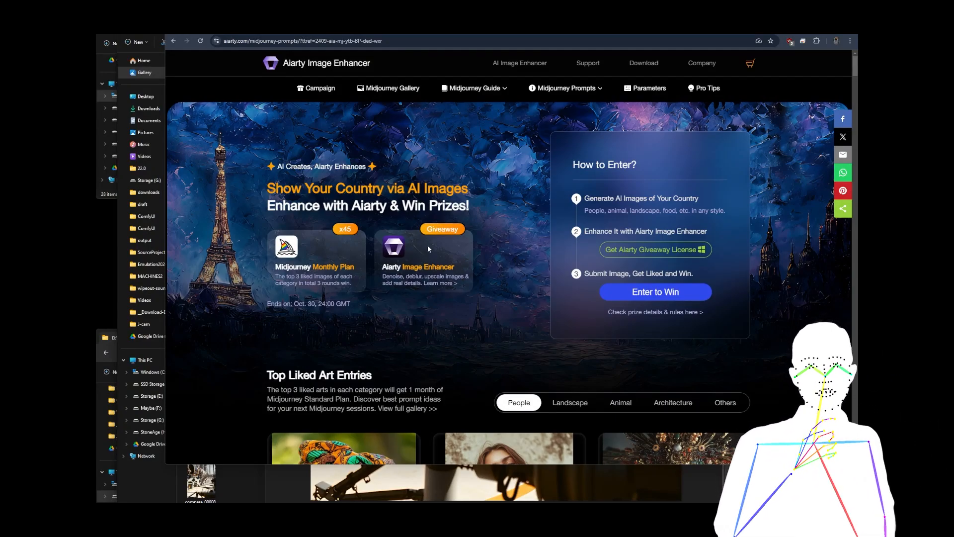
pyautogui.moveTo(619, 242)
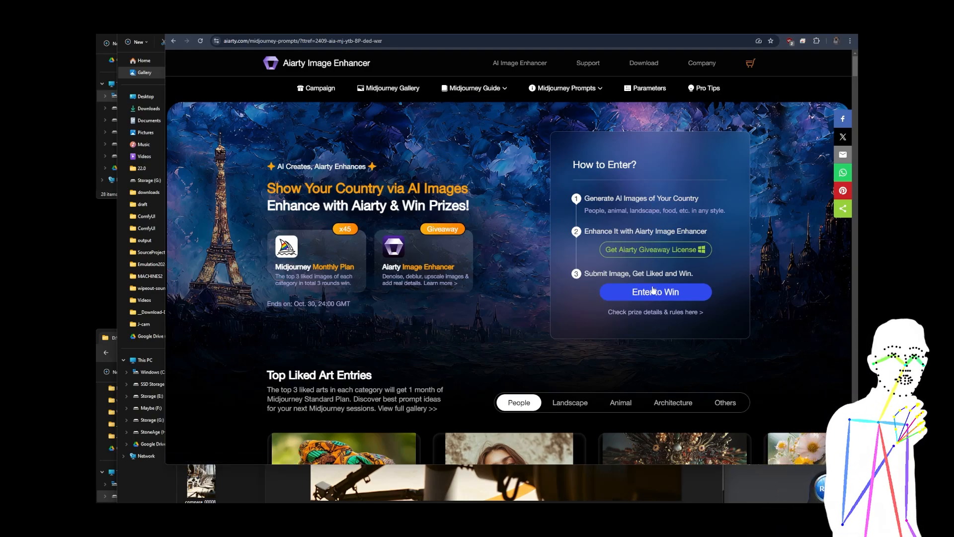
pyautogui.moveTo(696, 251)
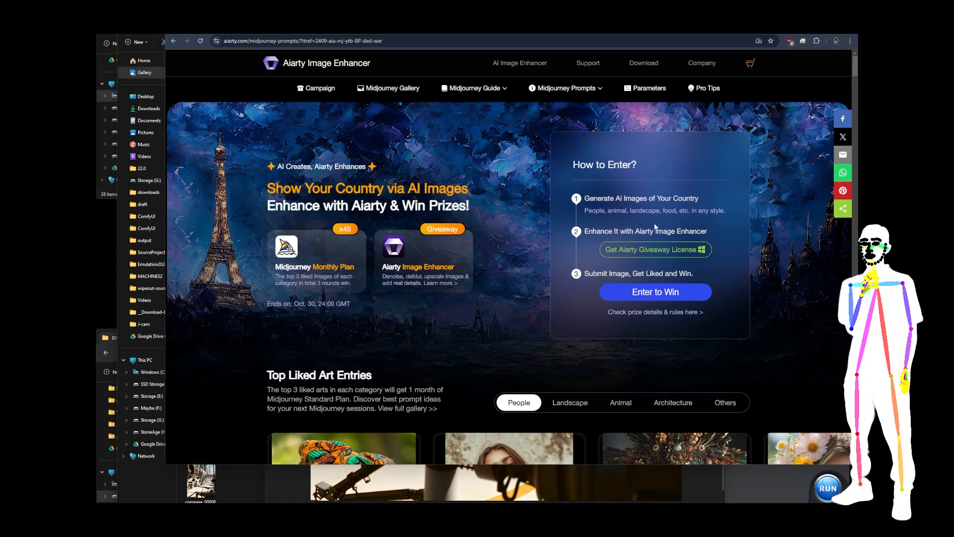
pyautogui.moveTo(636, 276)
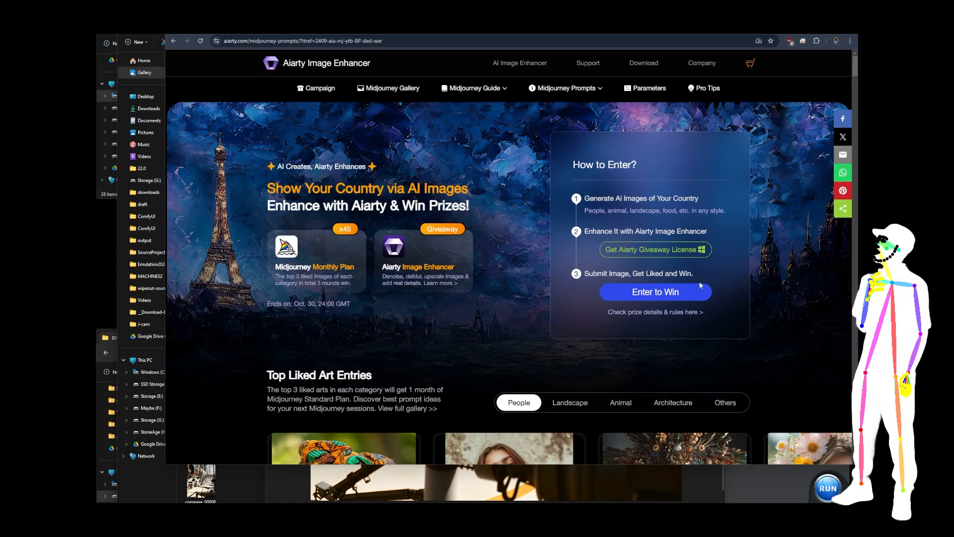
# Scroll down the Midjourney Prompts page toward the Midjourney Basics section
pyautogui.scroll(-3)
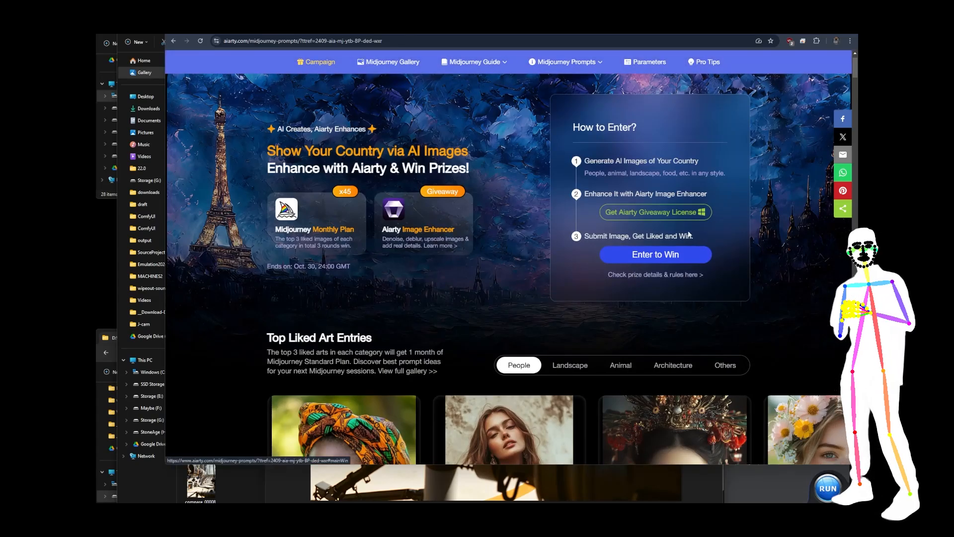
pyautogui.scroll(-3)
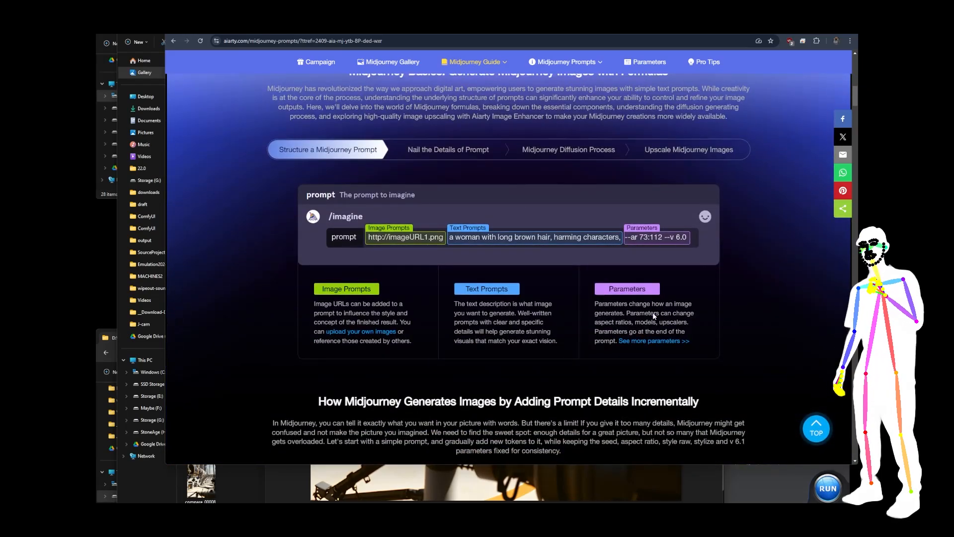
pyautogui.scroll(3)
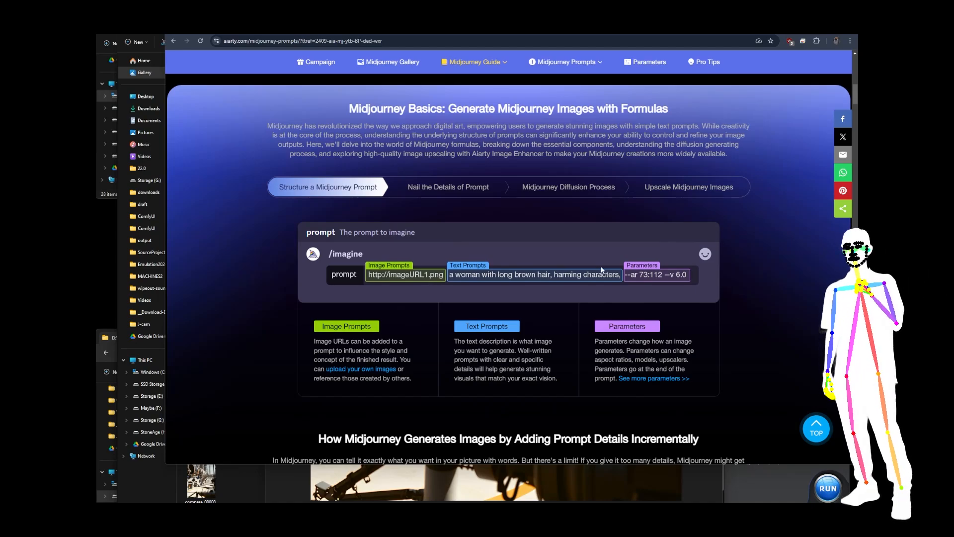
pyautogui.scroll(-3)
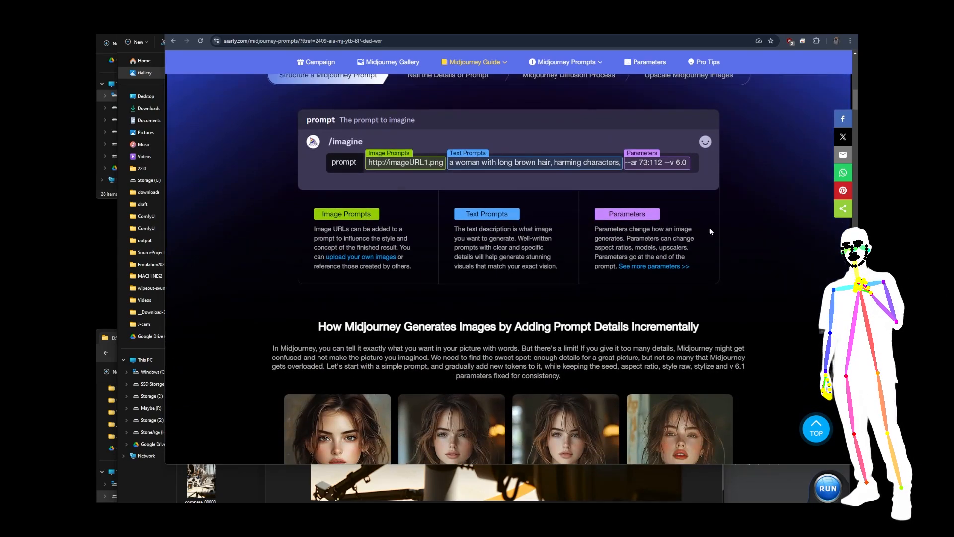
pyautogui.scroll(-3)
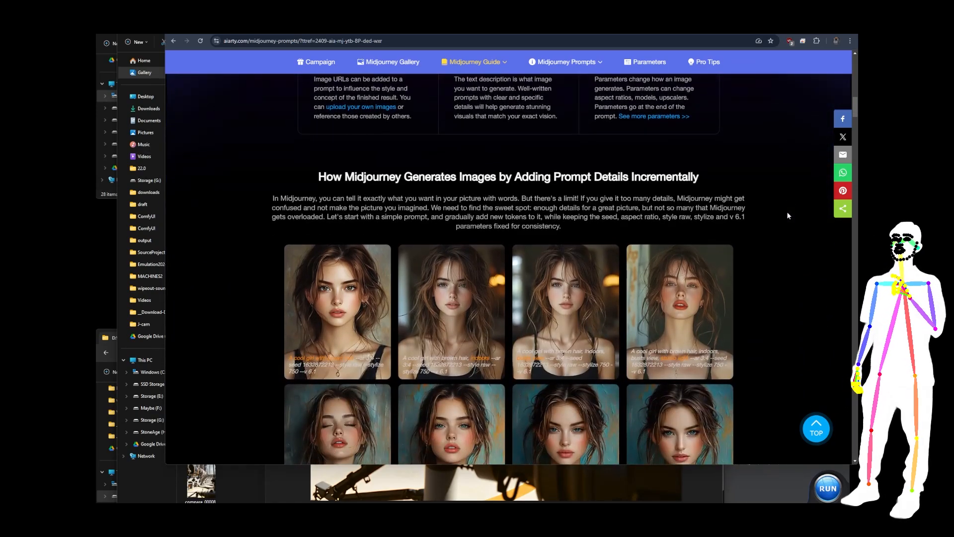
pyautogui.scroll(-3)
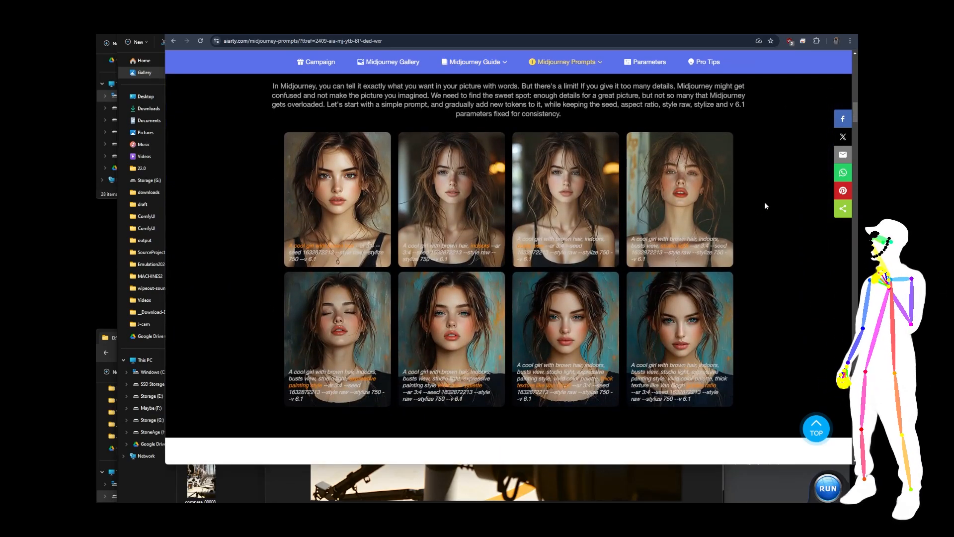
pyautogui.scroll(-3)
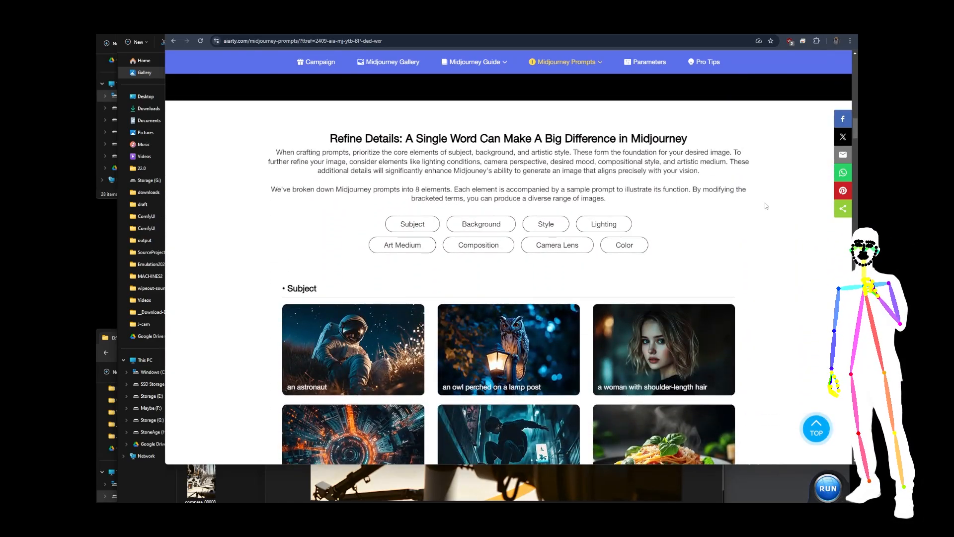
# Scroll down to the example prompt and select the Golden Gate Bridge phrase
pyautogui.scroll(-3)
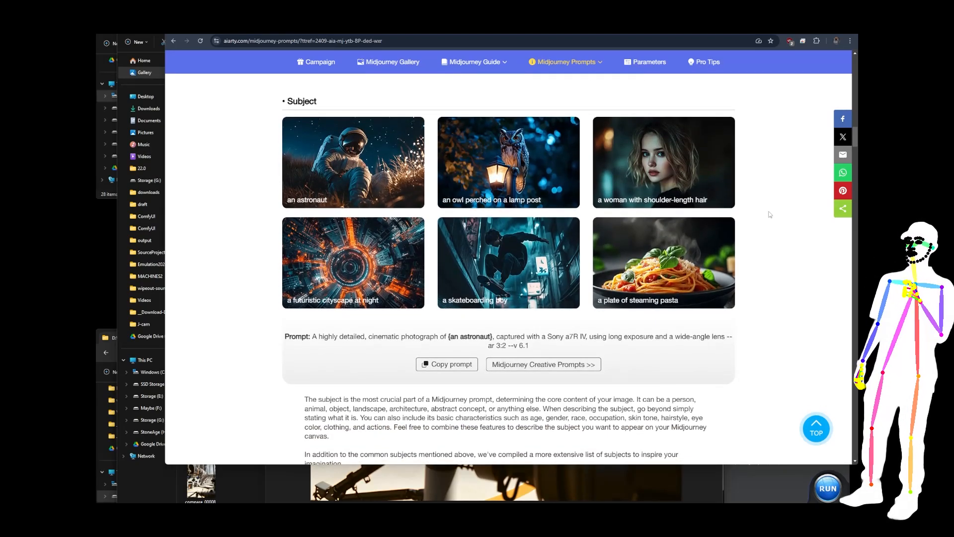
pyautogui.scroll(-3)
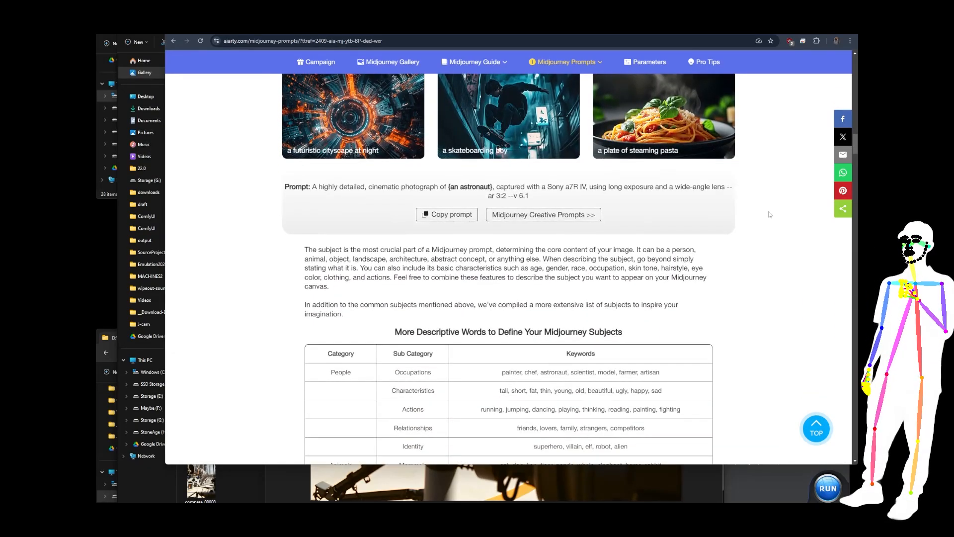
pyautogui.scroll(-3)
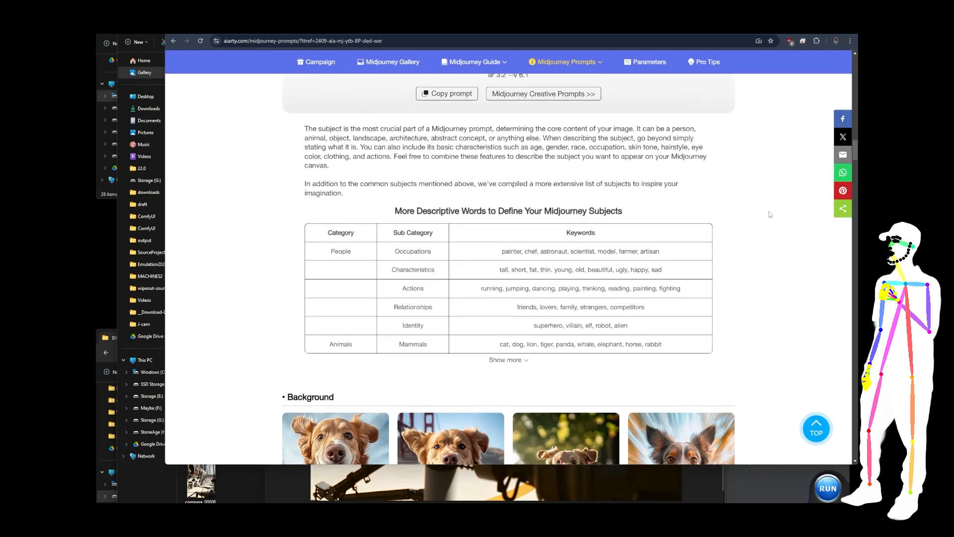
pyautogui.scroll(-3)
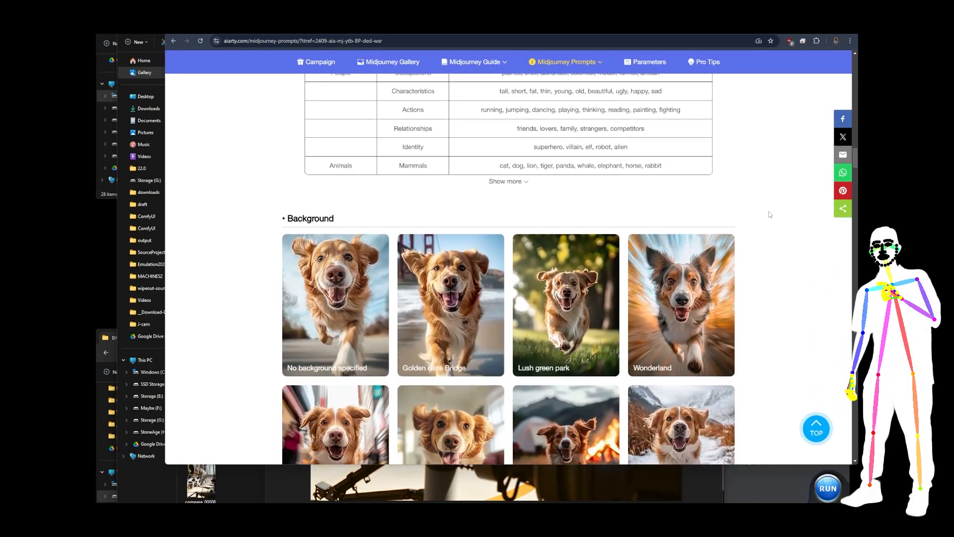
pyautogui.scroll(-3)
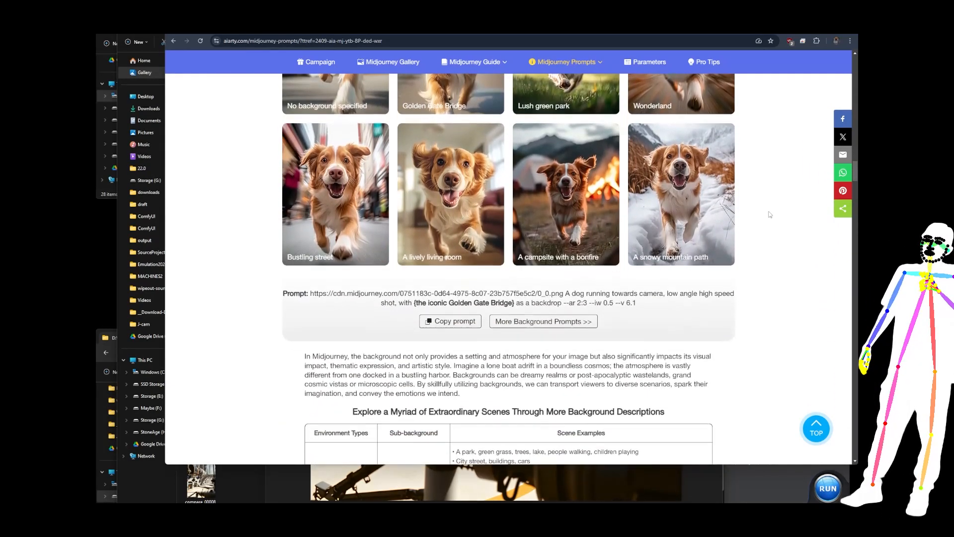
pyautogui.scroll(-3)
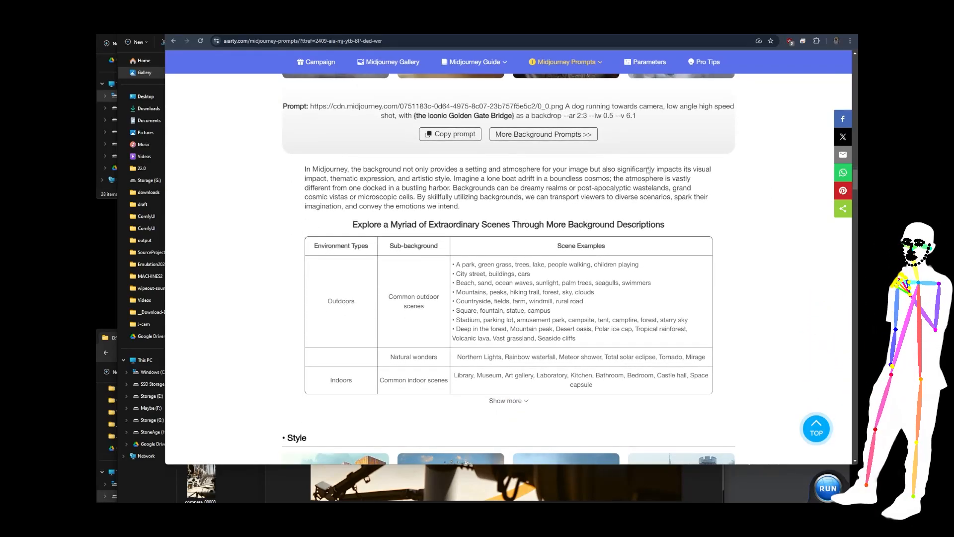
pyautogui.doubleClick(463, 115)
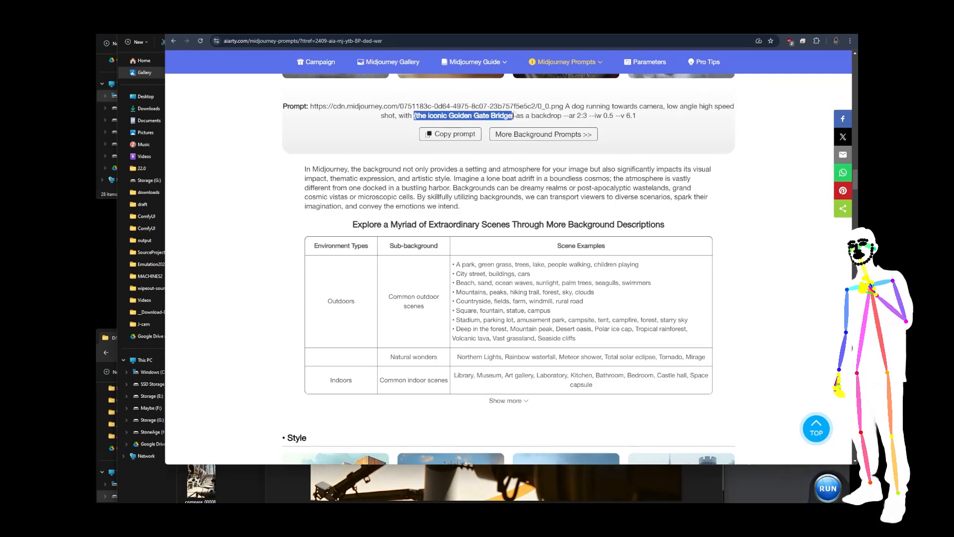
# Scroll to the style keywords table and select the word Baroque
pyautogui.scroll(-3)
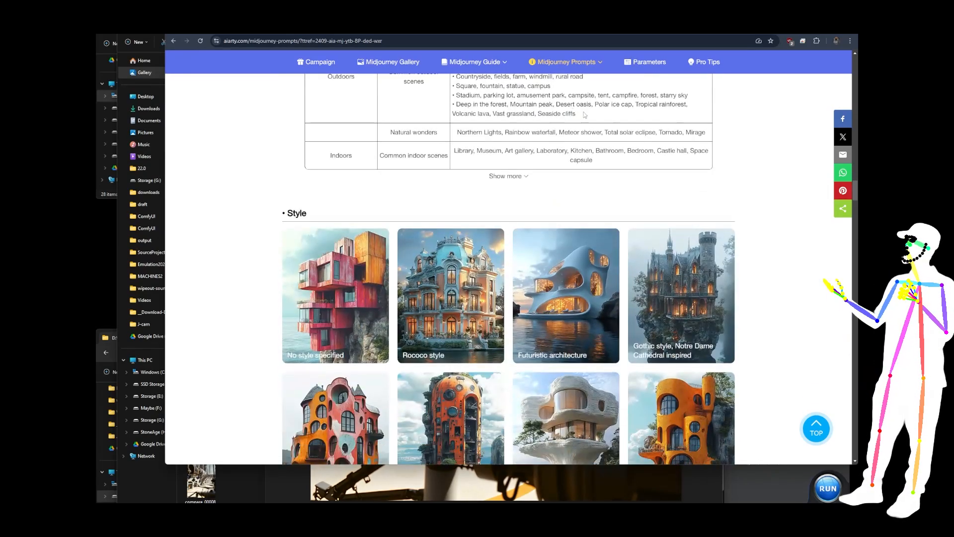
pyautogui.scroll(-3)
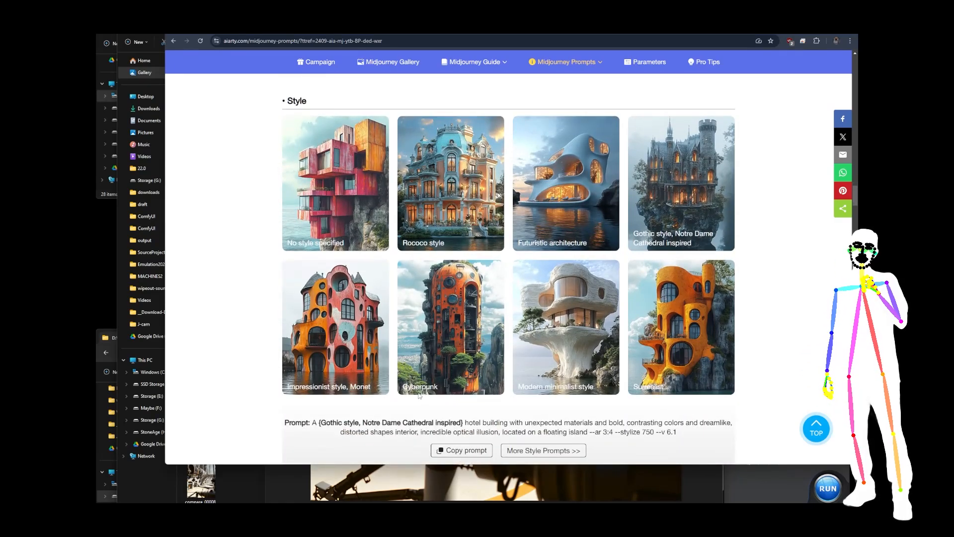
pyautogui.scroll(-3)
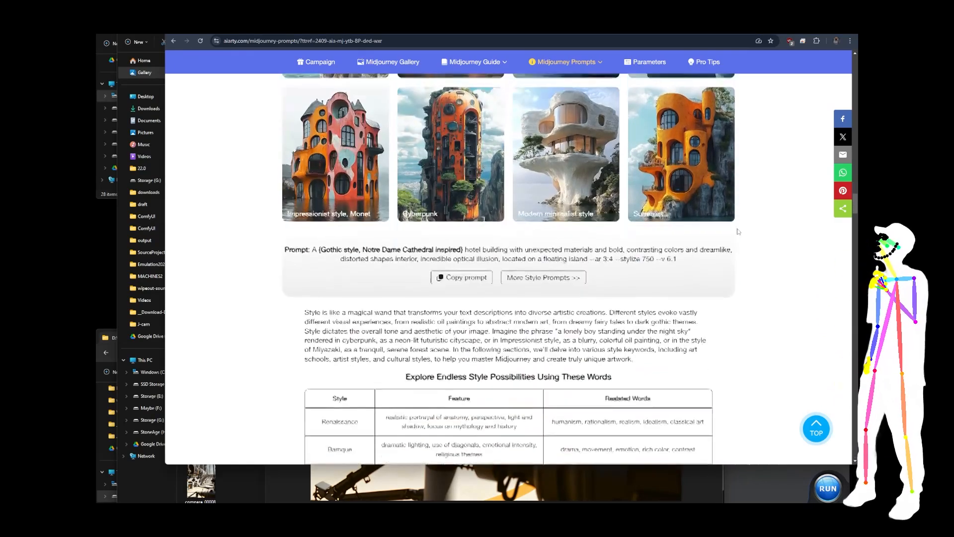
pyautogui.scroll(-3)
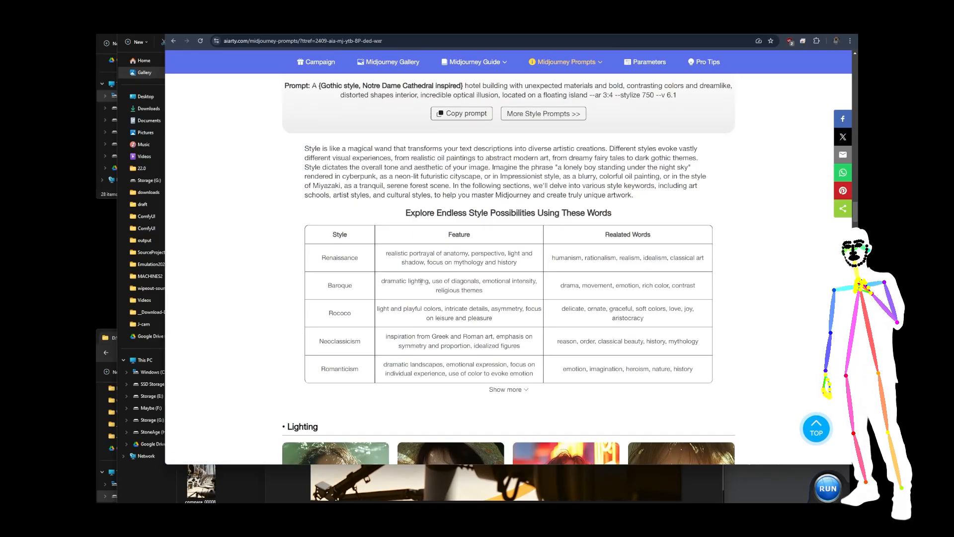
pyautogui.doubleClick(340, 285)
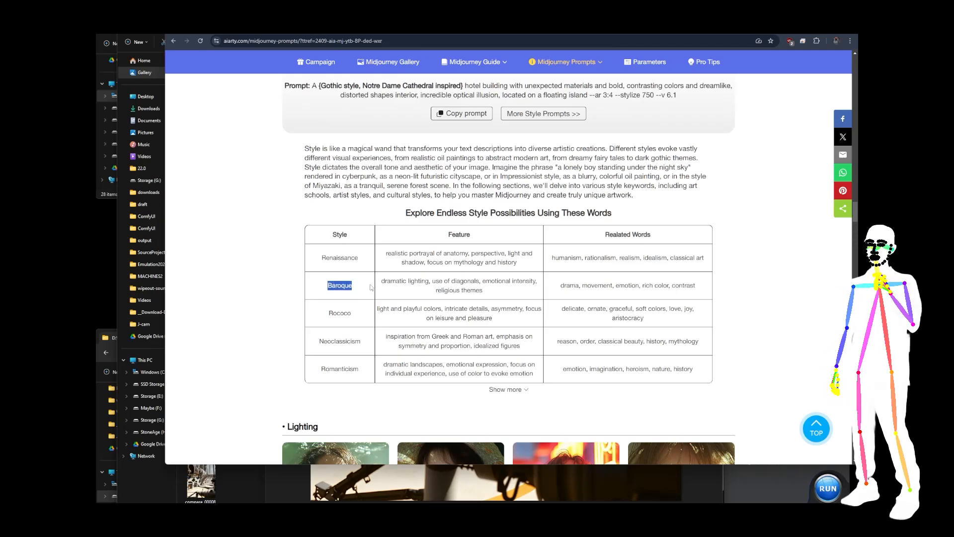
# Scroll down through the Lighting and Art Medium example sections
pyautogui.scroll(-3)
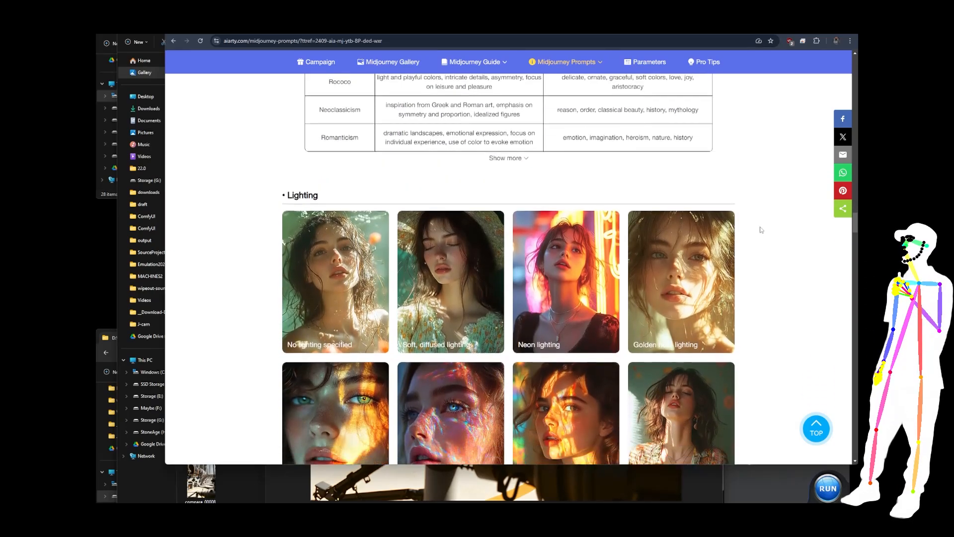
pyautogui.scroll(-3)
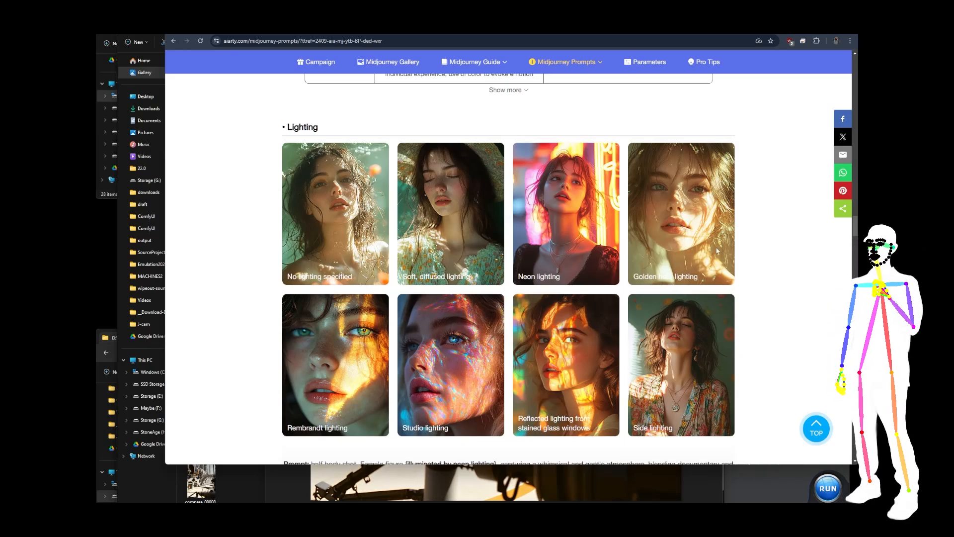
pyautogui.scroll(-3)
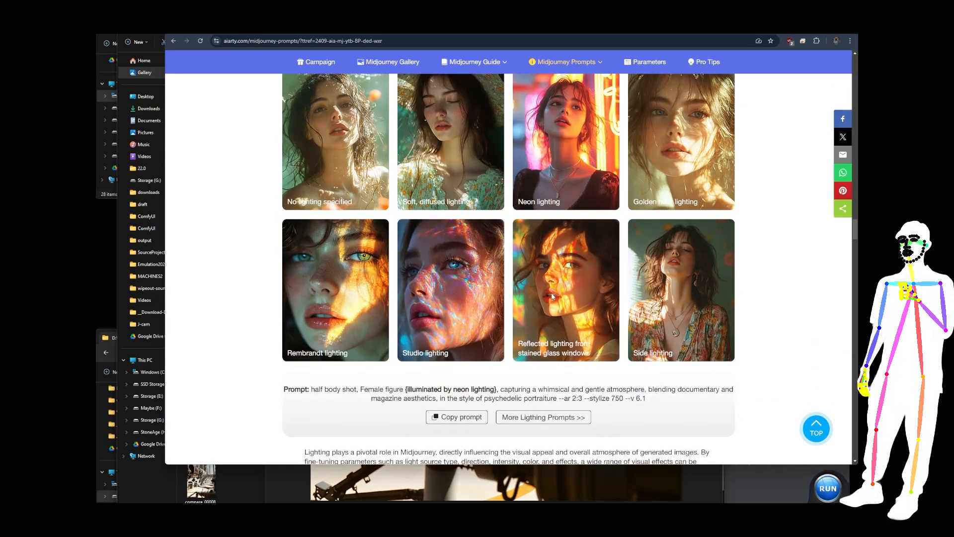
pyautogui.scroll(-3)
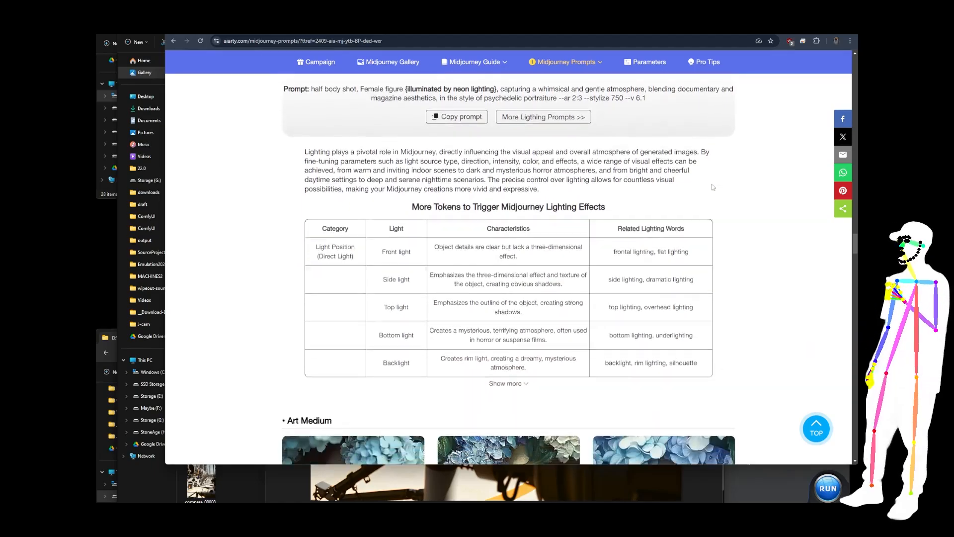
pyautogui.scroll(-3)
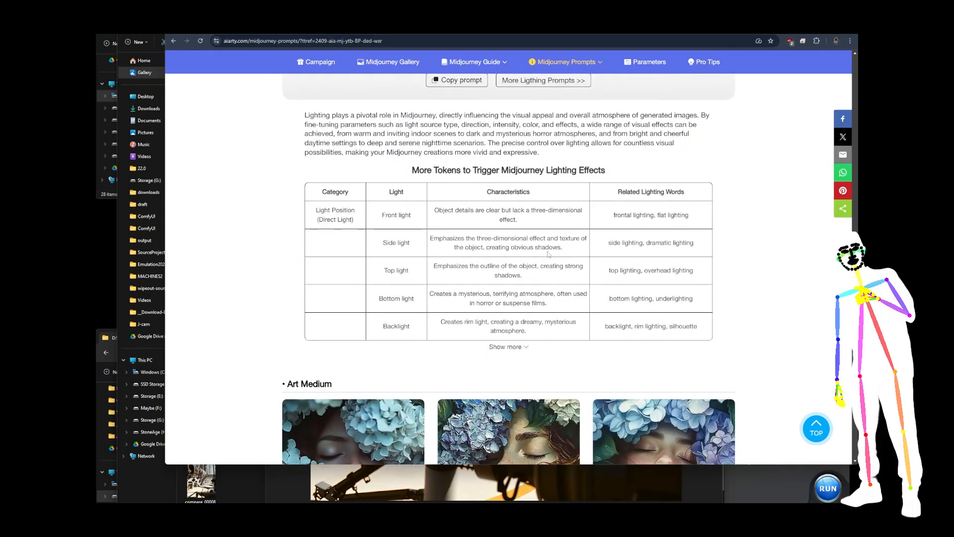
pyautogui.scroll(-3)
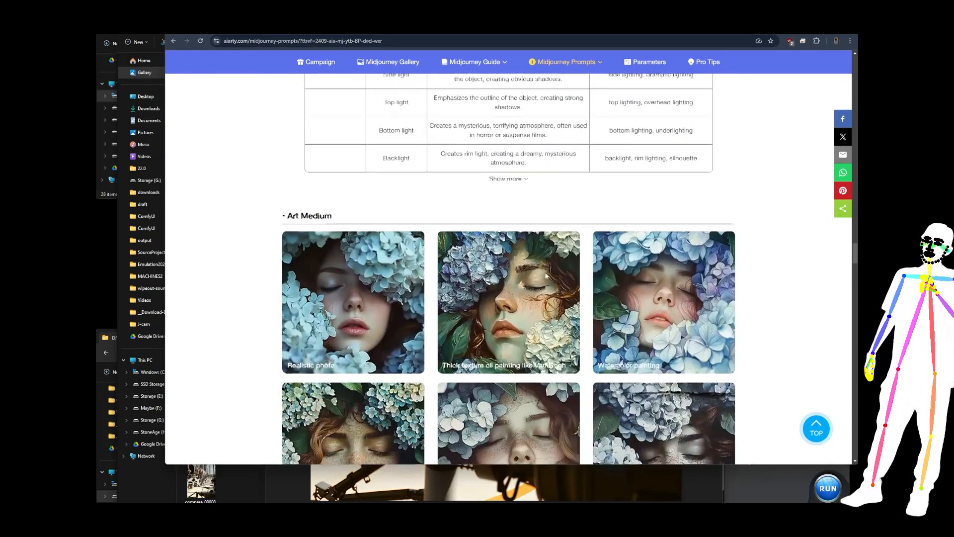
pyautogui.scroll(-3)
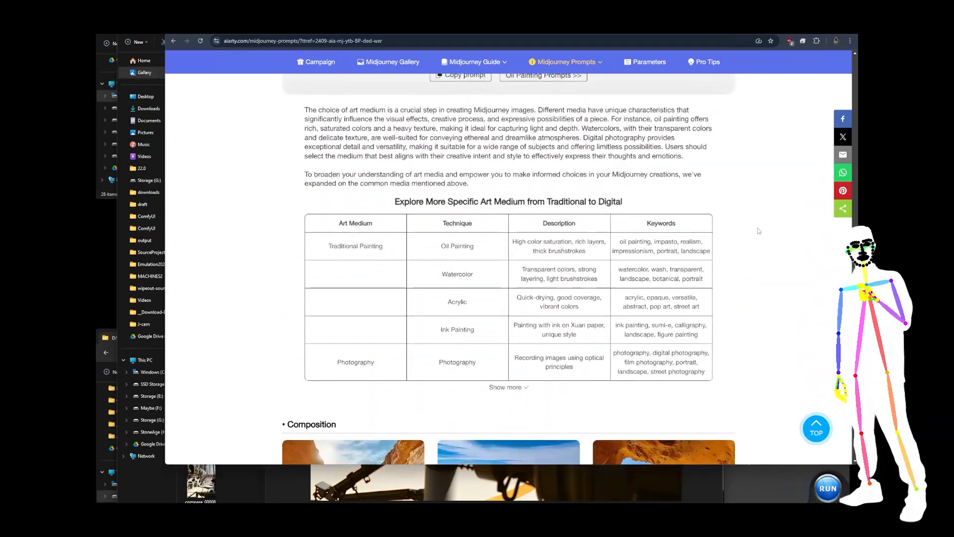
pyautogui.scroll(-3)
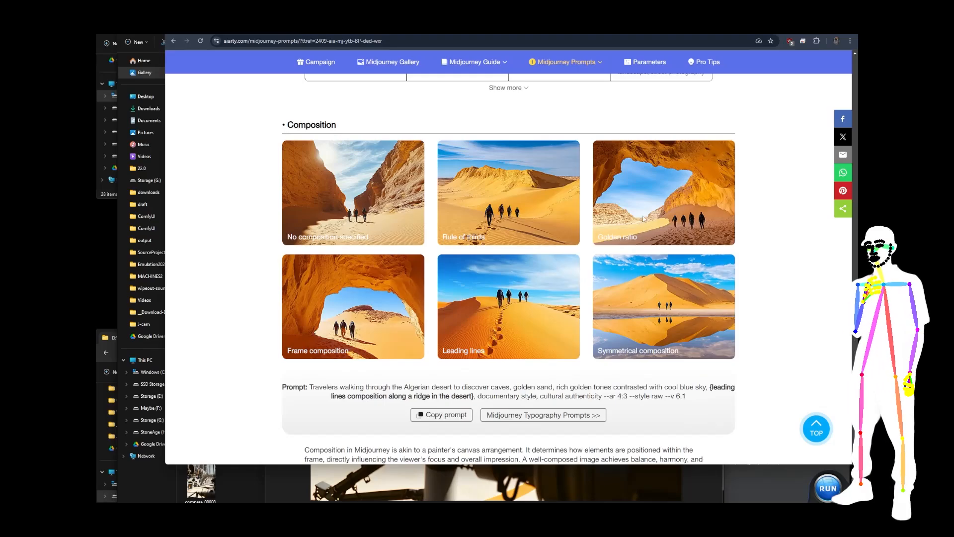
# Scroll past the Composition and Camera Lens sections to the Color section and color wheel table
pyautogui.scroll(-3)
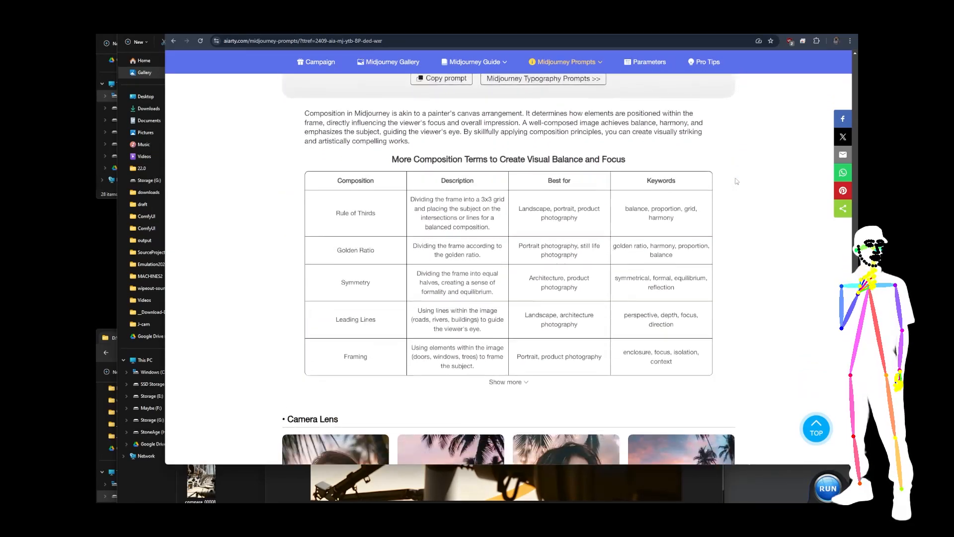
pyautogui.scroll(-3)
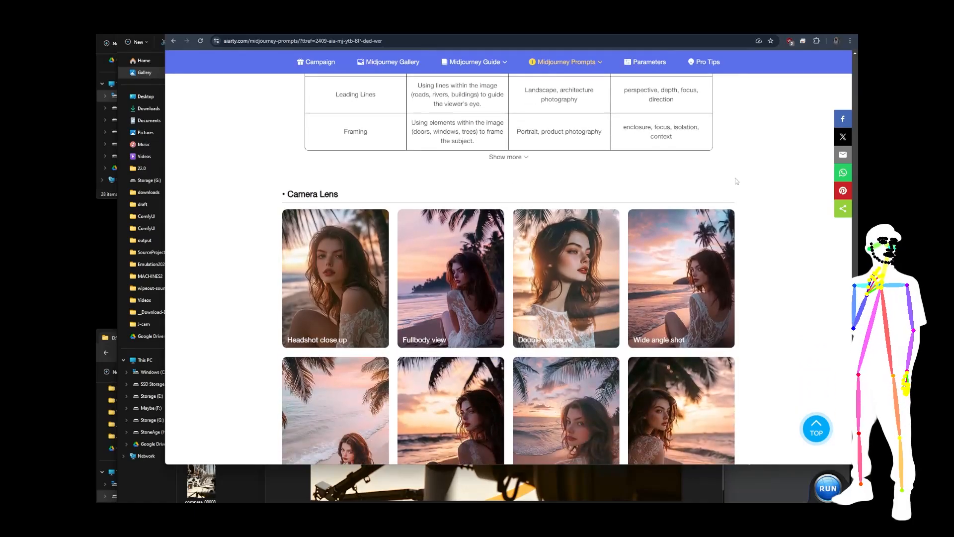
pyautogui.scroll(-3)
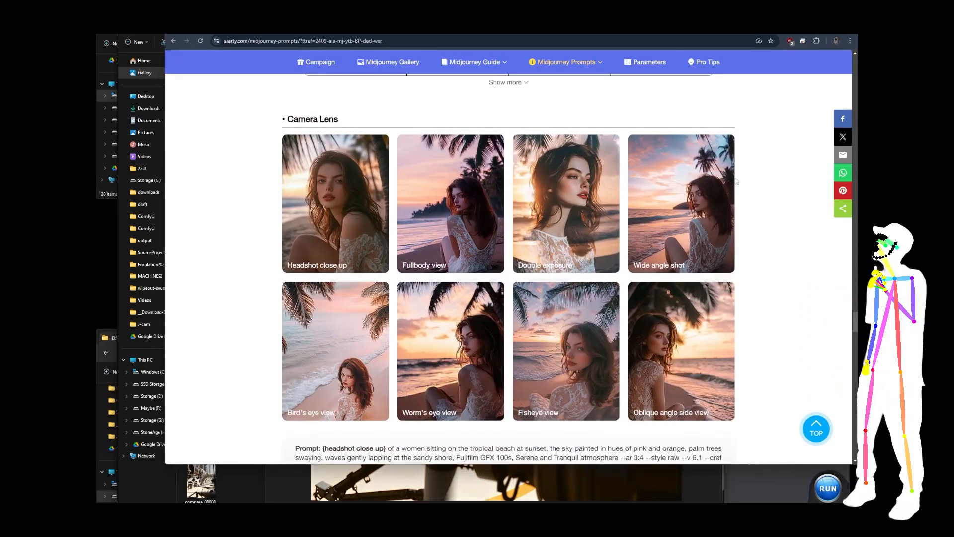
pyautogui.scroll(-3)
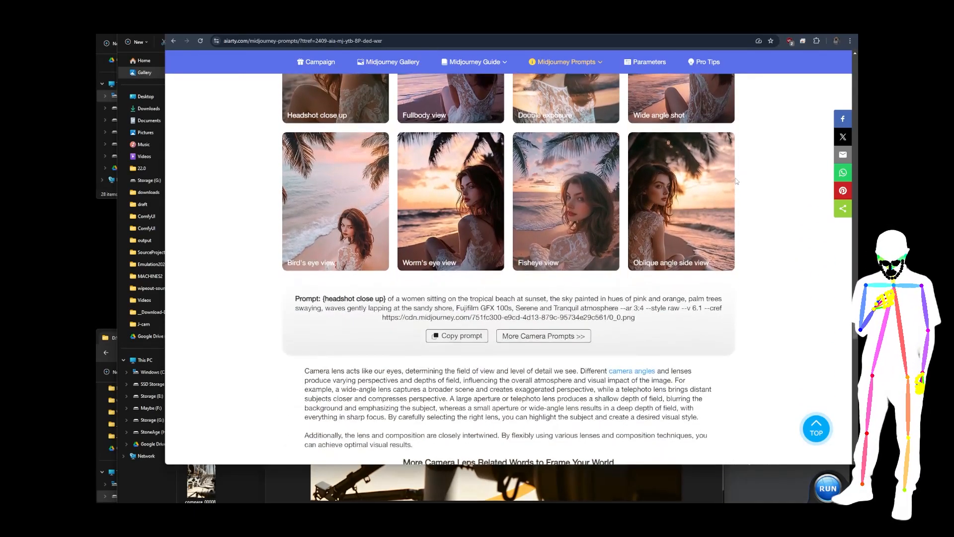
pyautogui.scroll(-3)
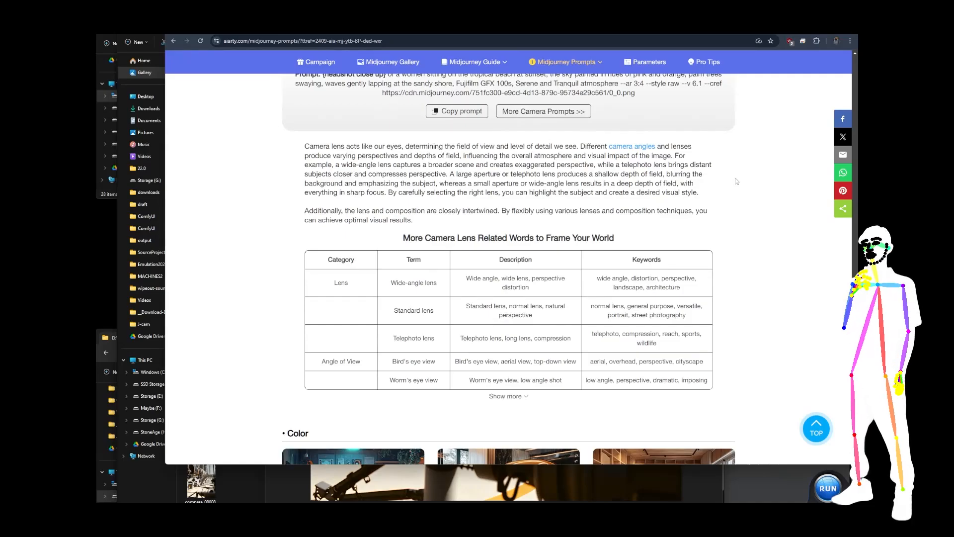
pyautogui.scroll(-3)
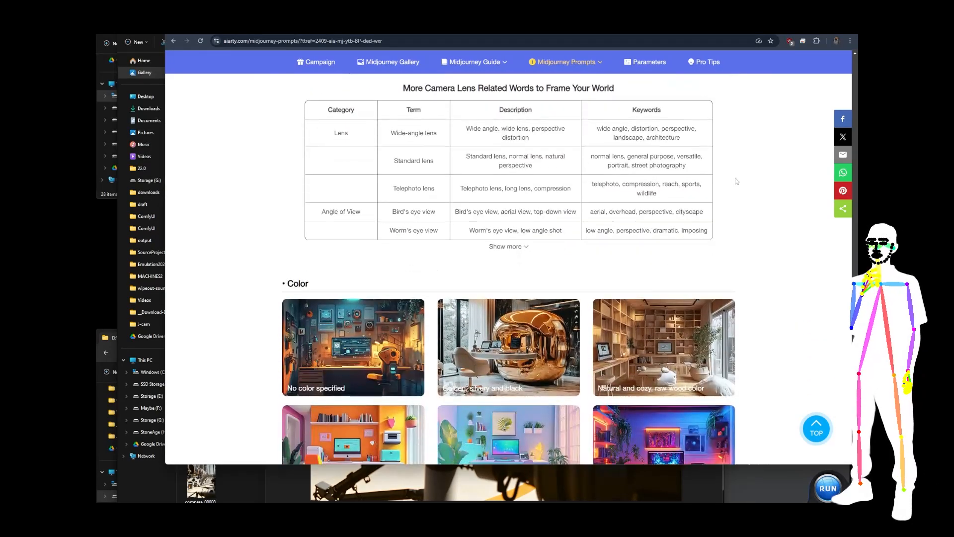
pyautogui.scroll(-3)
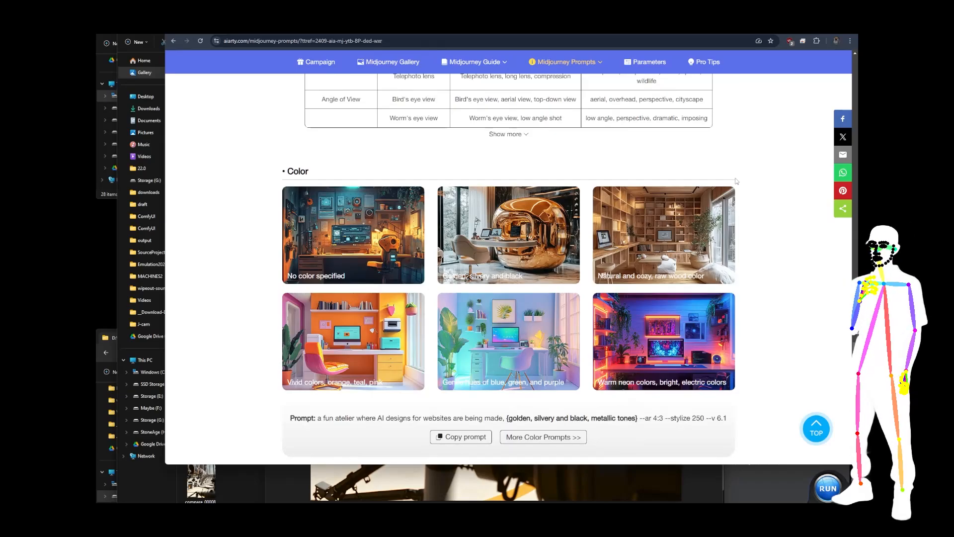
pyautogui.scroll(-3)
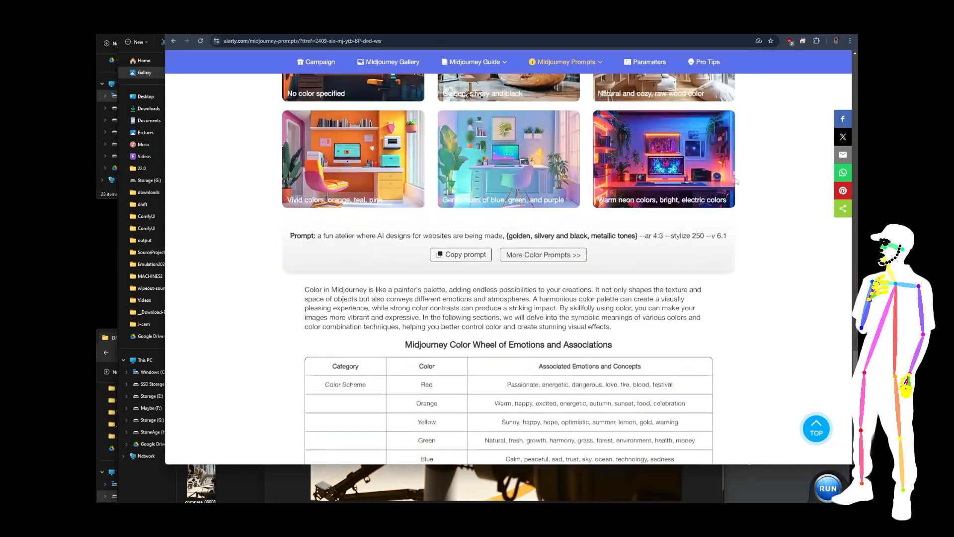
# Scroll past the Wrap up text to the Midjourney Parameters section with aspect ratio examples
pyautogui.scroll(-3)
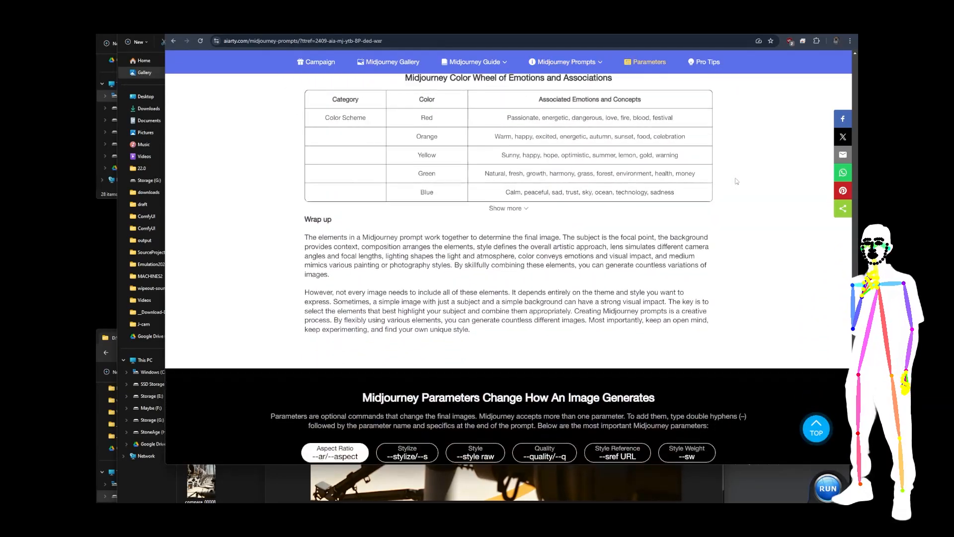
pyautogui.scroll(-3)
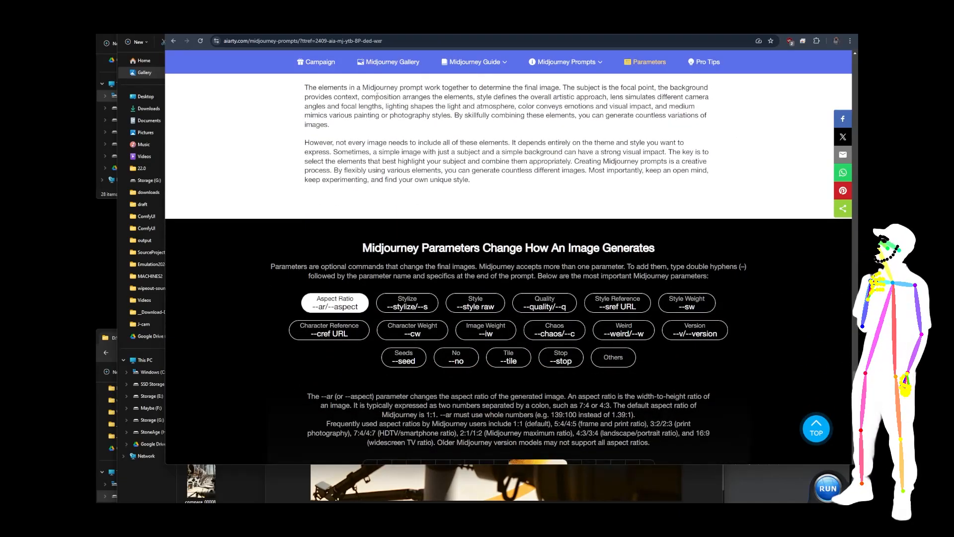
pyautogui.click(298, 41)
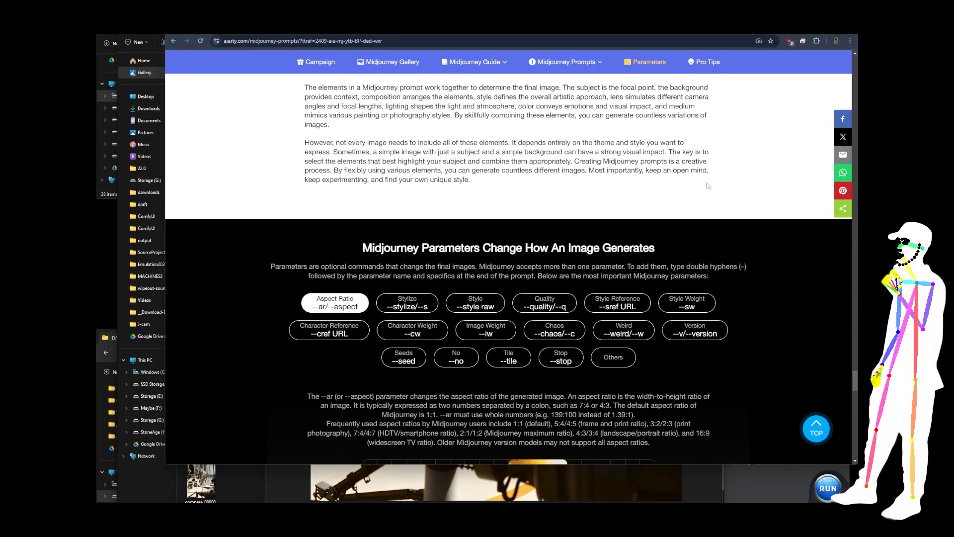
pyautogui.scroll(-3)
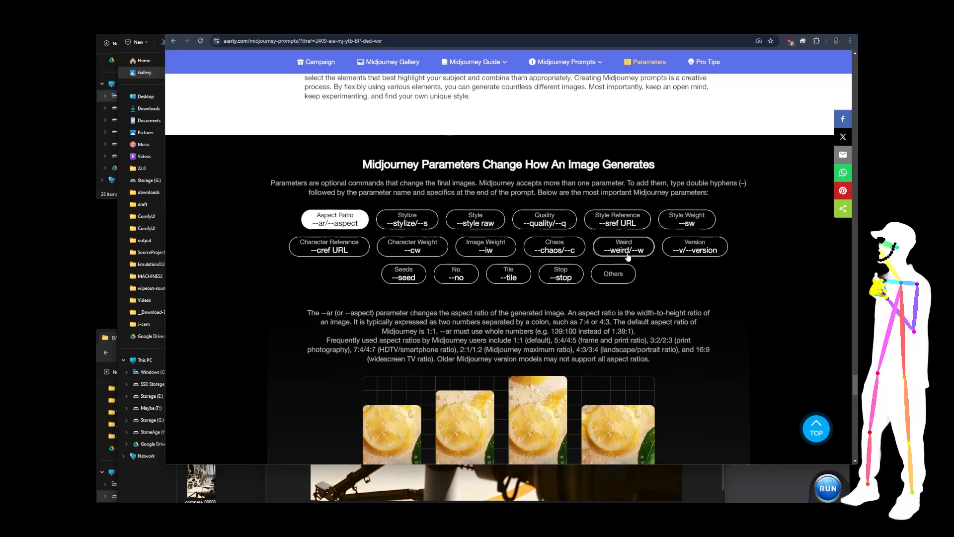
# Scroll to the Pro Tips for Midjourney prompts, then back up to the style table and Lighting examples
pyautogui.scroll(-3)
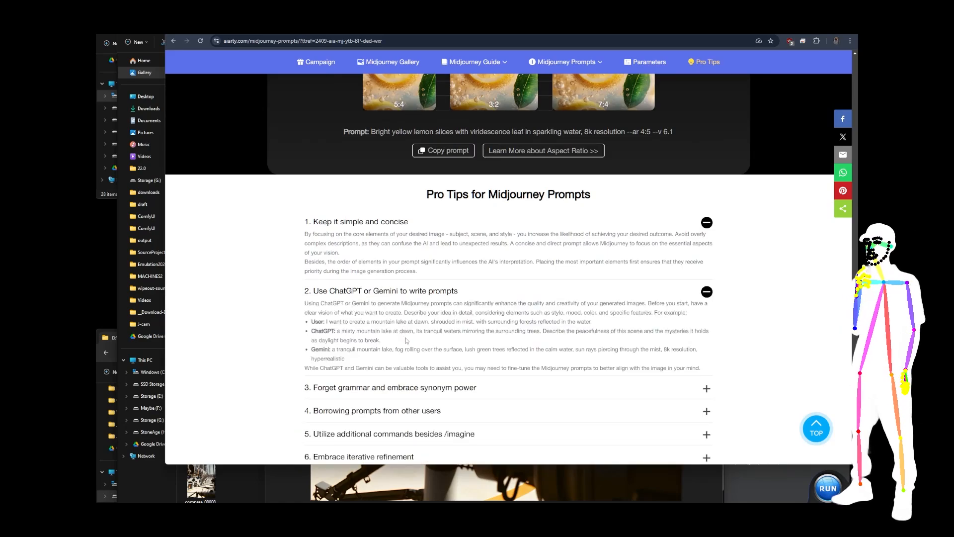
pyautogui.scroll(-3)
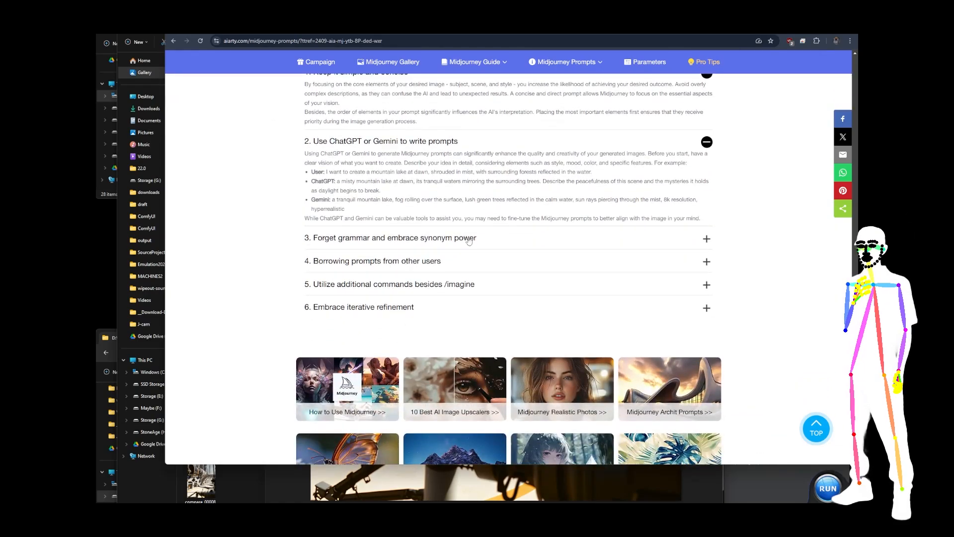
pyautogui.scroll(-3)
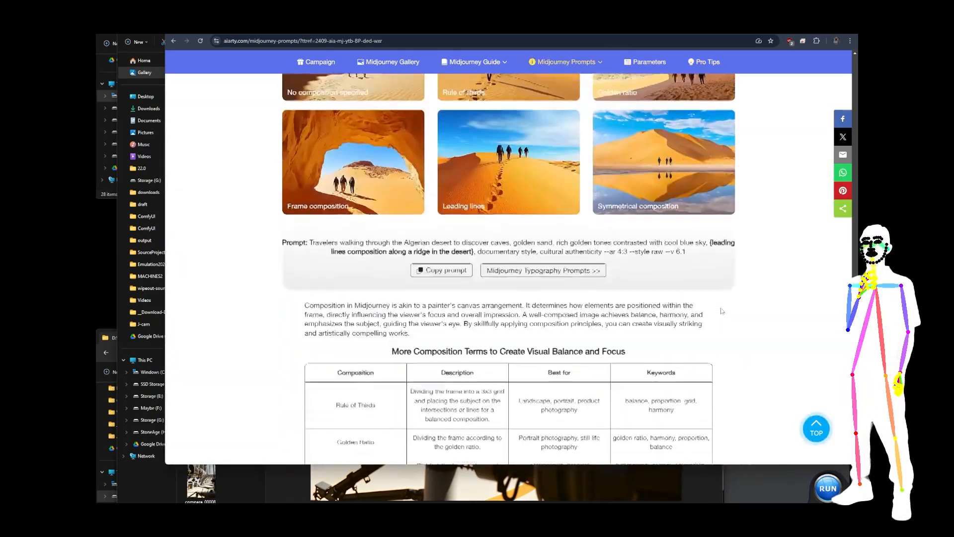
pyautogui.scroll(-3)
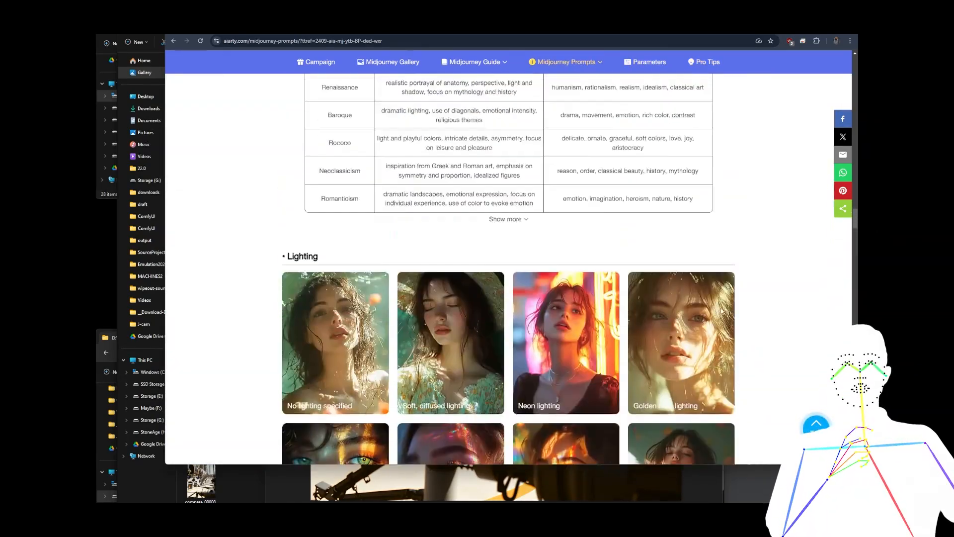
# Scroll to the top of the page showing the Show Your Country AI images banner
pyautogui.scroll(3)
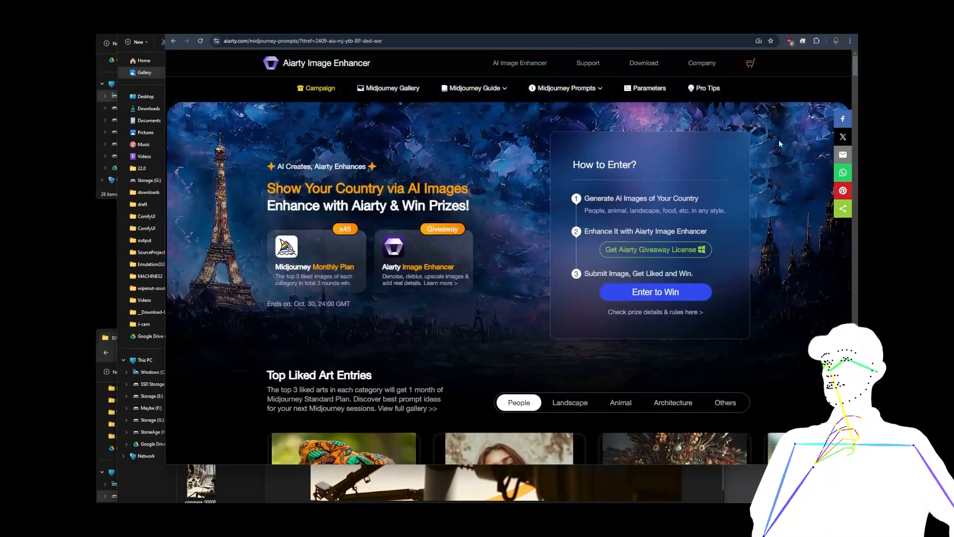
pyautogui.moveTo(688, 251)
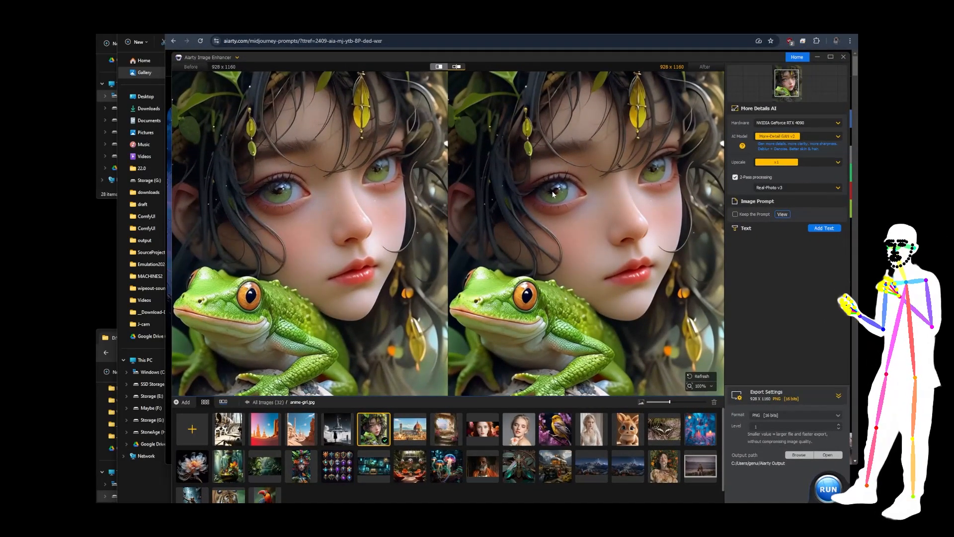
pyautogui.moveTo(322, 401)
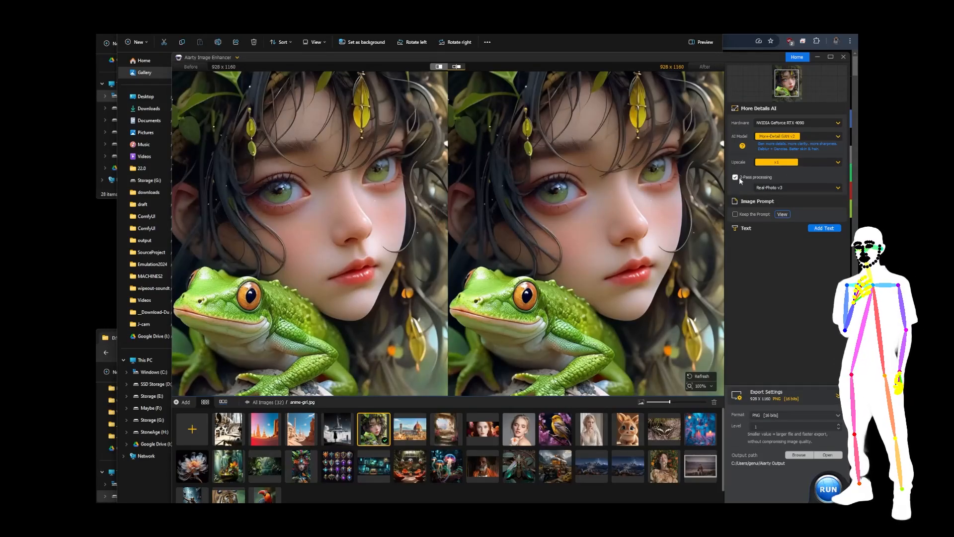
# Uncheck 2-Pass processing in the More Details AI settings for the frog image
pyautogui.click(828, 489)
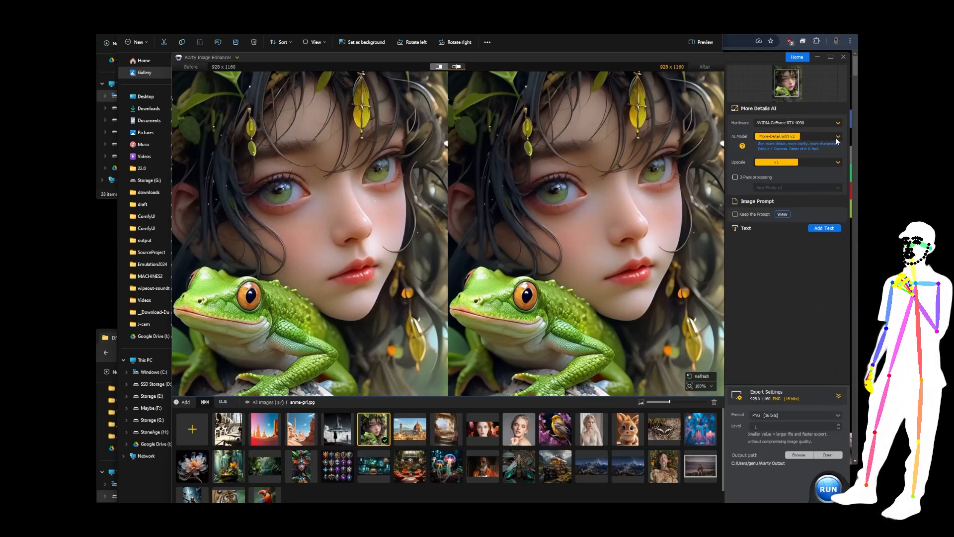
# Keep moreDetail GAN v2, enable a Smooth Diff v2 second pass, and set Upscale to 2K
pyautogui.click(828, 489)
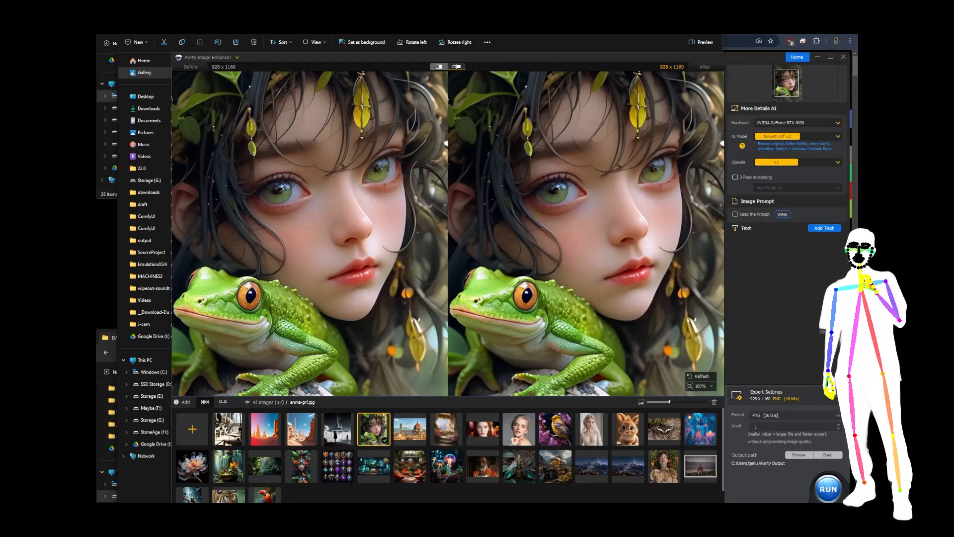
pyautogui.click(828, 489)
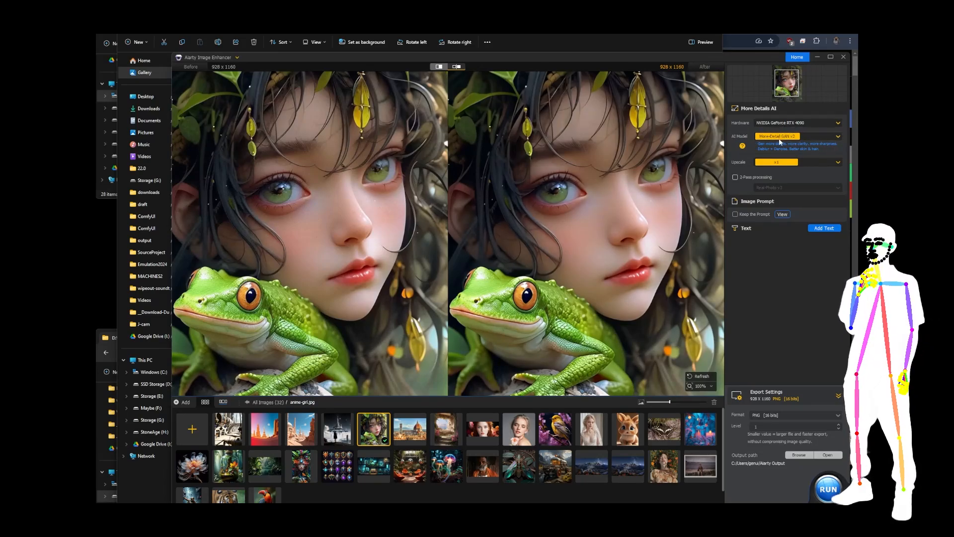
pyautogui.click(736, 177)
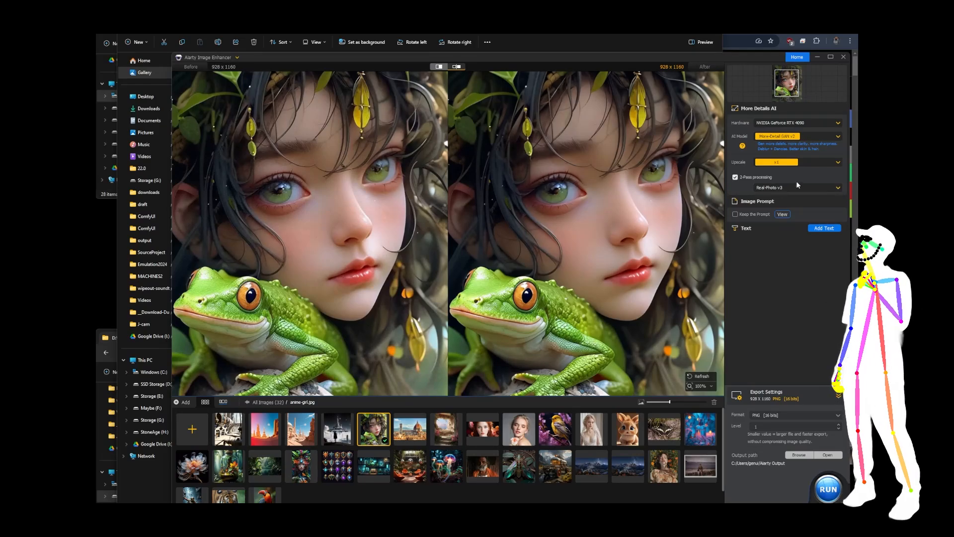
pyautogui.click(828, 490)
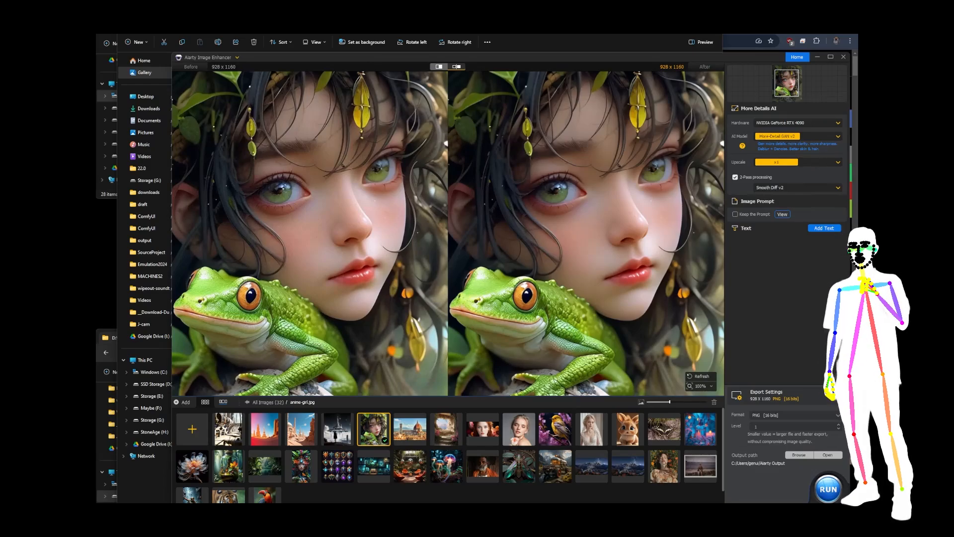
pyautogui.click(828, 490)
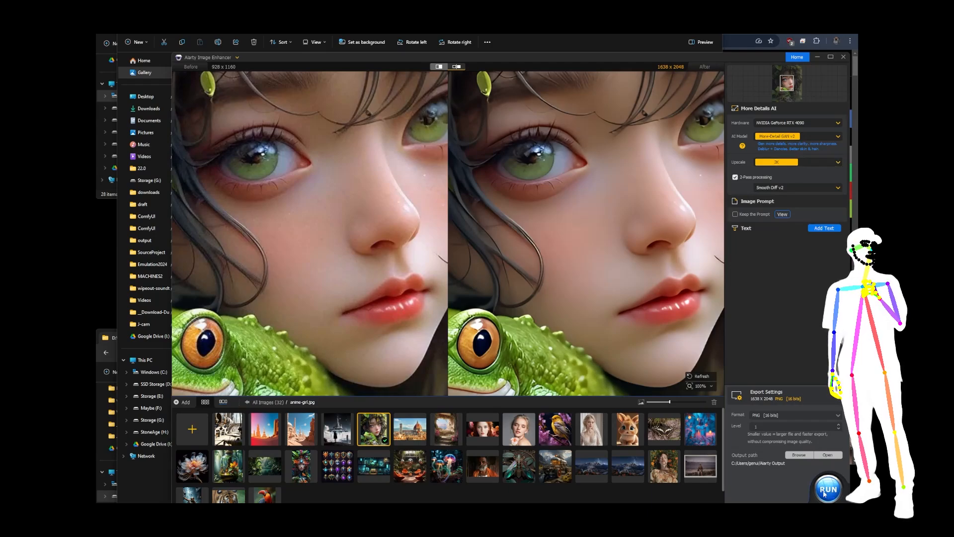
pyautogui.click(827, 489)
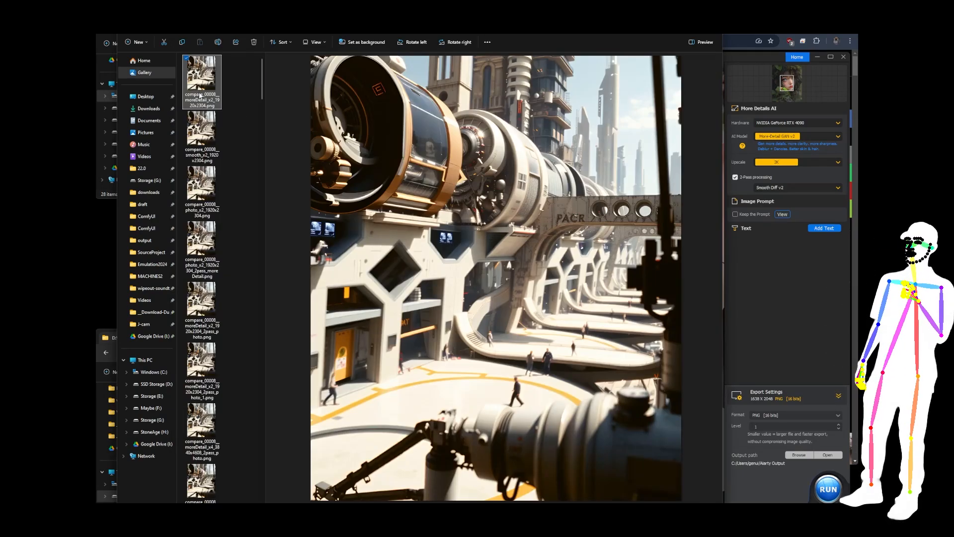
pyautogui.moveTo(202, 106)
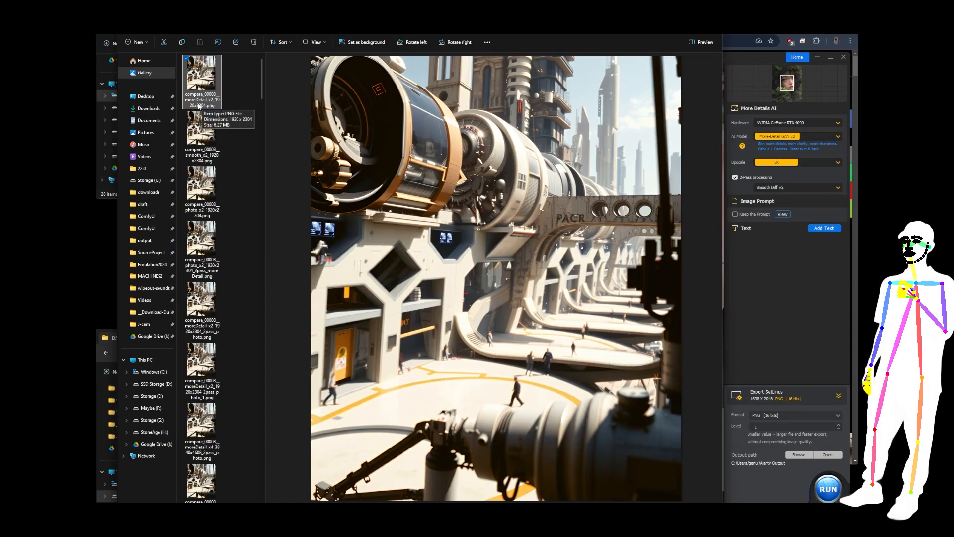
pyautogui.moveTo(201, 134)
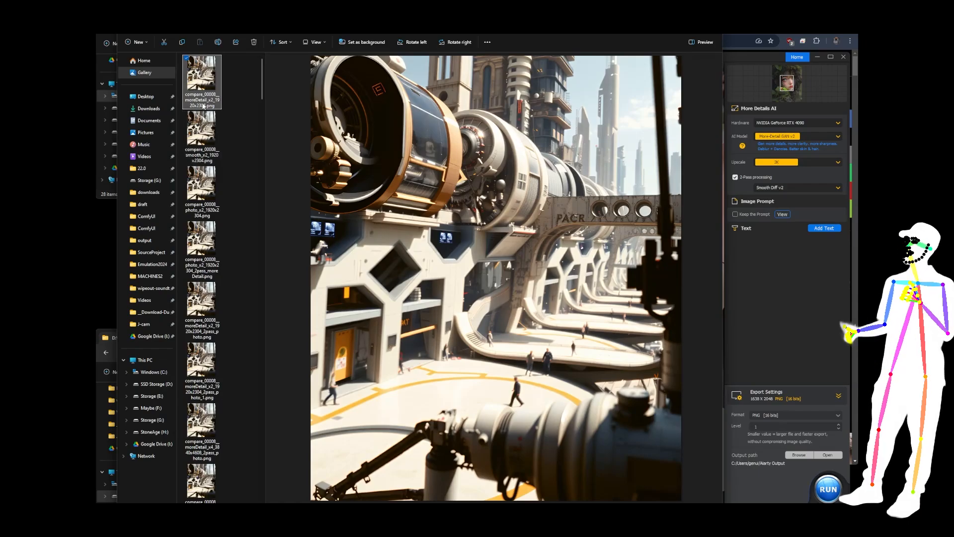
# Preview the first, 4x sci-fi, desert city, 2K sci-fi and 2K desert comparison PNGs
pyautogui.click(202, 138)
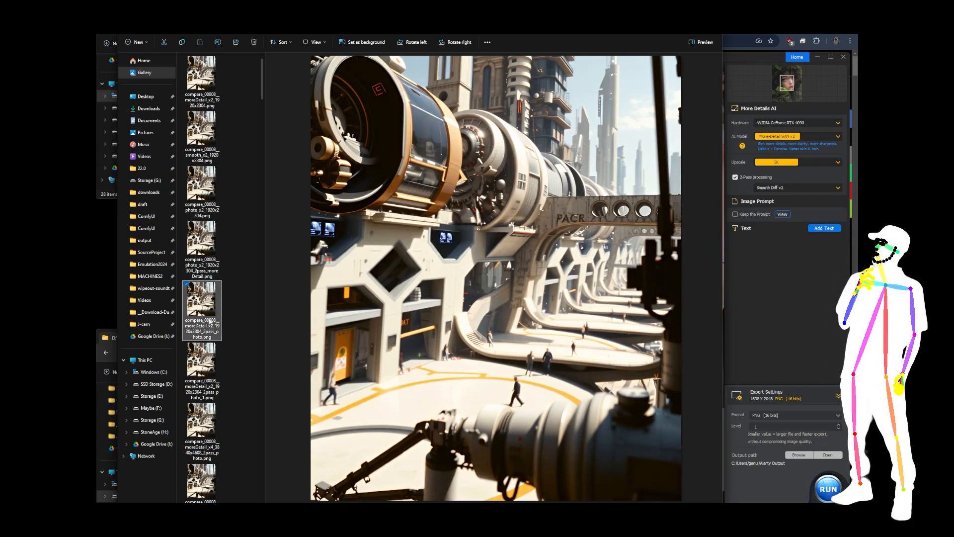
pyautogui.click(202, 426)
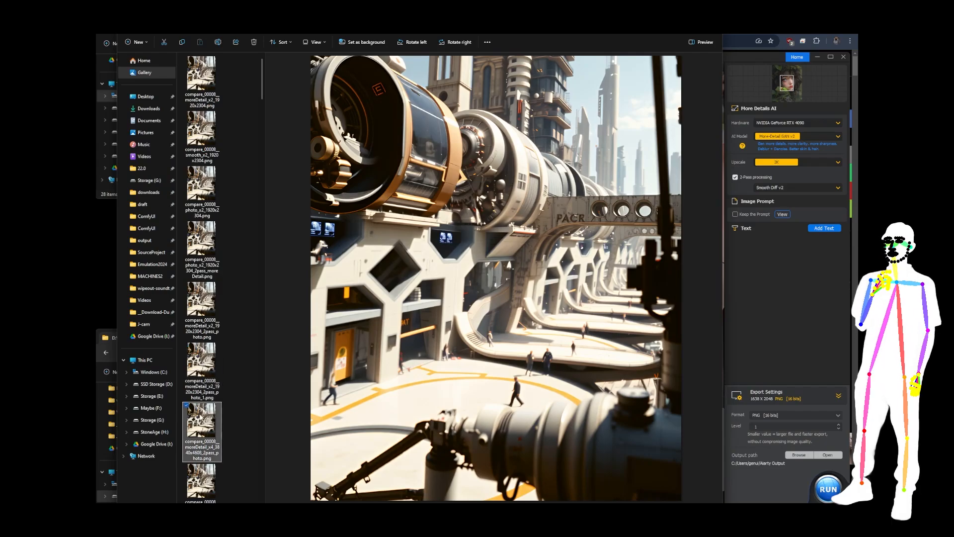
pyautogui.scroll(-3)
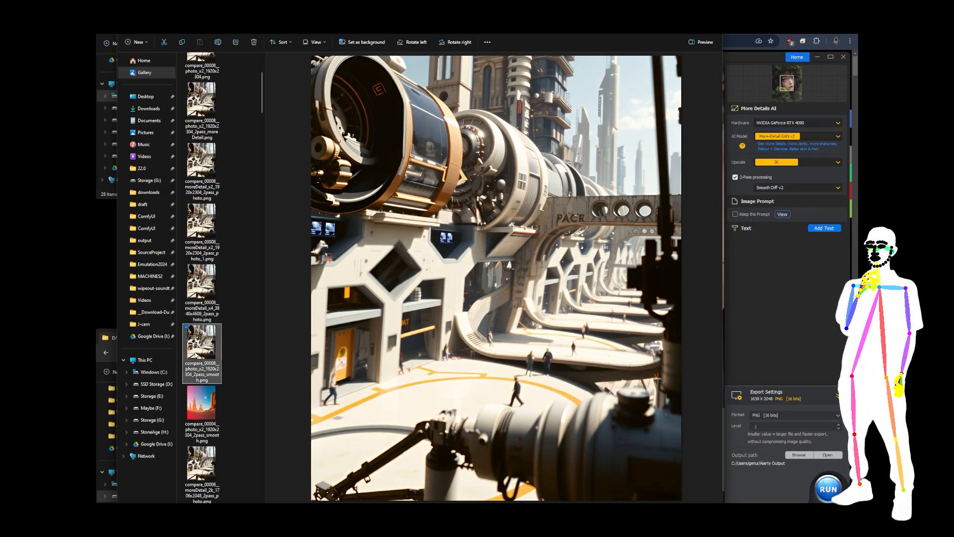
pyautogui.click(202, 412)
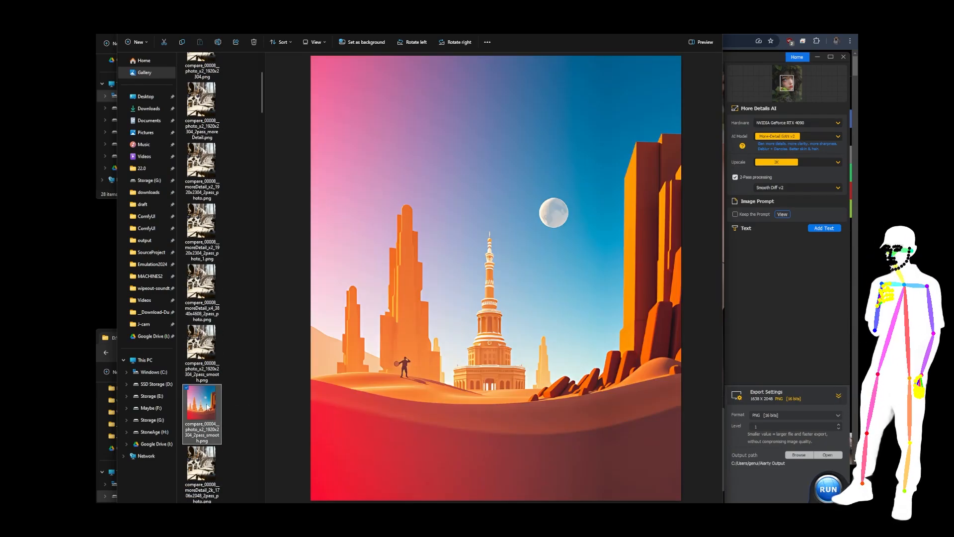
pyautogui.moveTo(203, 469)
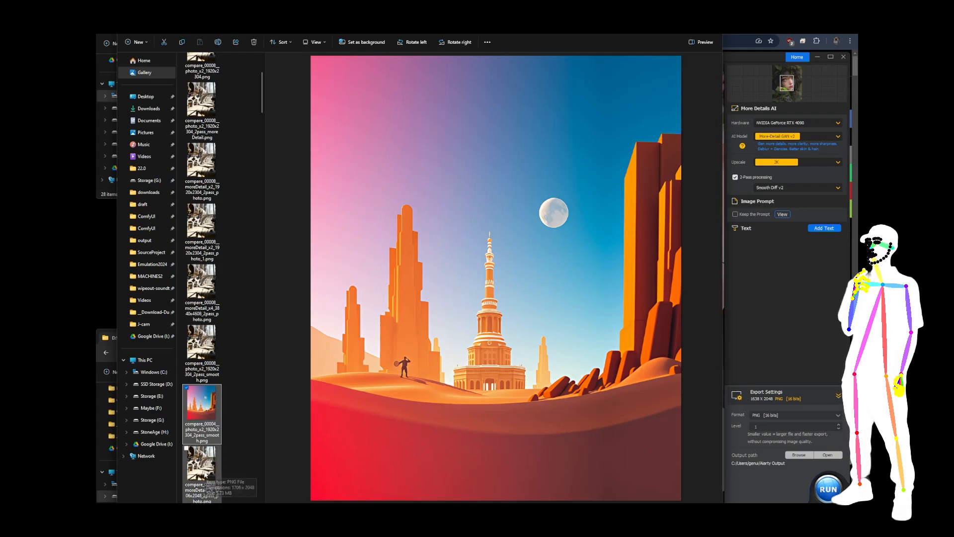
pyautogui.click(202, 109)
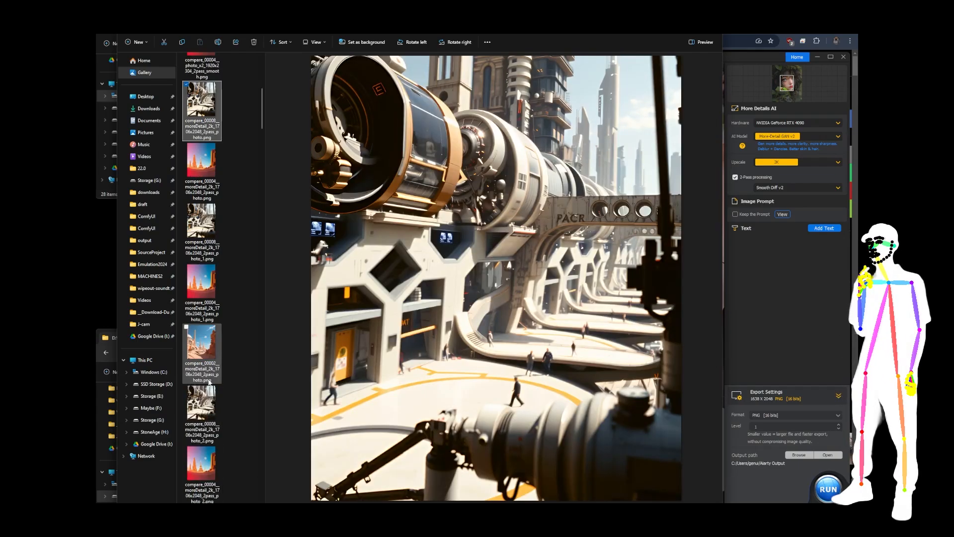
pyautogui.click(201, 109)
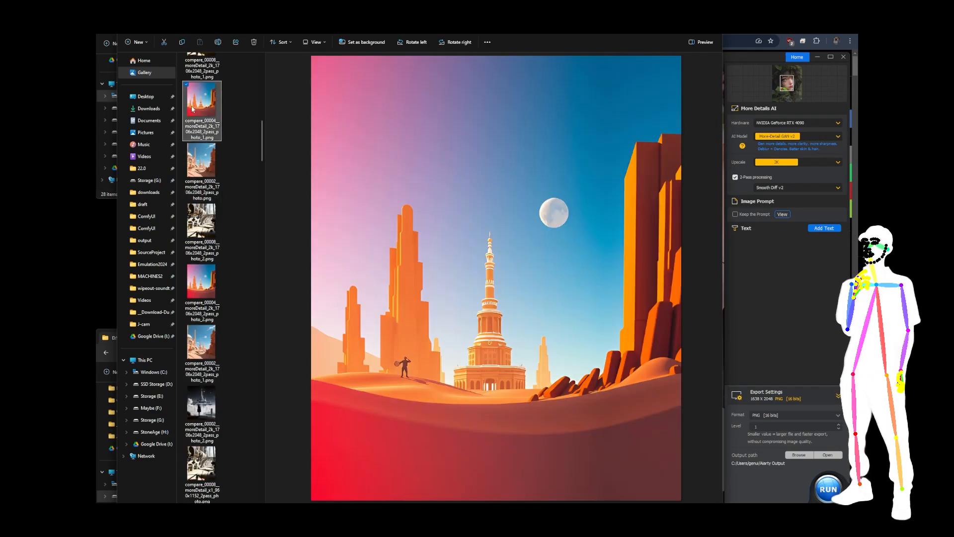
# Preview the sandstone city, floating city and 1x comparisons, ending on the 2K futuristic robot portrait
pyautogui.click(201, 289)
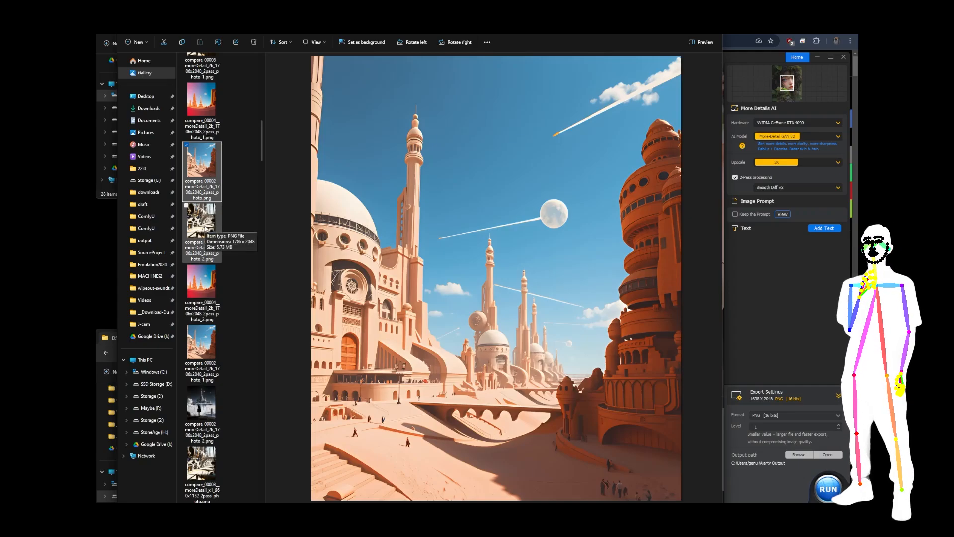
pyautogui.click(201, 231)
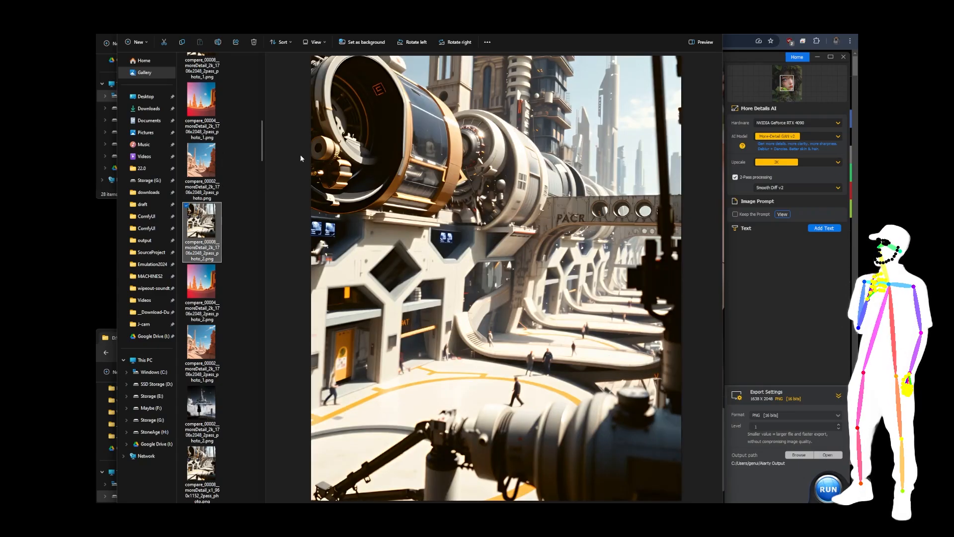
pyautogui.click(202, 410)
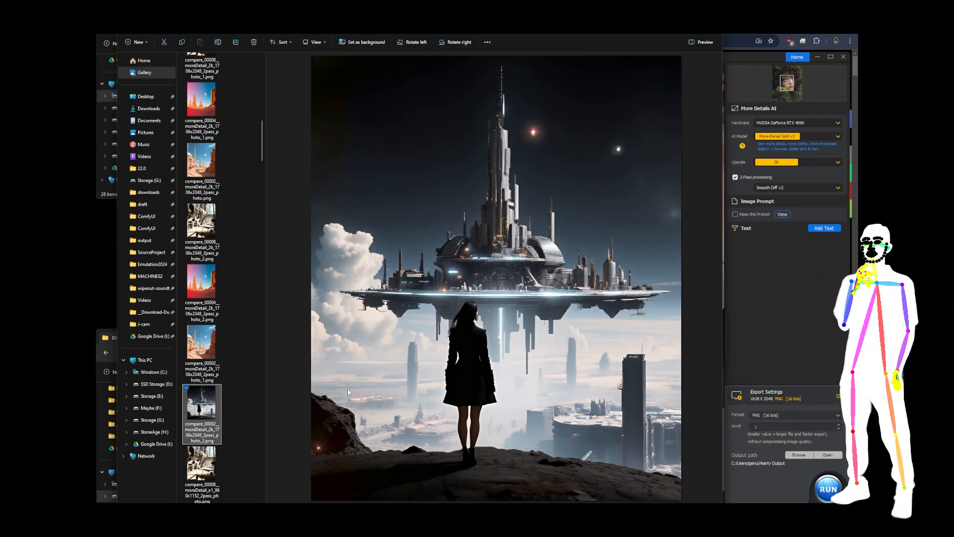
pyautogui.click(202, 290)
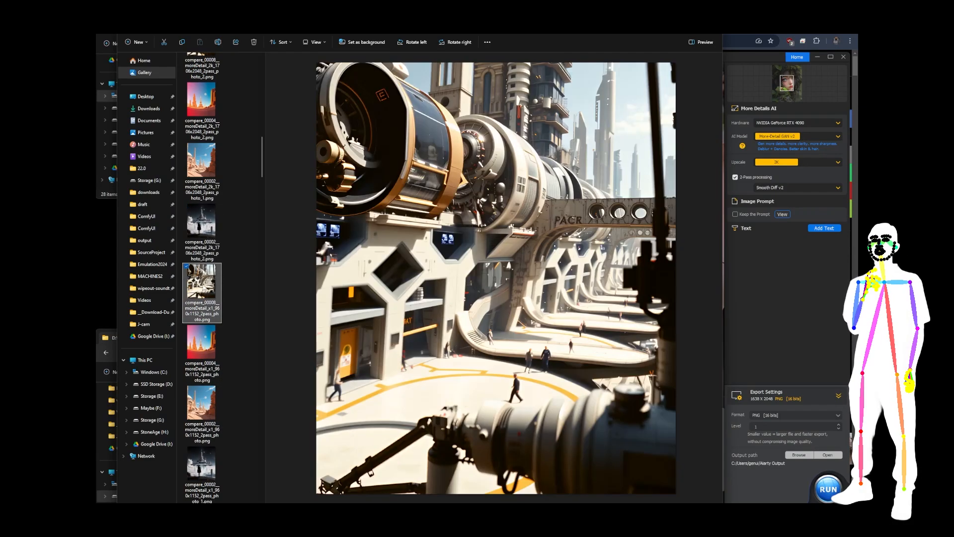
pyautogui.click(202, 353)
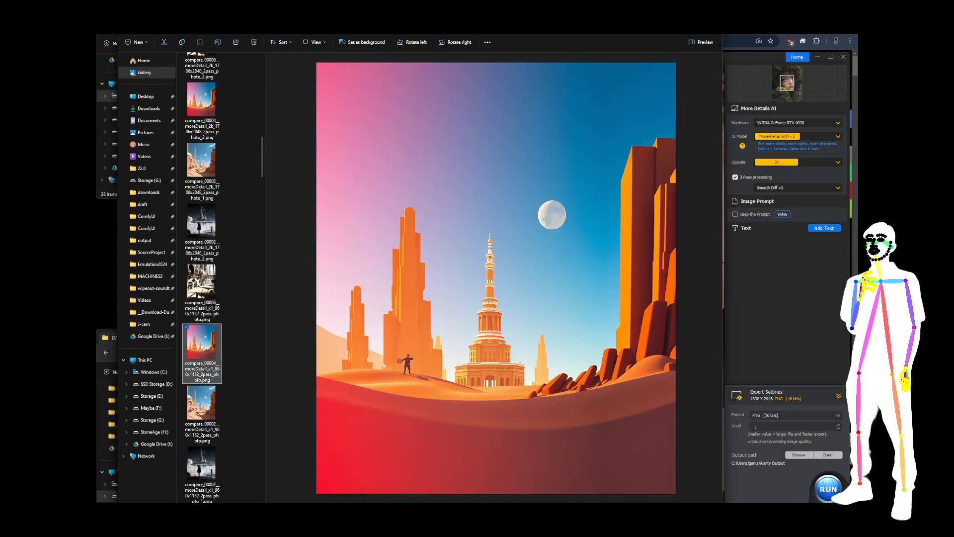
pyautogui.click(202, 365)
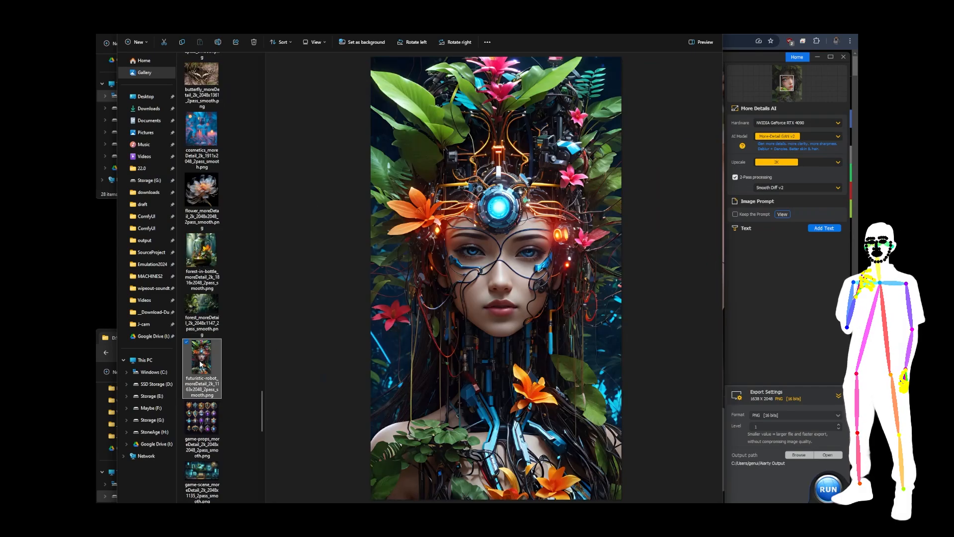
# View the upscaled futuristic robot portrait in Photos, fitted to window and then at 100% actual size
pyautogui.doubleClick(202, 364)
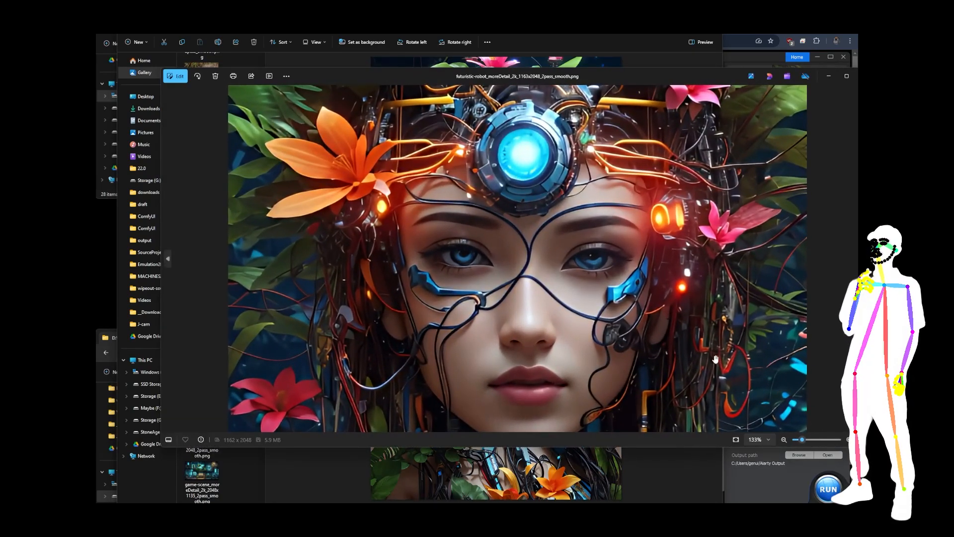
pyautogui.click(739, 439)
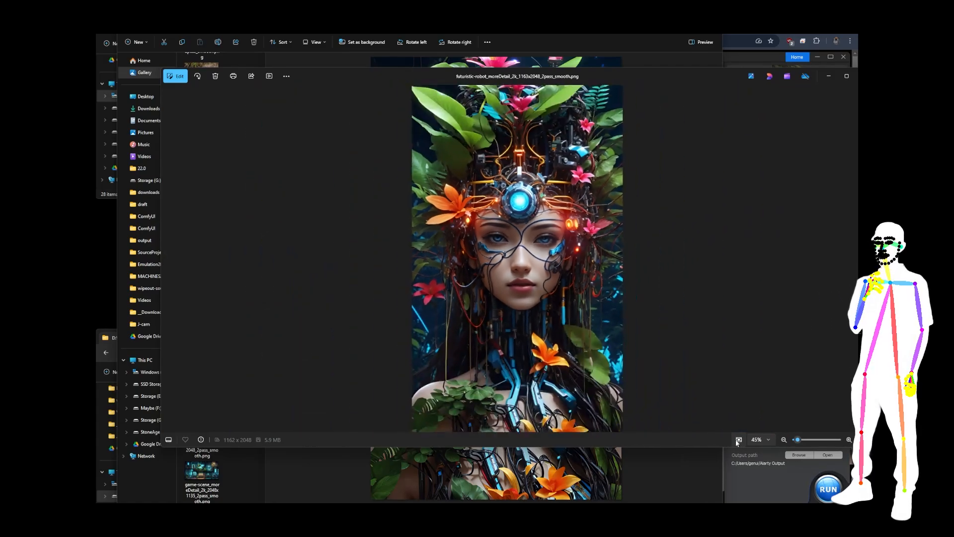
pyautogui.click(768, 440)
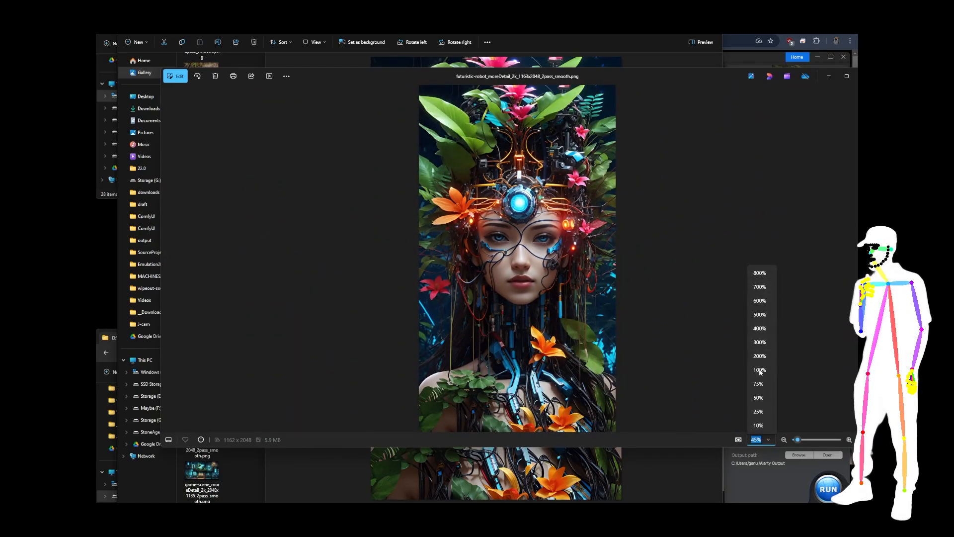
pyautogui.click(760, 369)
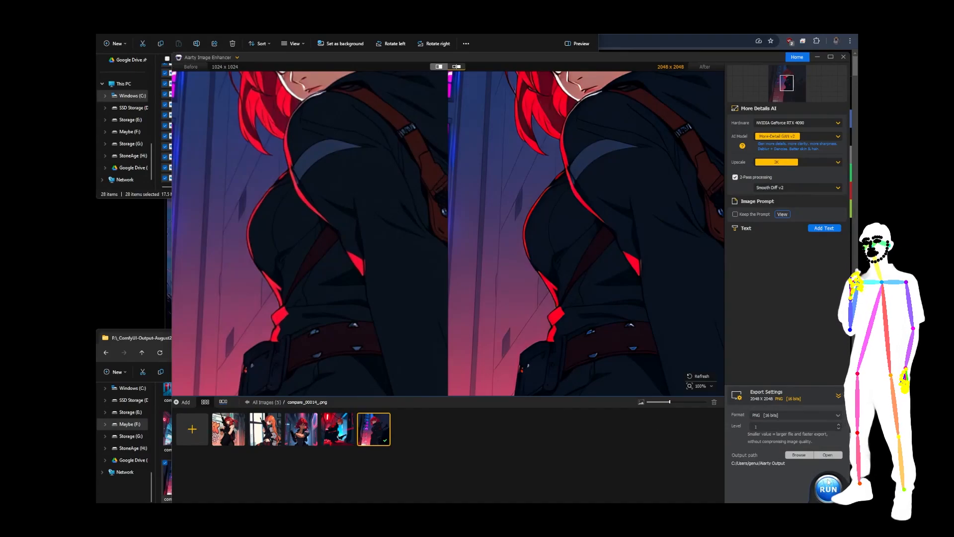
# Show the Aiarty output folder with the 2K 2-pass smooth exports in File Explorer
pyautogui.click(828, 489)
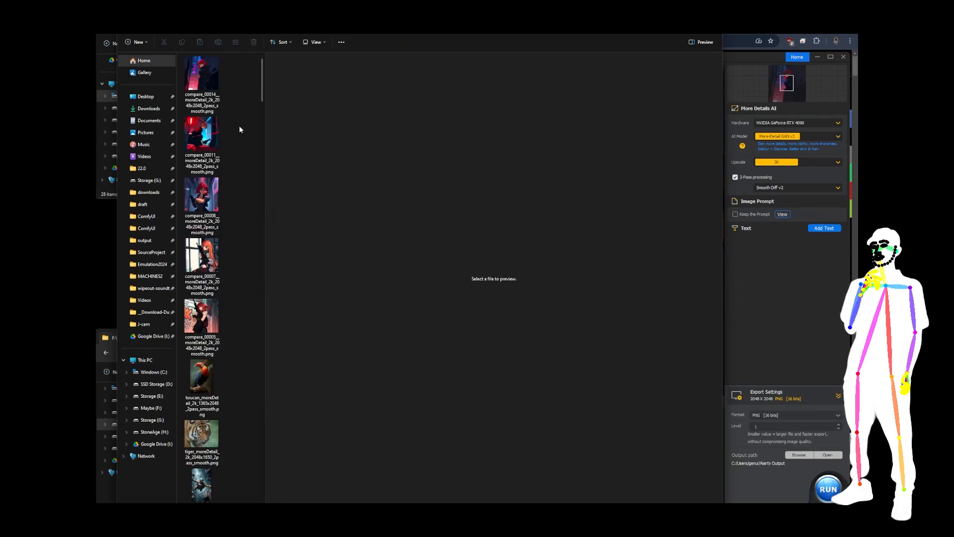
# Preview the 2K smooth upscales: red-haired girl, crouching figure, pistol portrait, orange-haired girl, graffiti gunner
pyautogui.click(201, 79)
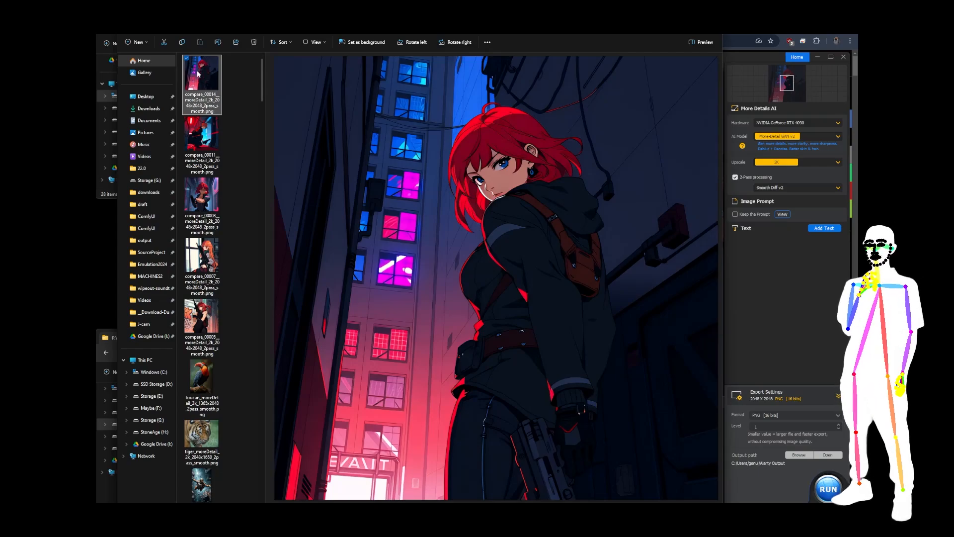
pyautogui.click(202, 141)
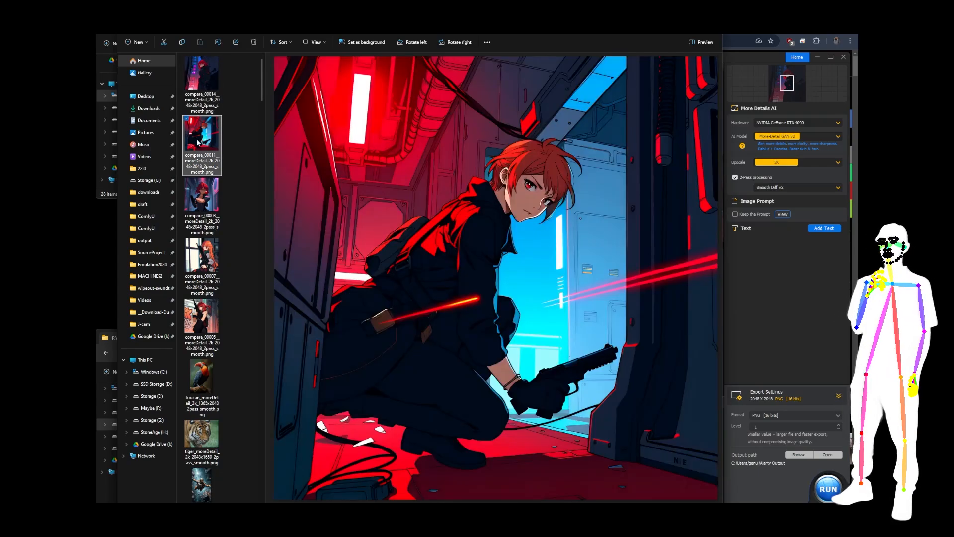
pyautogui.click(202, 195)
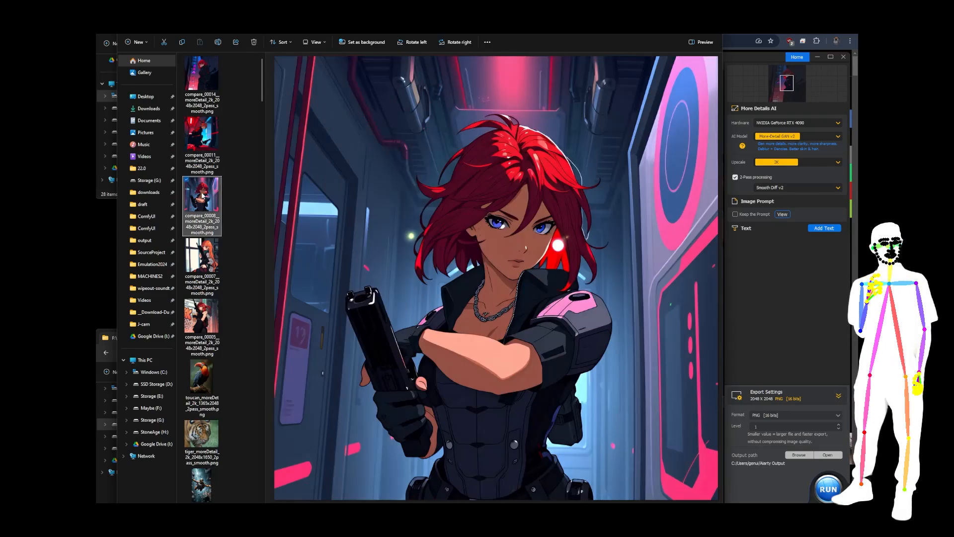
pyautogui.click(201, 262)
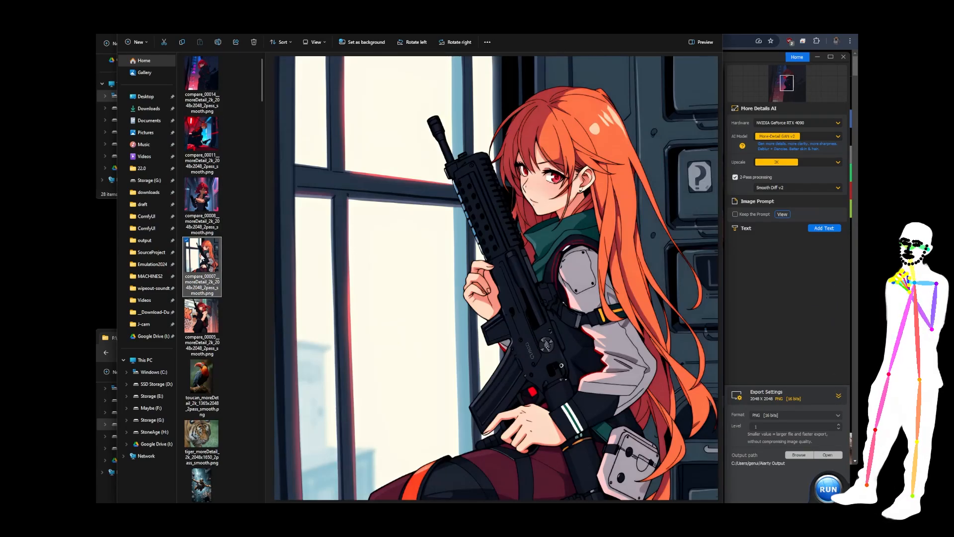
pyautogui.click(201, 316)
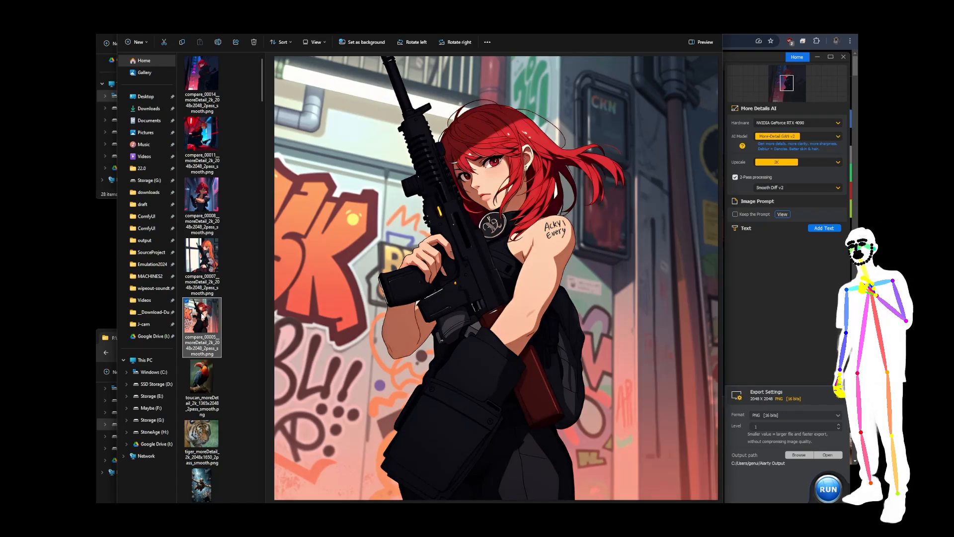
pyautogui.moveTo(219, 316)
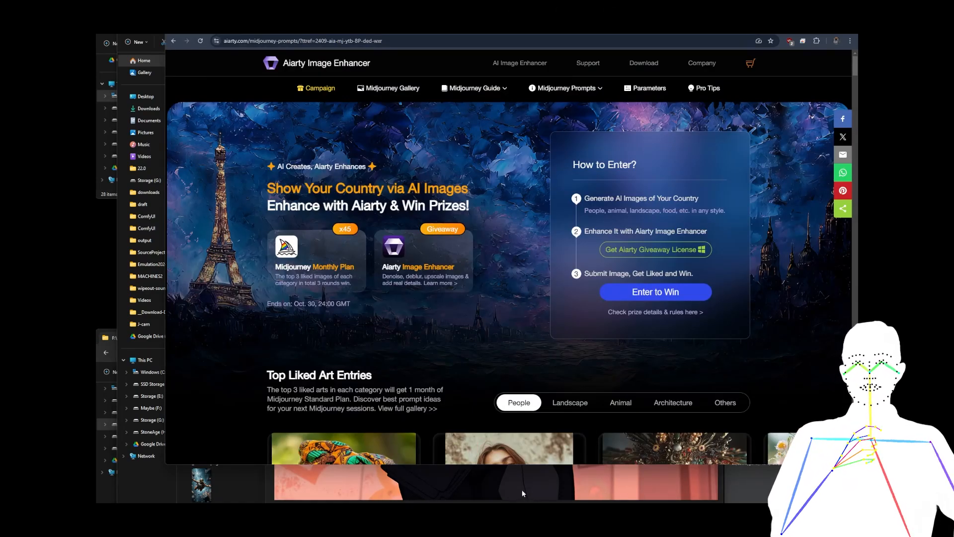
# Set the 2-Pass processing model to Real-Photo v3 and run new 2K upscales
pyautogui.click(202, 316)
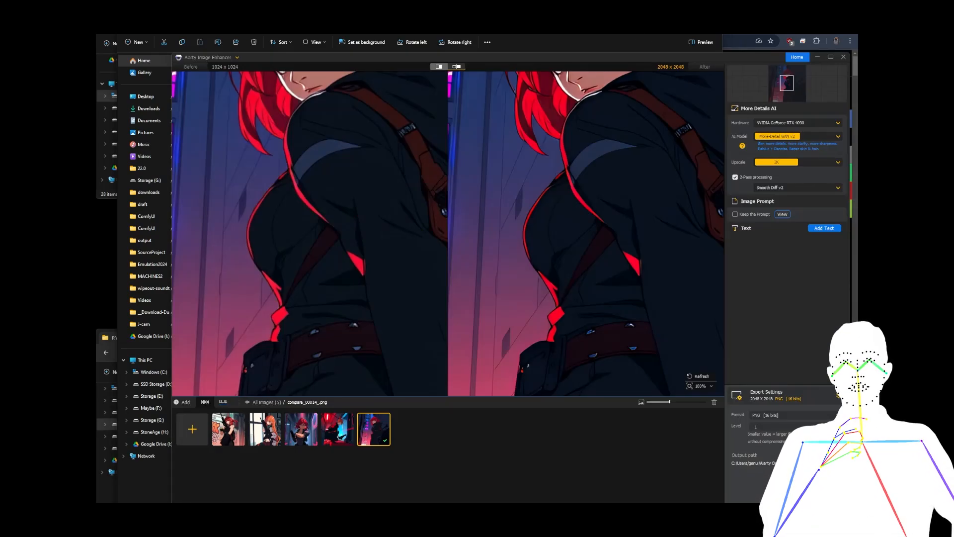
pyautogui.moveTo(767, 248)
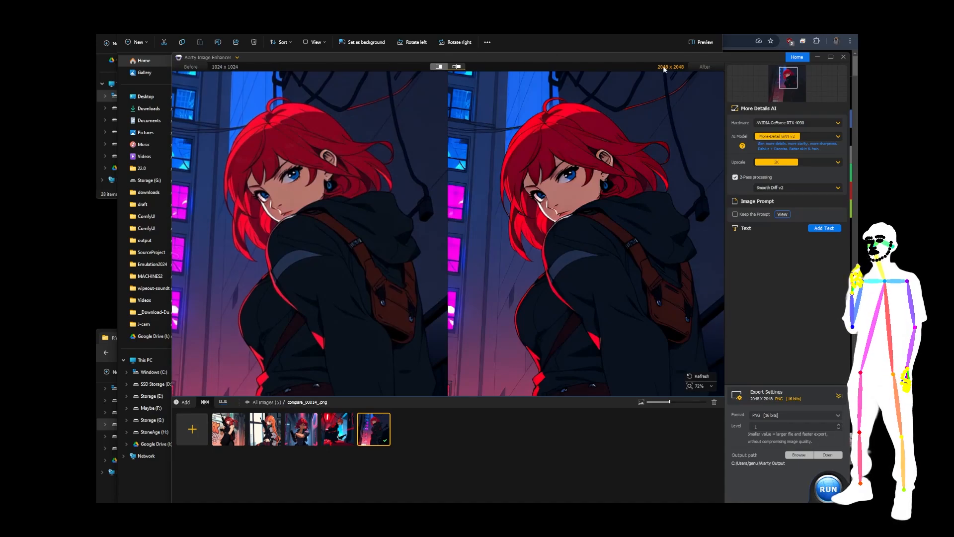
pyautogui.moveTo(763, 183)
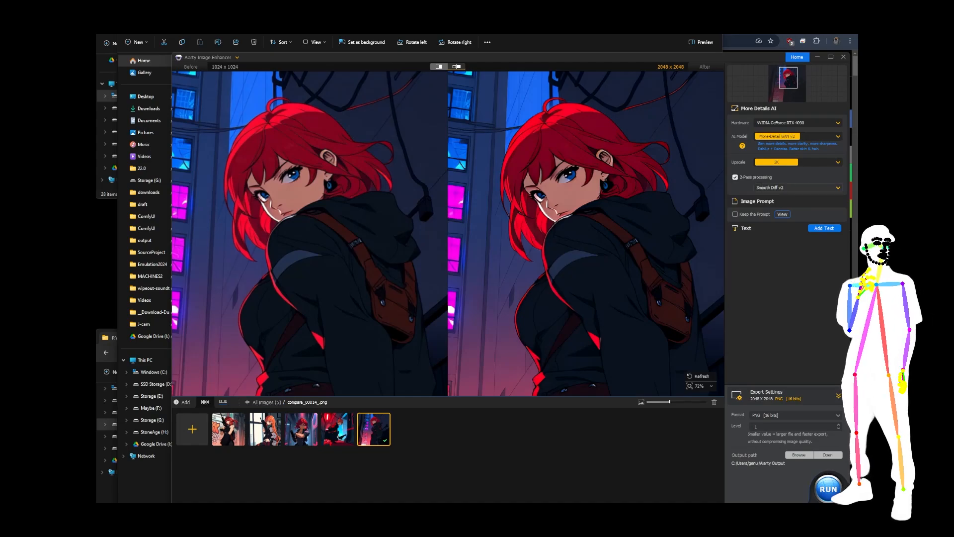
pyautogui.click(829, 490)
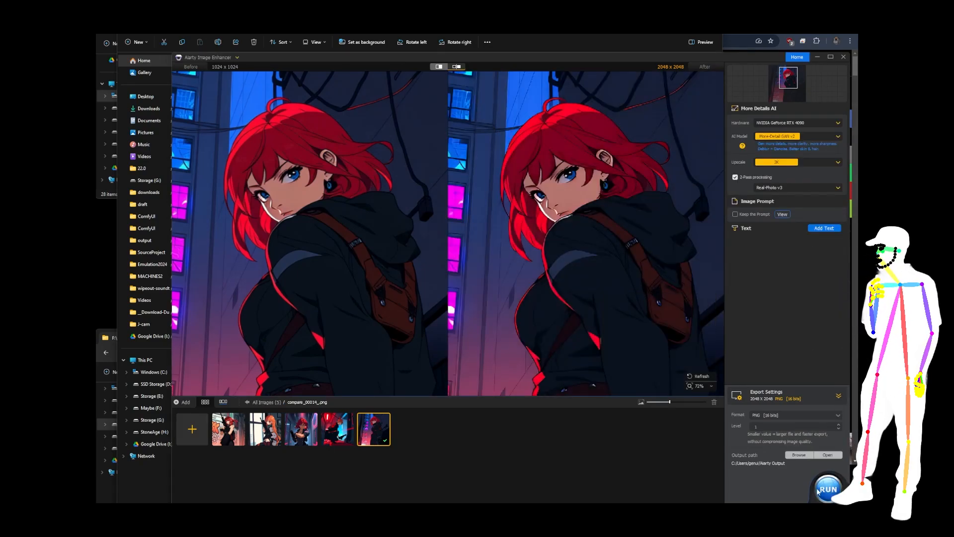
pyautogui.click(827, 489)
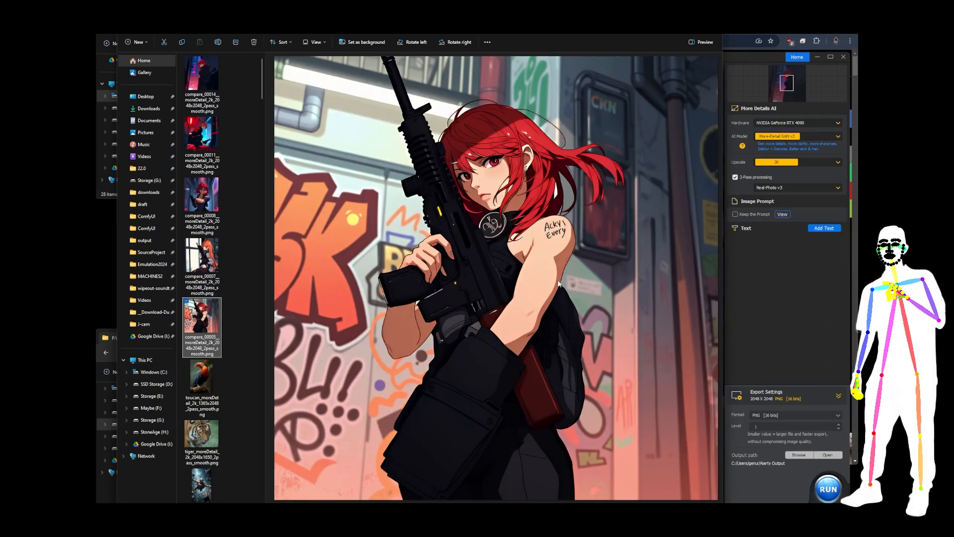
# Preview the smooth city-street 2K export against the new Real-Photo graffiti, orange-haired girl and next upscales
pyautogui.click(202, 82)
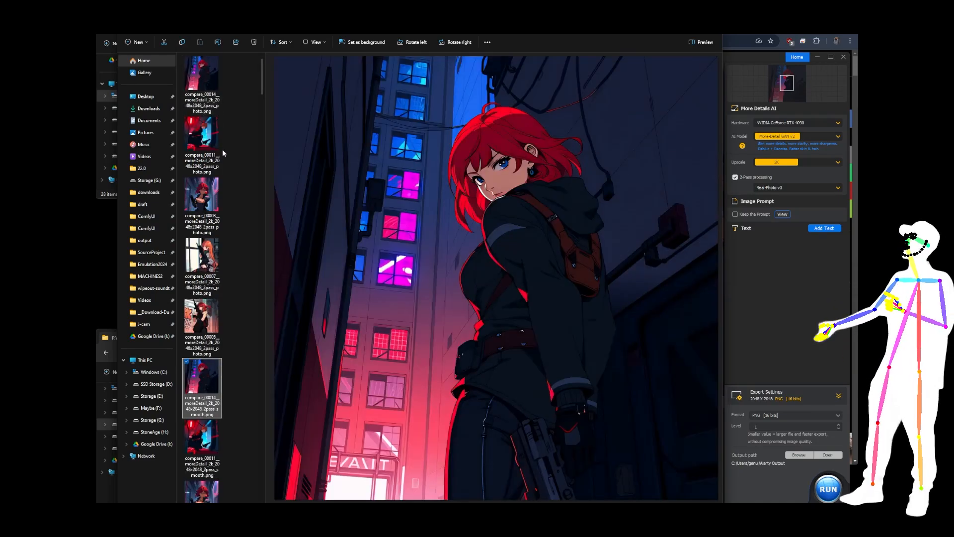
pyautogui.click(202, 316)
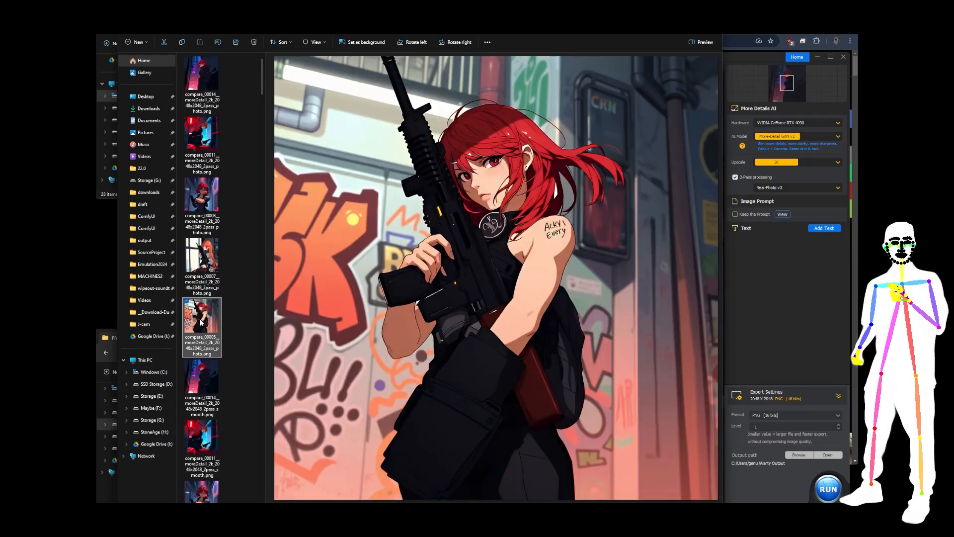
pyautogui.click(202, 260)
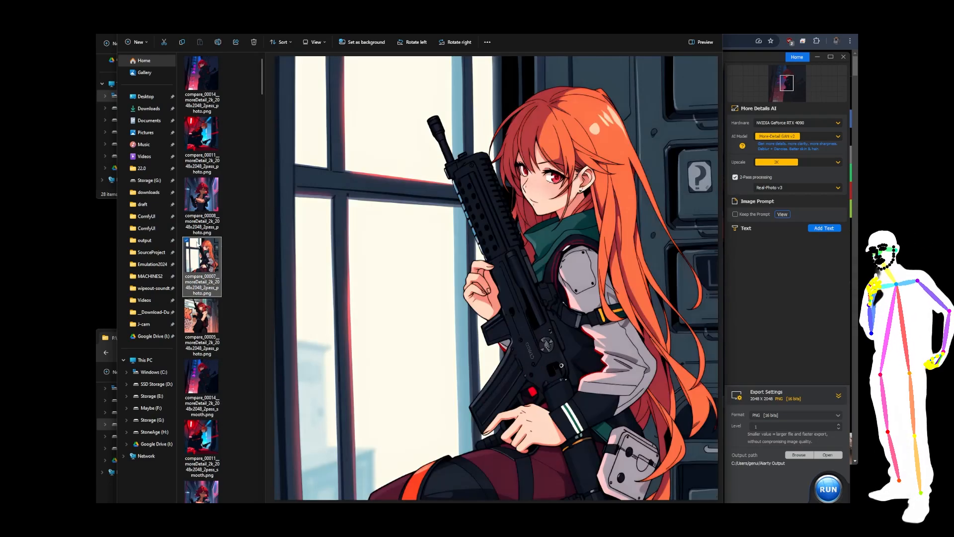
pyautogui.click(202, 196)
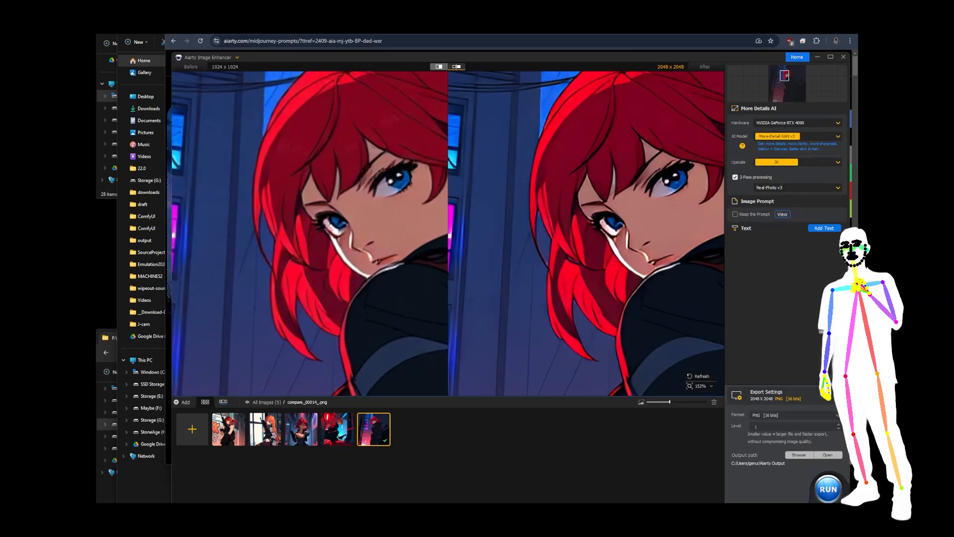
# Set Upscale to 4K (4096×4096) with the Real-Photo second pass and run the inference
pyautogui.click(828, 489)
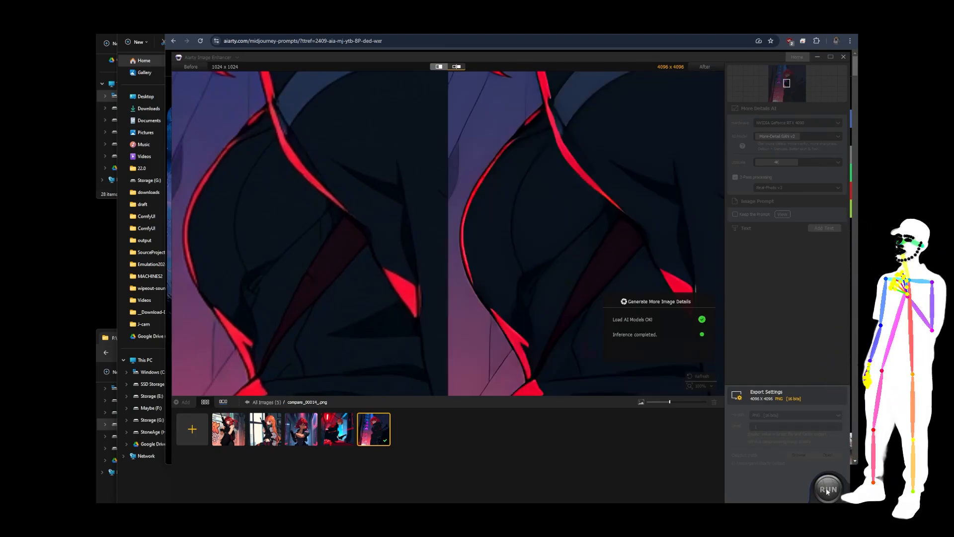
pyautogui.click(828, 489)
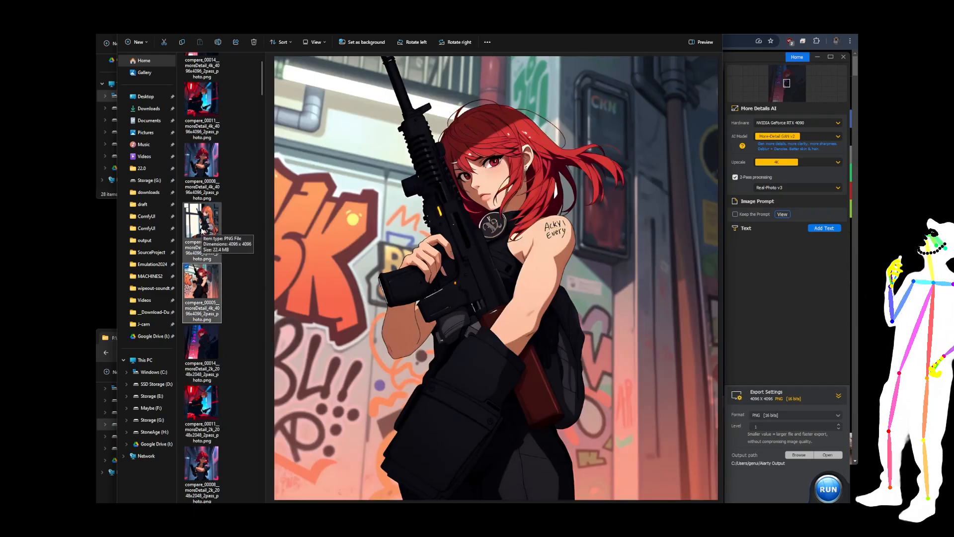
# Preview the 4K Real-Photo upscales of the graffiti image, pistol portrait, crouching figure and the next one
pyautogui.click(201, 232)
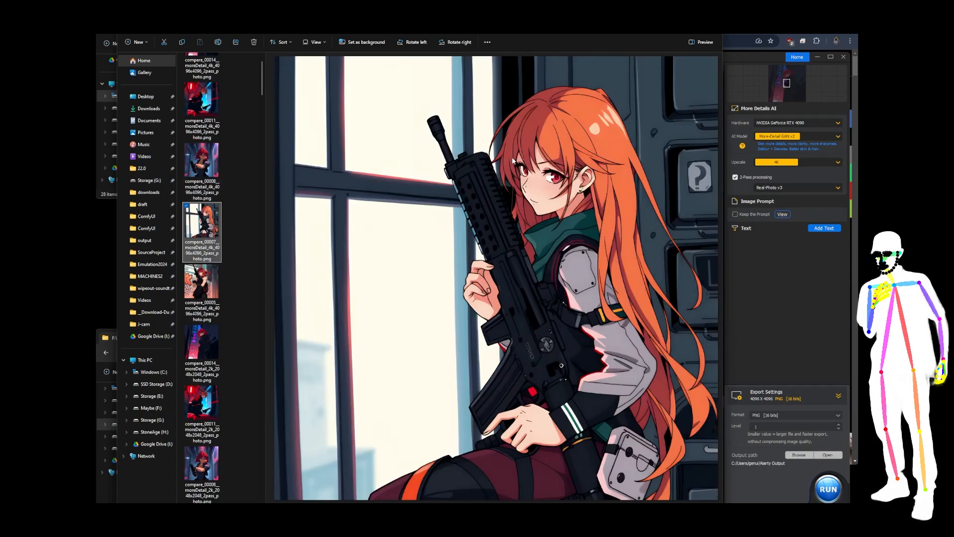
pyautogui.click(202, 201)
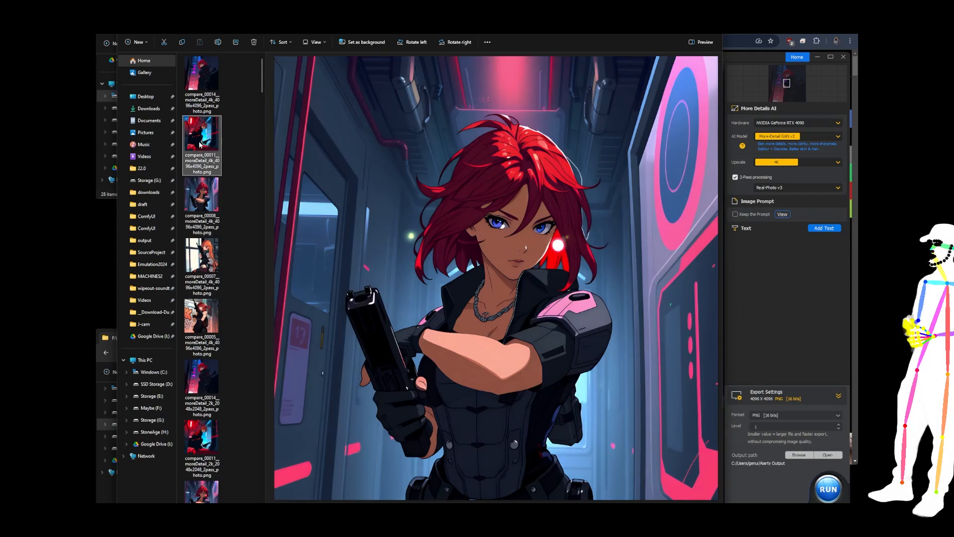
pyautogui.click(201, 80)
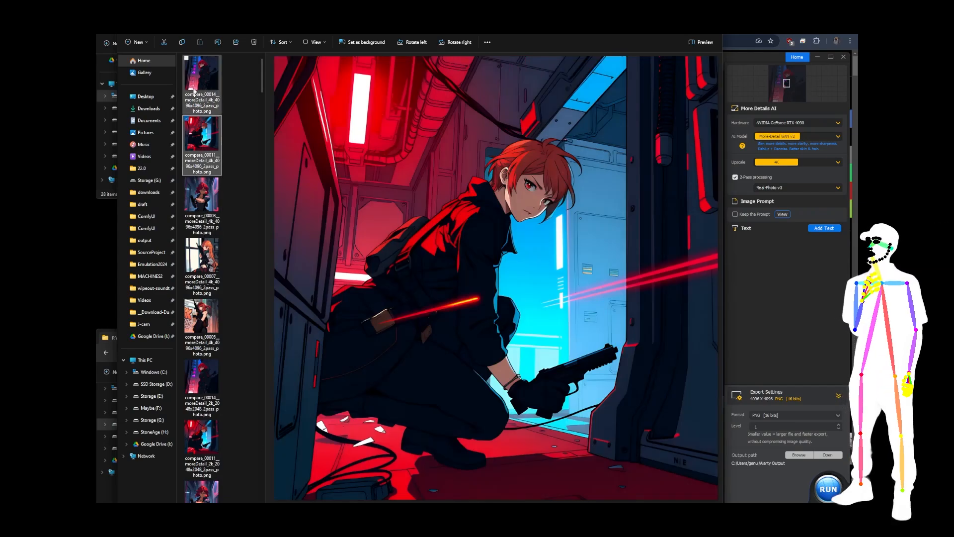
pyautogui.click(202, 80)
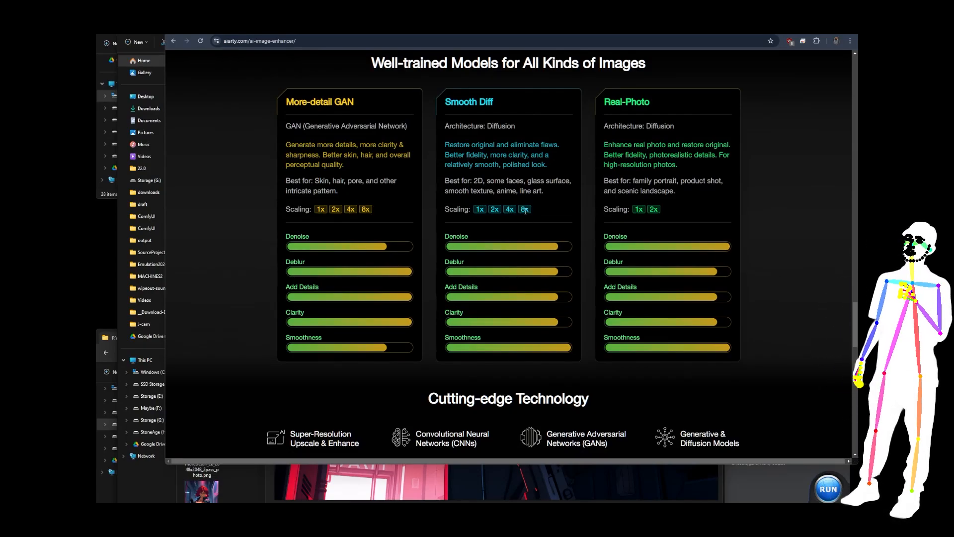
pyautogui.moveTo(528, 226)
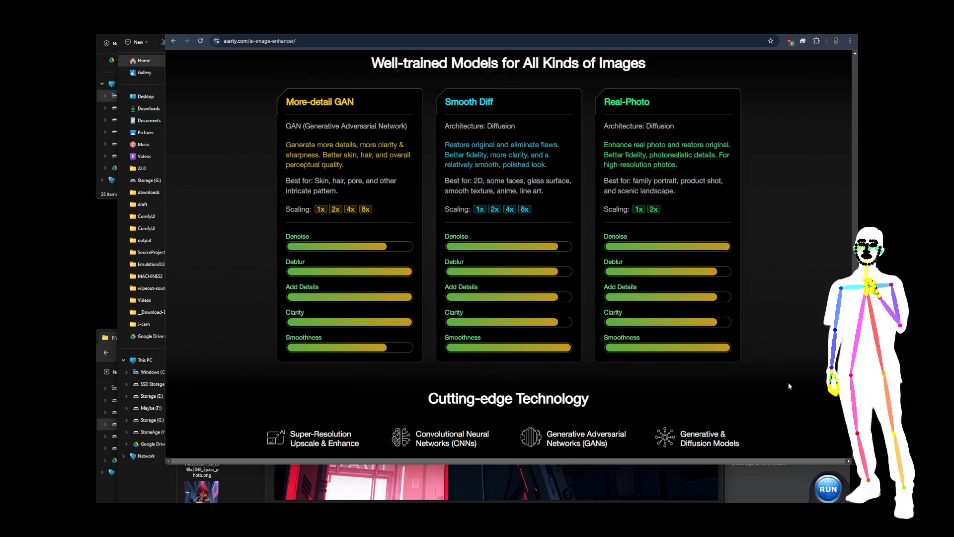
# Review Aiarty's AI image enhancement page and go to the Image Enhancer user guide
pyautogui.scroll(3)
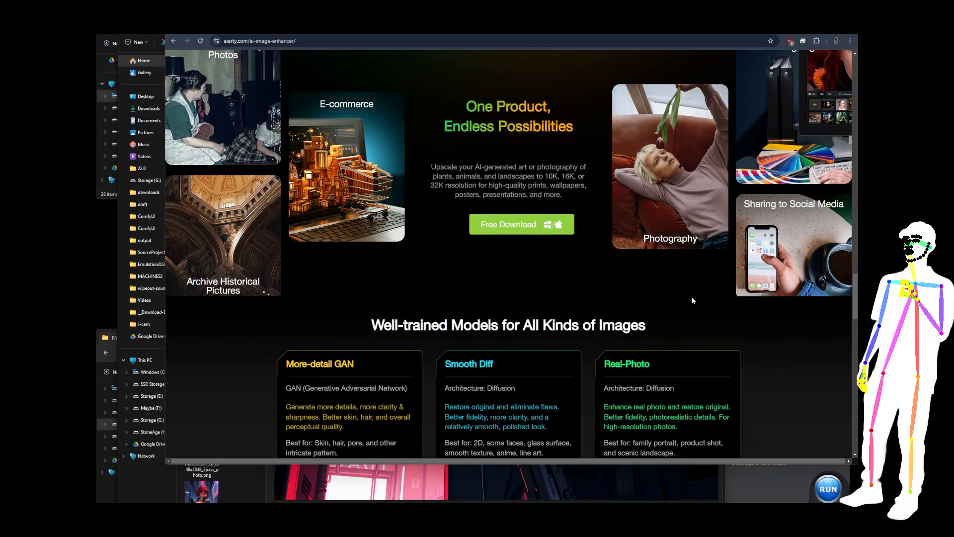
pyautogui.click(520, 224)
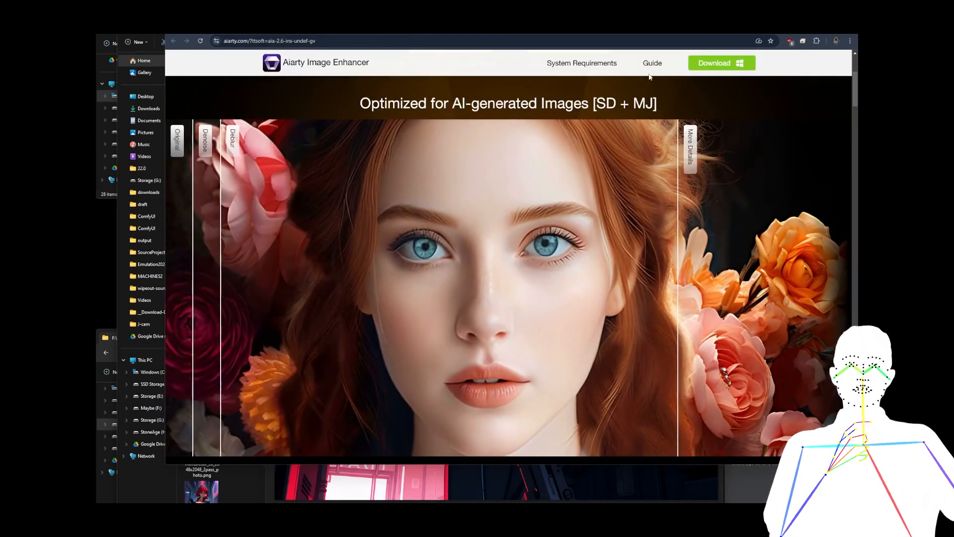
pyautogui.click(652, 63)
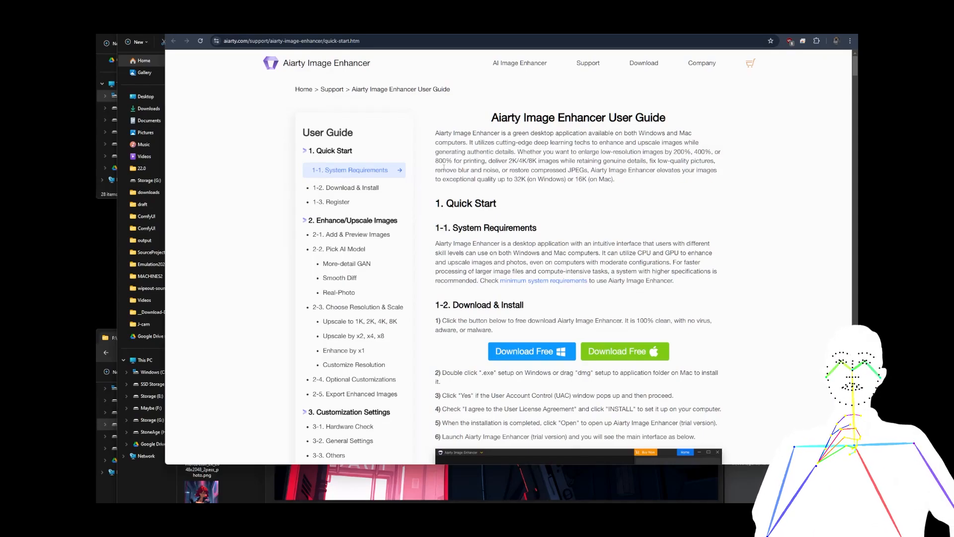
# Read down the guide's Quick Start and Register license-activation sections
pyautogui.scroll(-3)
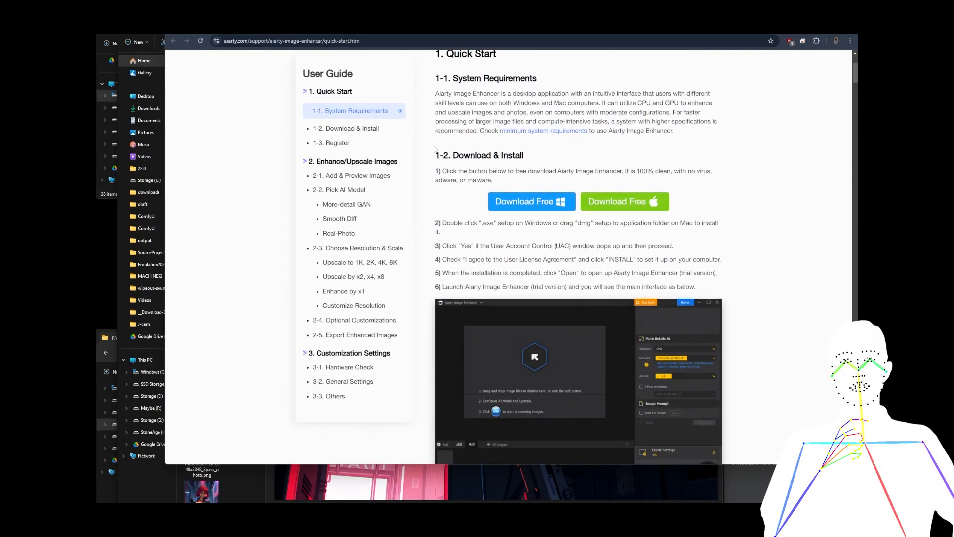
pyautogui.scroll(-3)
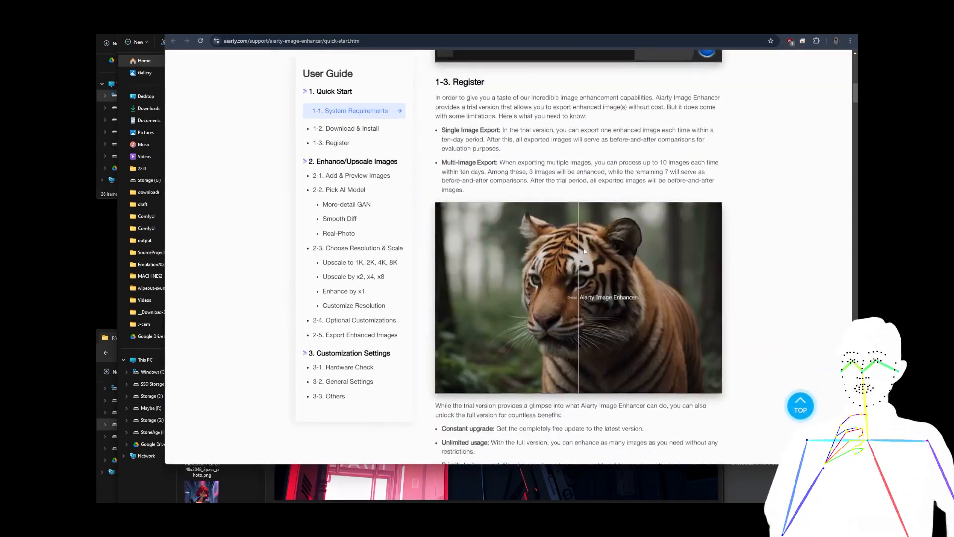
pyautogui.scroll(-3)
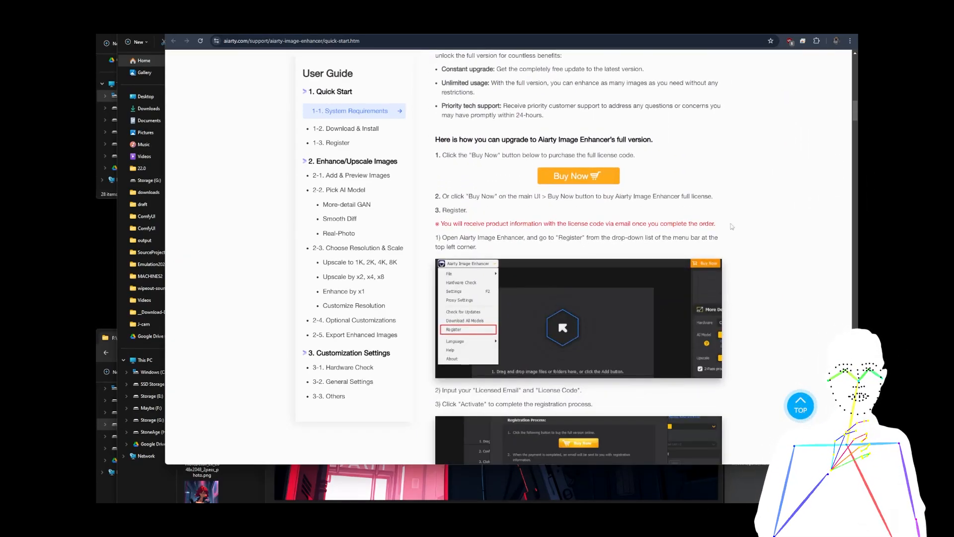
pyautogui.scroll(-3)
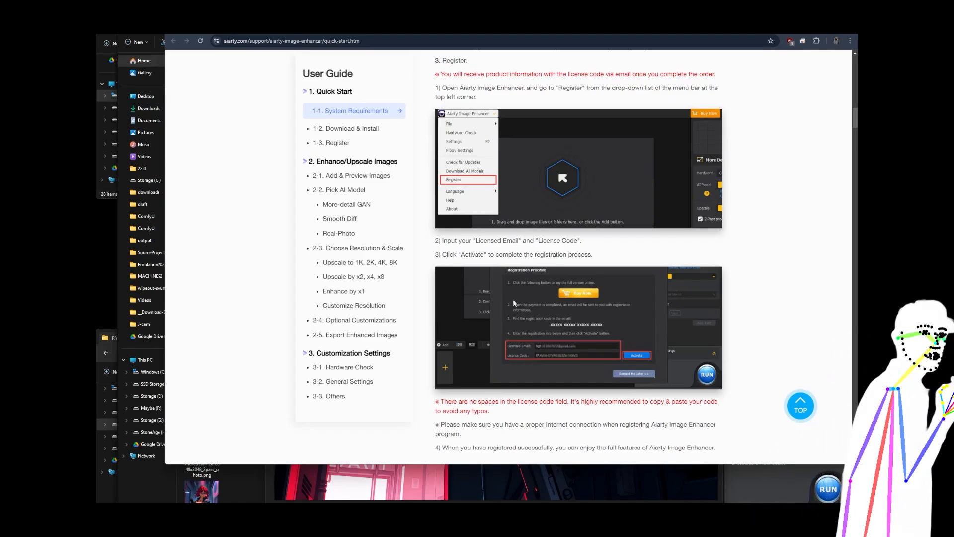
pyautogui.moveTo(476, 203)
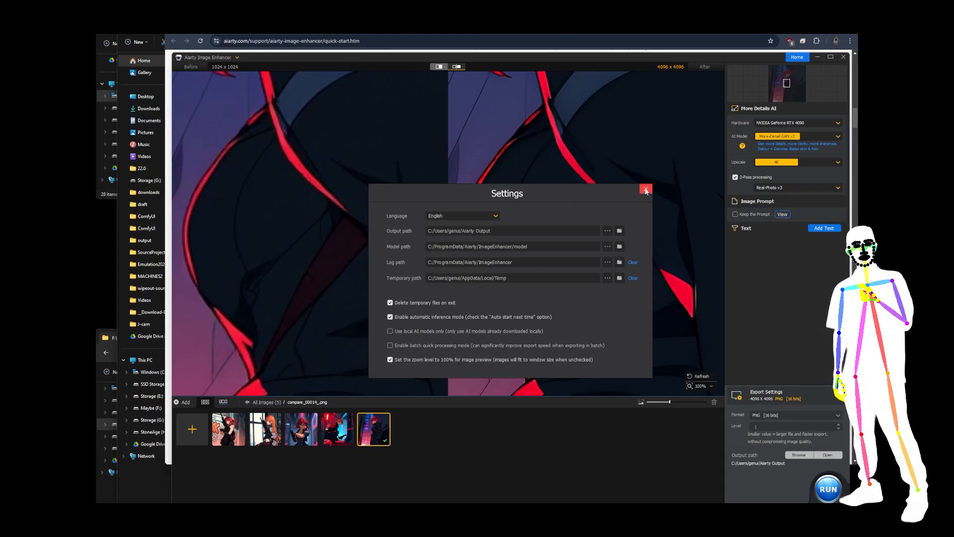
# Close the Aiarty settings after reviewing the output folder and options
pyautogui.click(646, 191)
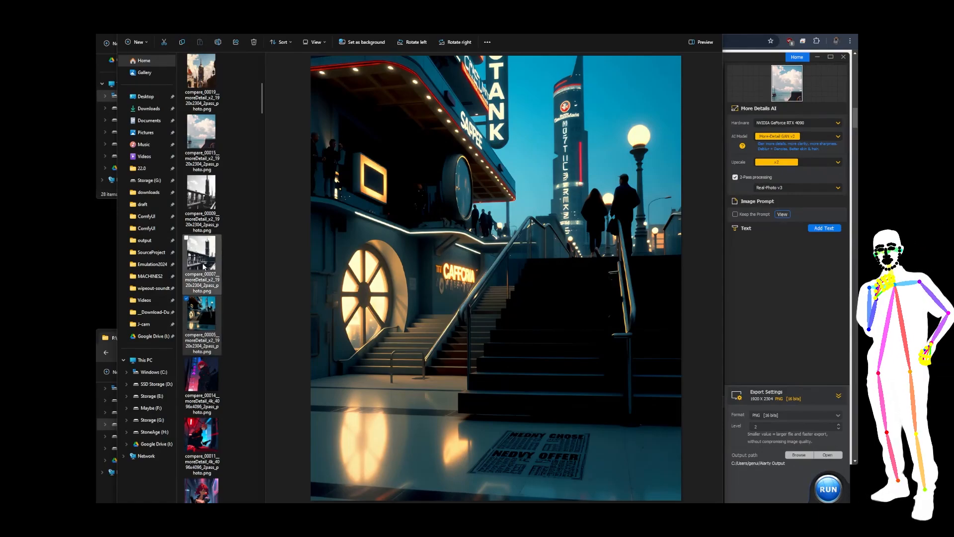
# Preview the 2x moreDetail exports: bridge and clock tower, second tower, sailboat, three domed-tower shots, crane and tower
pyautogui.click(201, 261)
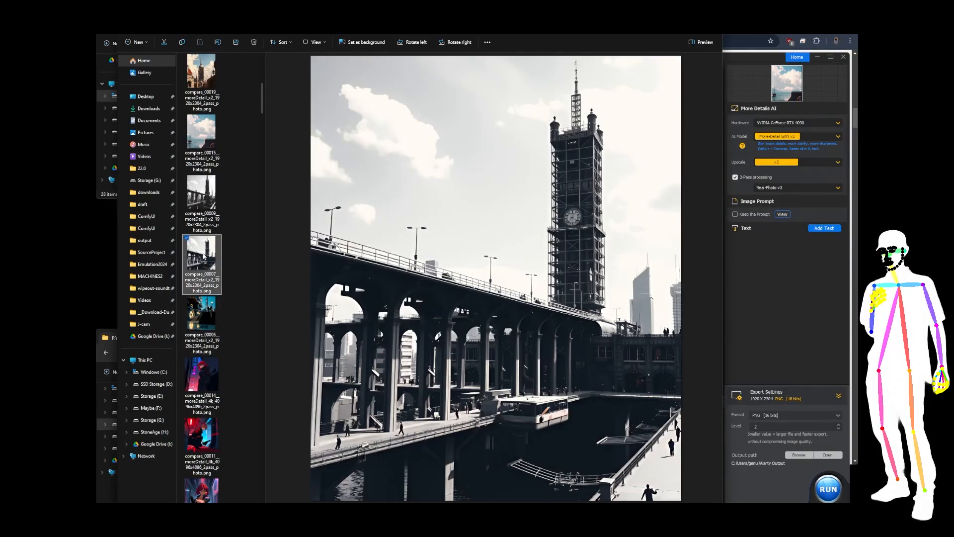
pyautogui.click(202, 197)
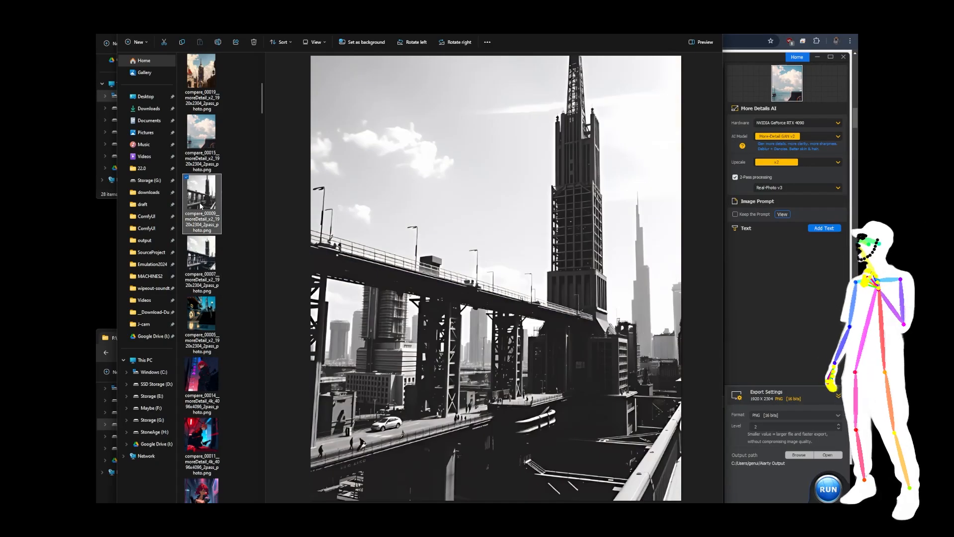
pyautogui.click(201, 139)
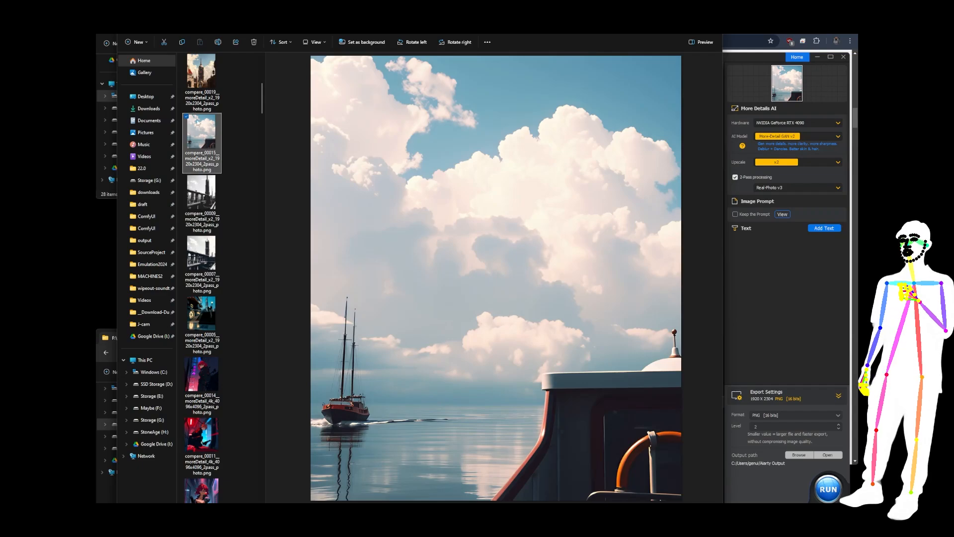
pyautogui.click(202, 261)
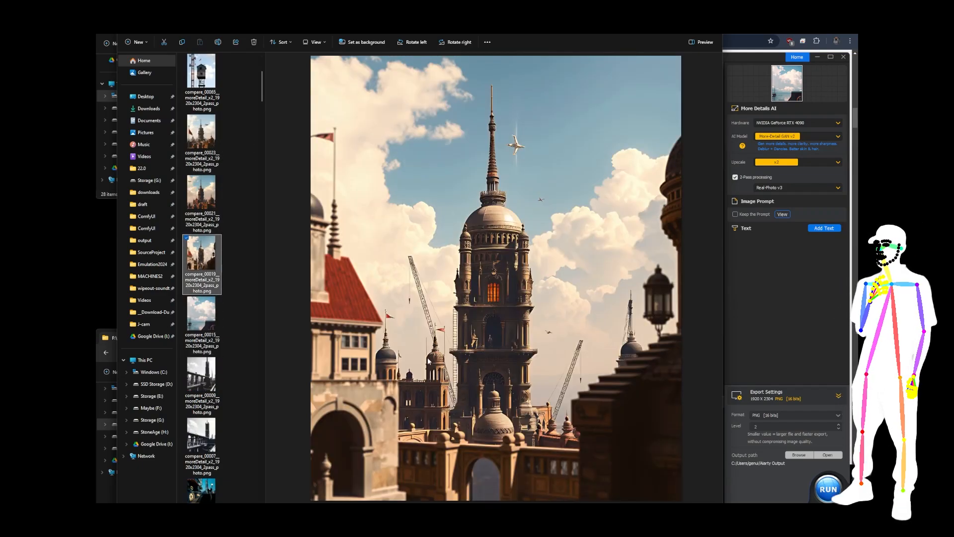
pyautogui.click(201, 201)
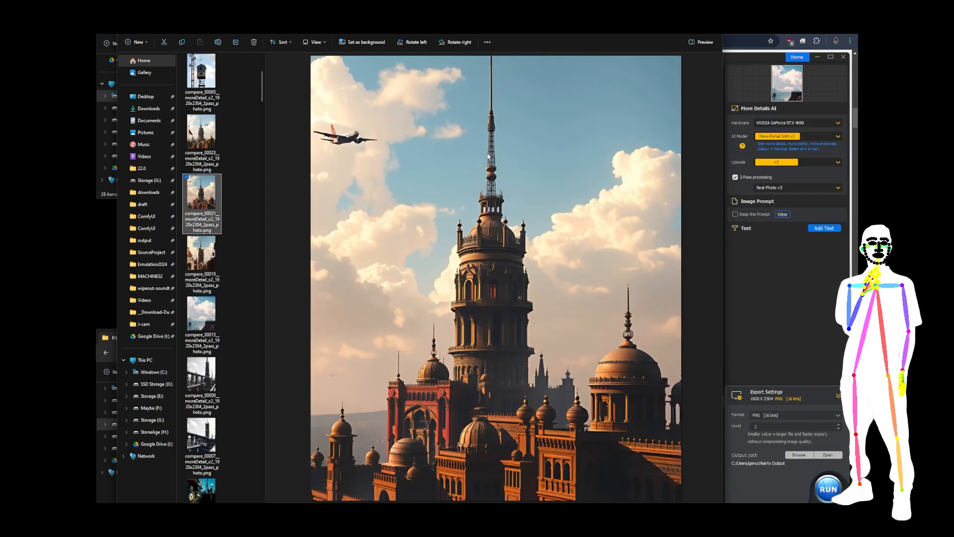
pyautogui.click(202, 140)
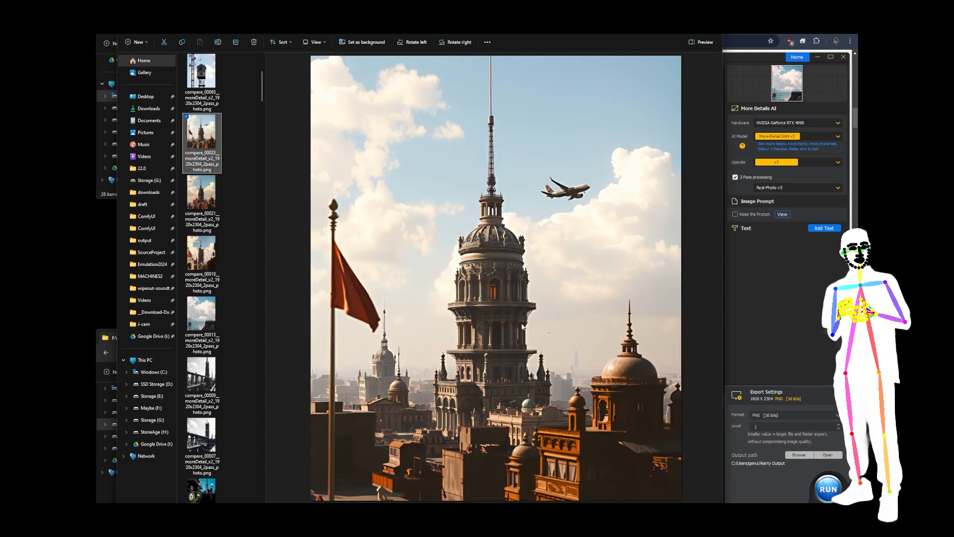
pyautogui.click(202, 83)
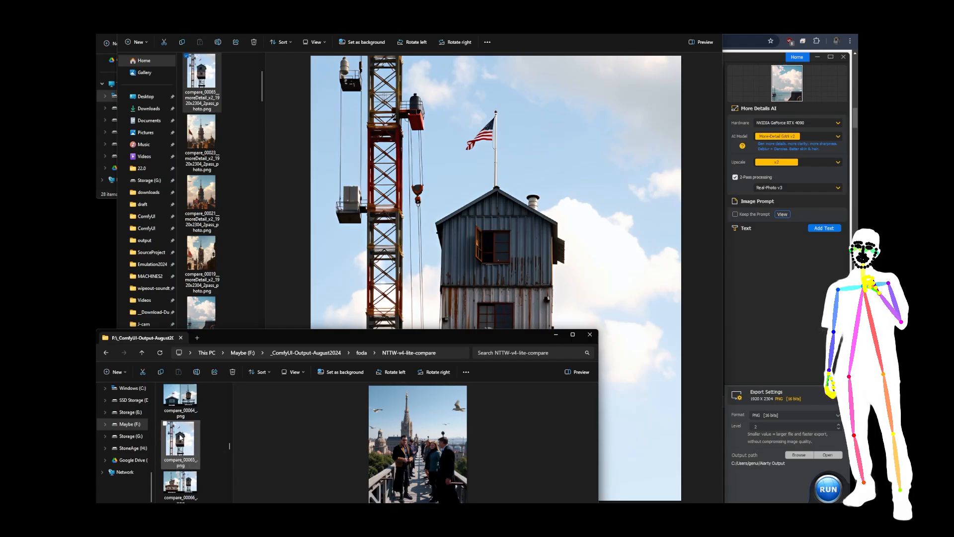
# View compare_00065.png in Photos and zoom deep into the crane and tower details
pyautogui.doubleClick(180, 444)
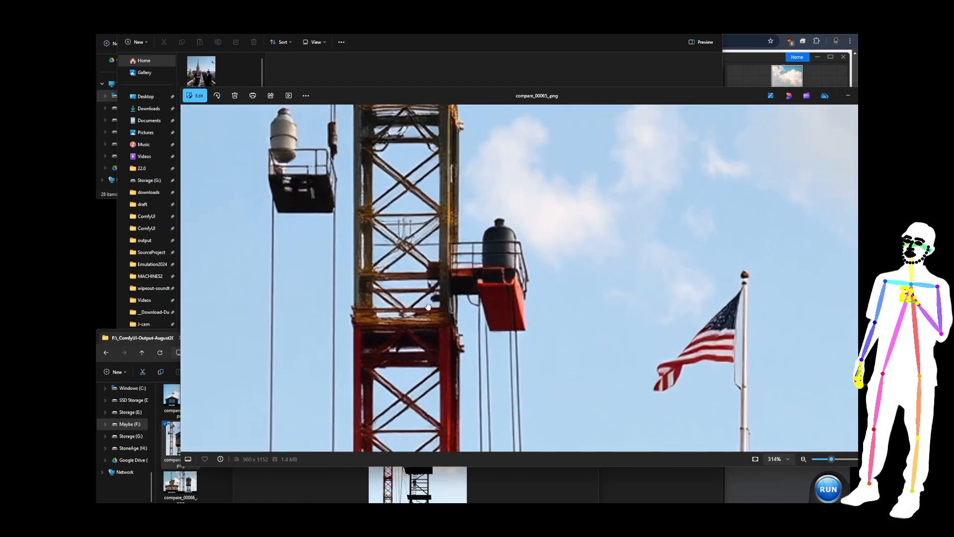
pyautogui.scroll(3)
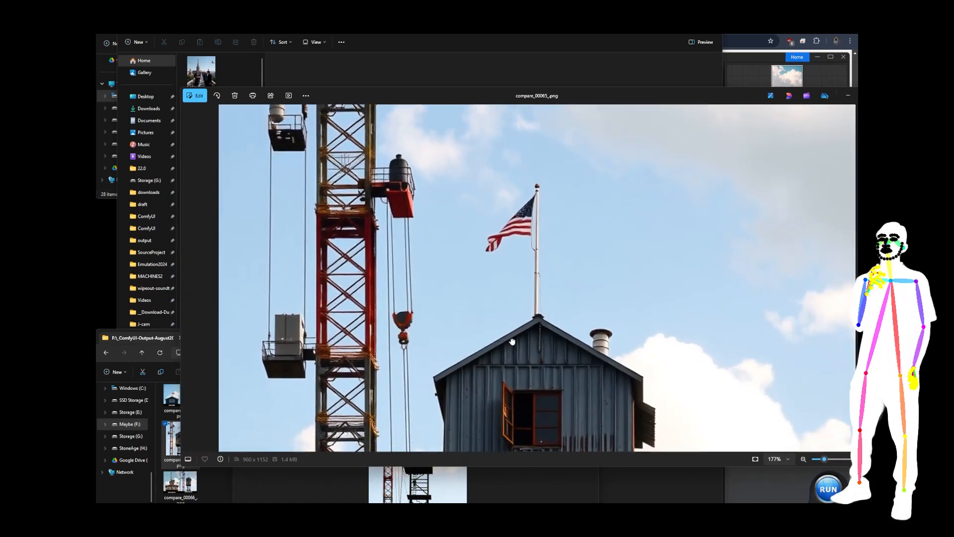
pyautogui.scroll(3)
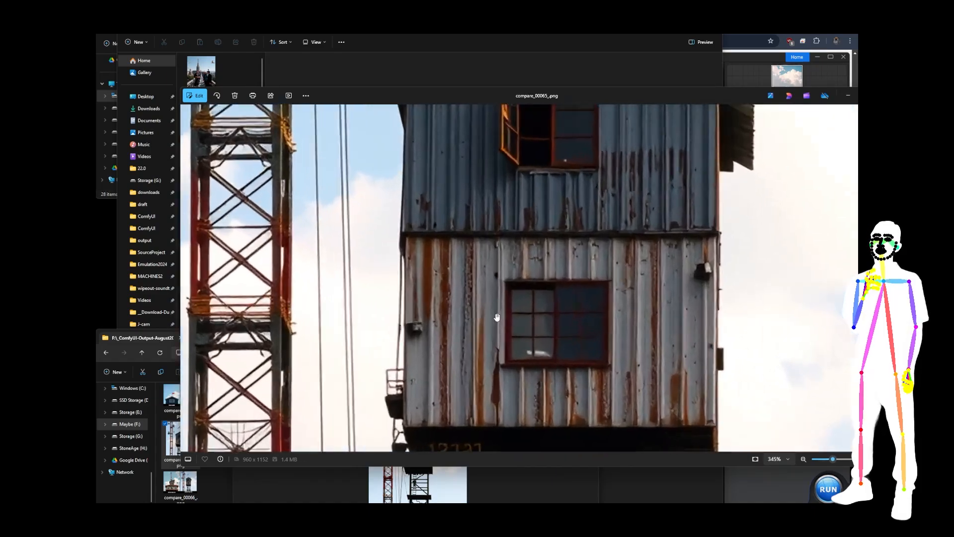
pyautogui.scroll(3)
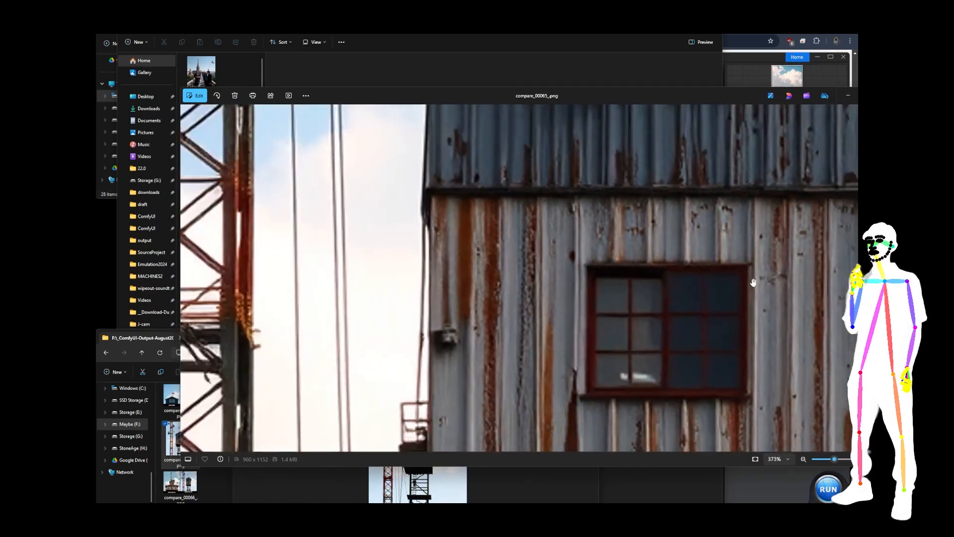
pyautogui.scroll(3)
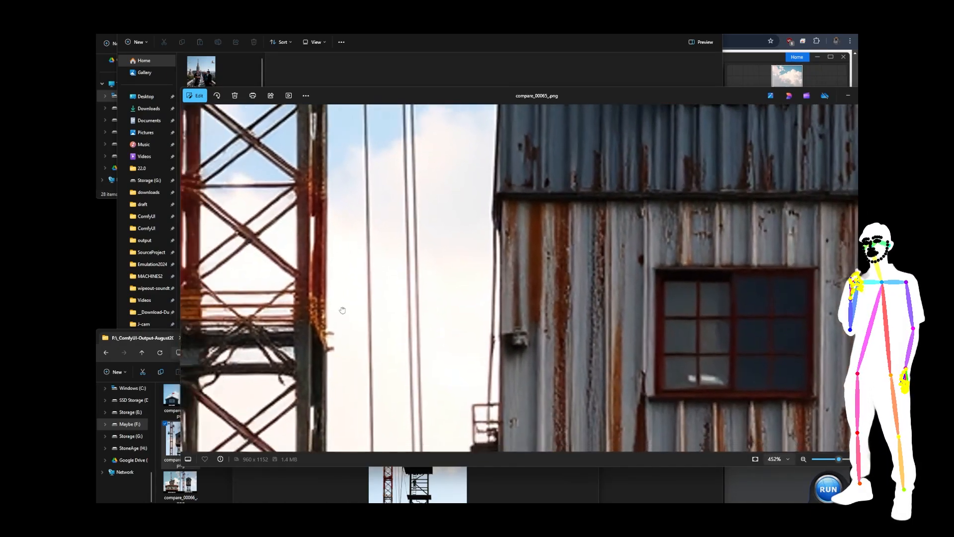
pyautogui.scroll(3)
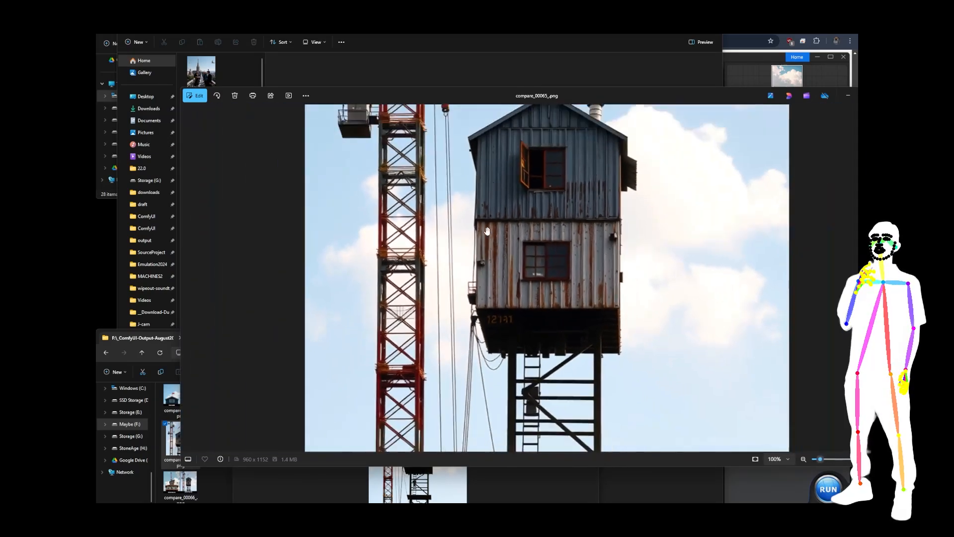
pyautogui.scroll(3)
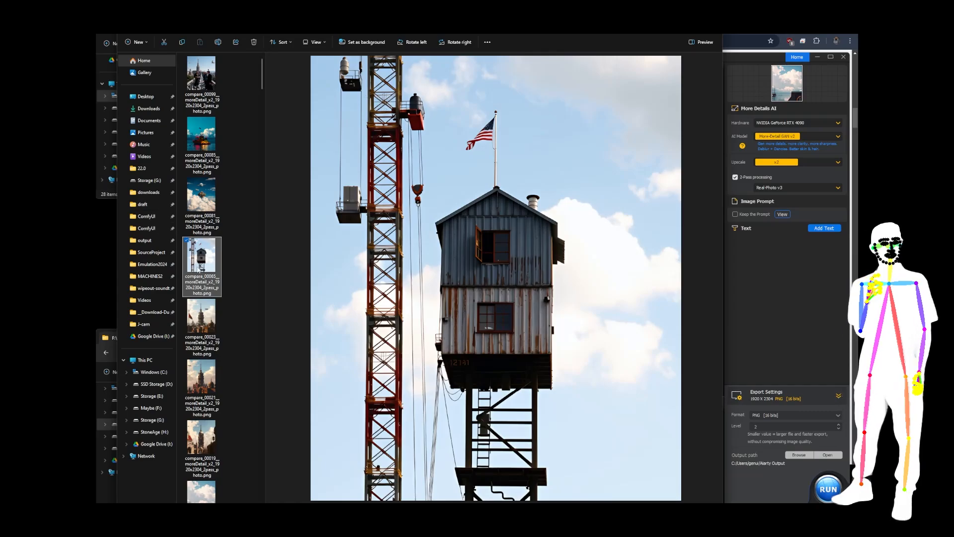
# View the 1920×2304 upscaled compare_00065 in Photos, zooming toward the rusted wall and window
pyautogui.doubleClick(202, 262)
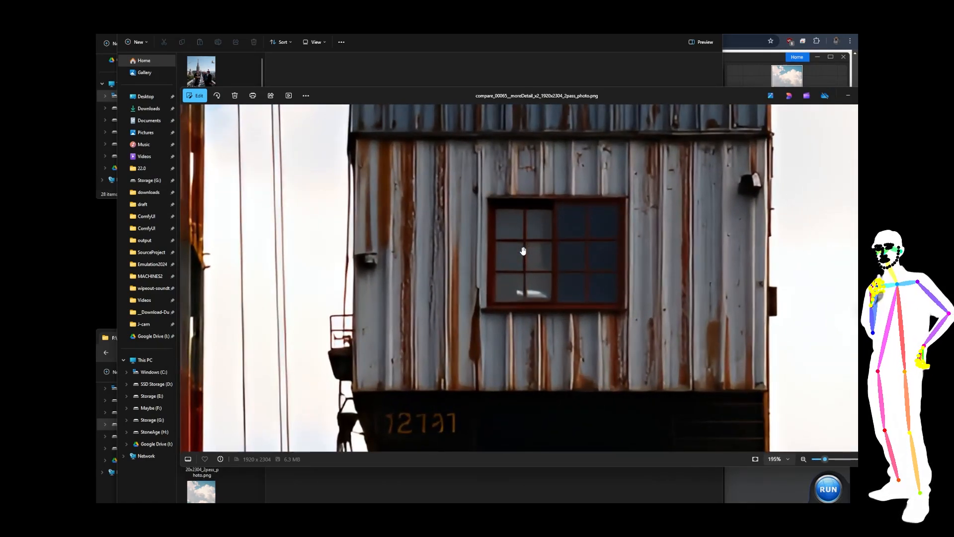
pyautogui.scroll(-3)
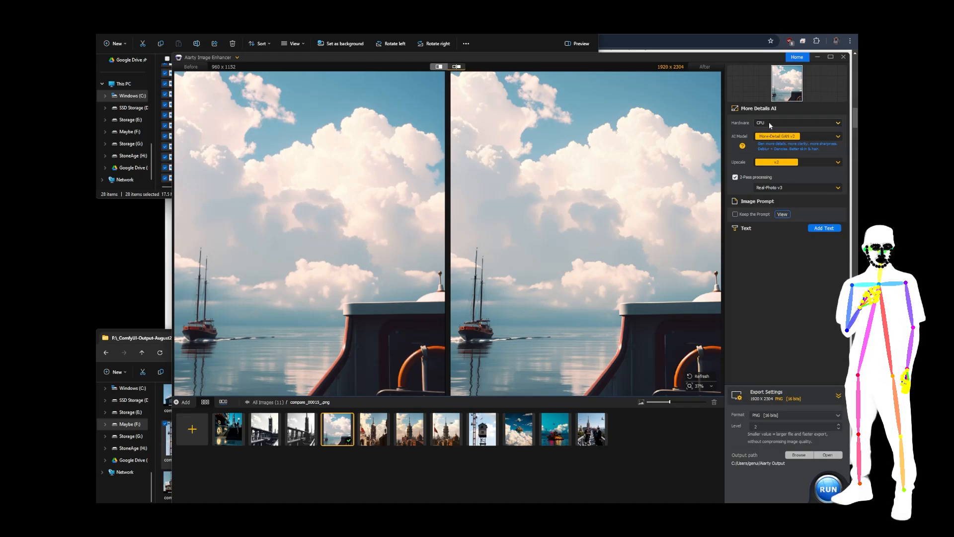
# Switch to the Chrome tab showing aiarty.com/ai-image-enhancer
pyautogui.click(798, 122)
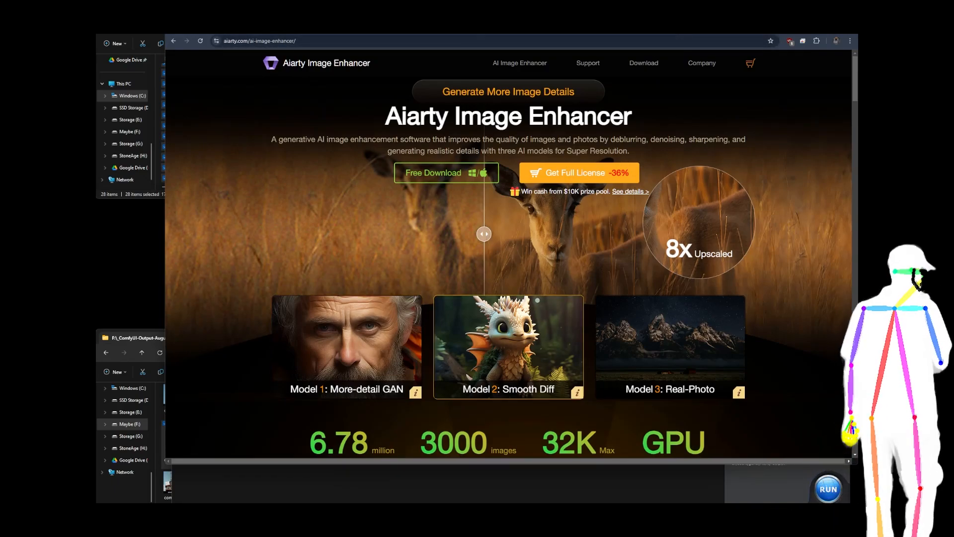
# Scroll the Aiarty enhancer page down to its denoise and sharpen sample section
pyautogui.click(588, 62)
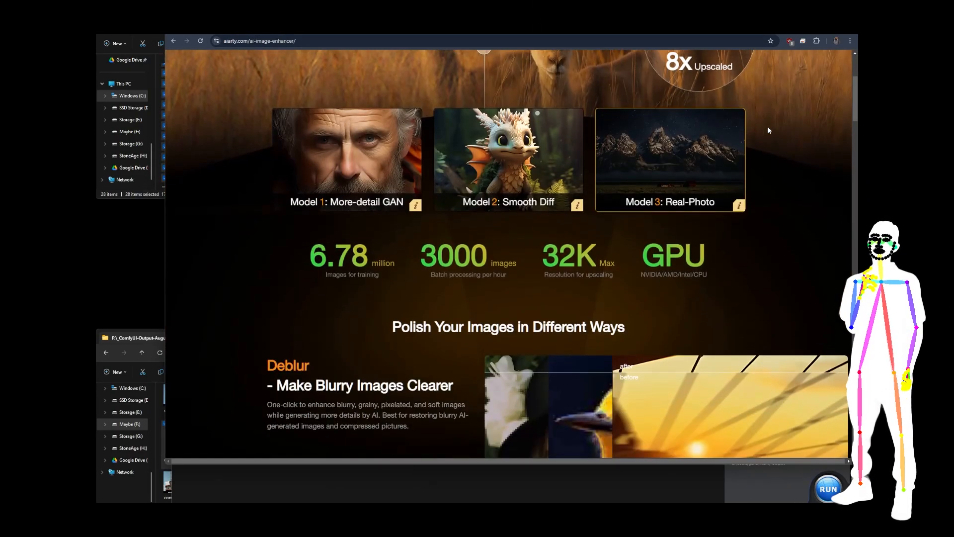
pyautogui.scroll(-3)
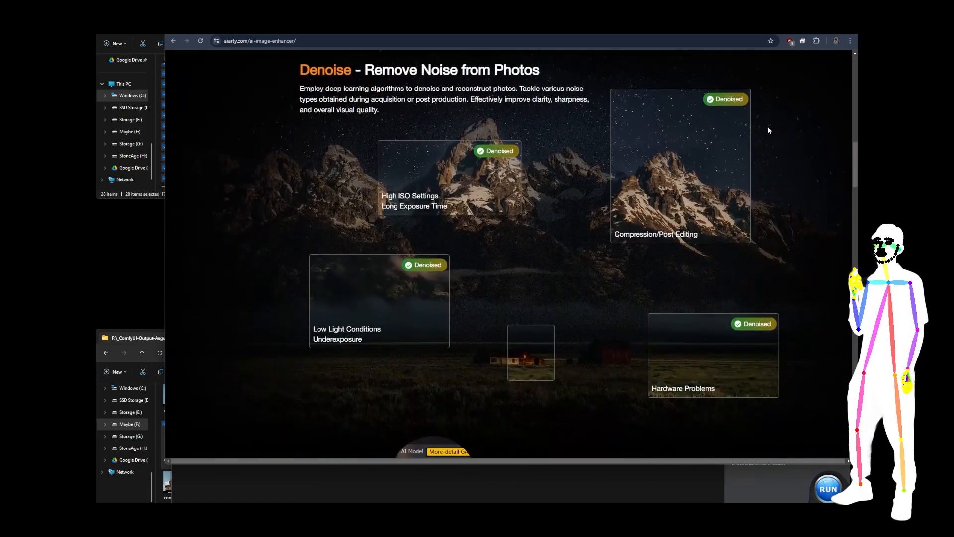
pyautogui.scroll(-3)
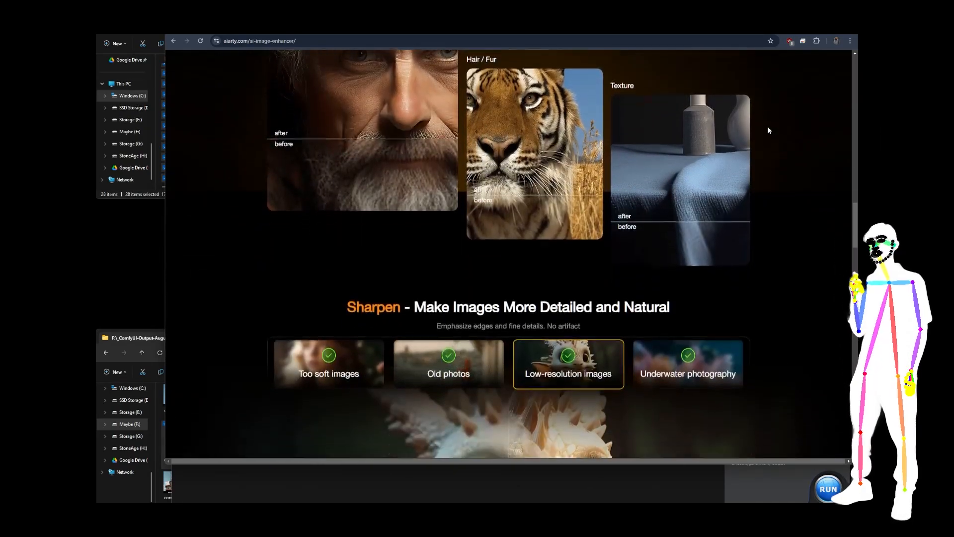
pyautogui.scroll(-3)
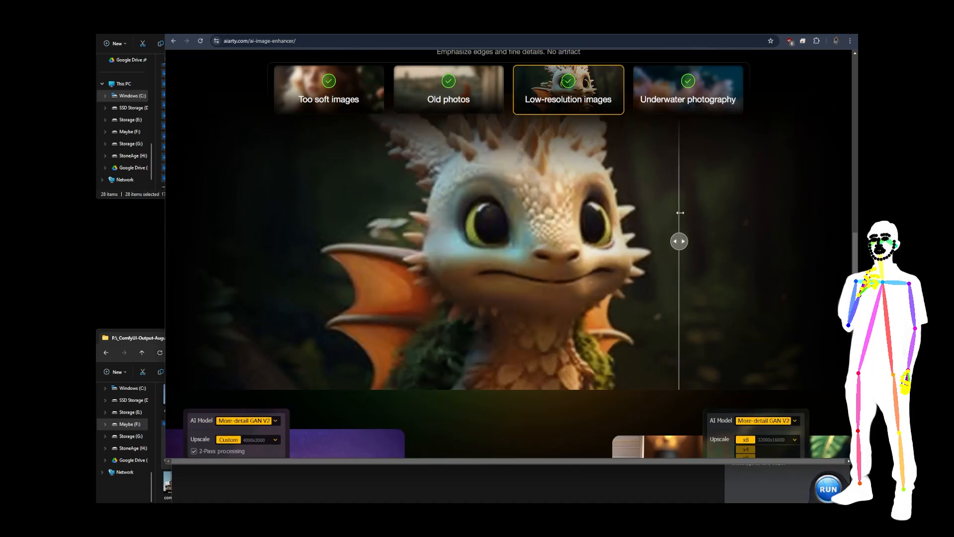
# View the Underwater, Too soft, Old photos and Low-resolution sharpening samples
pyautogui.click(688, 89)
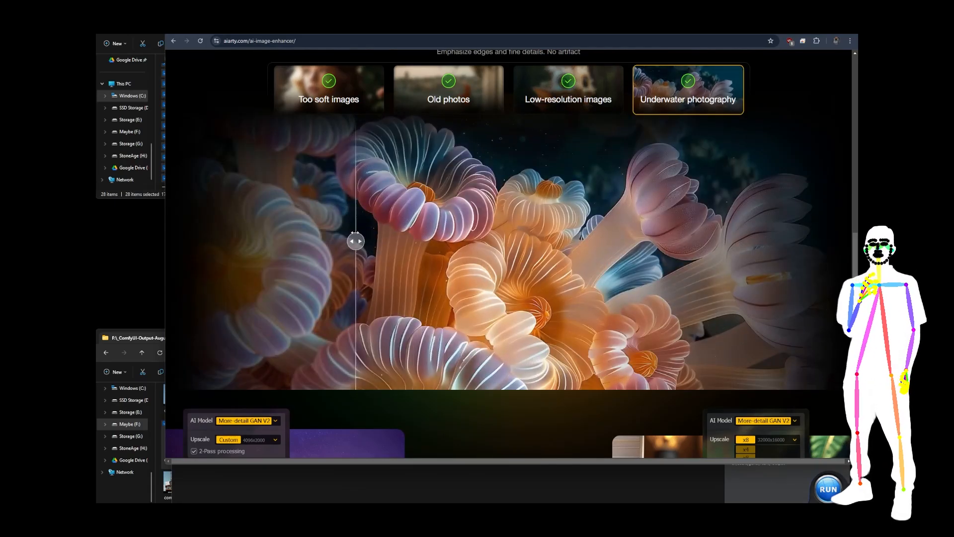
pyautogui.click(328, 88)
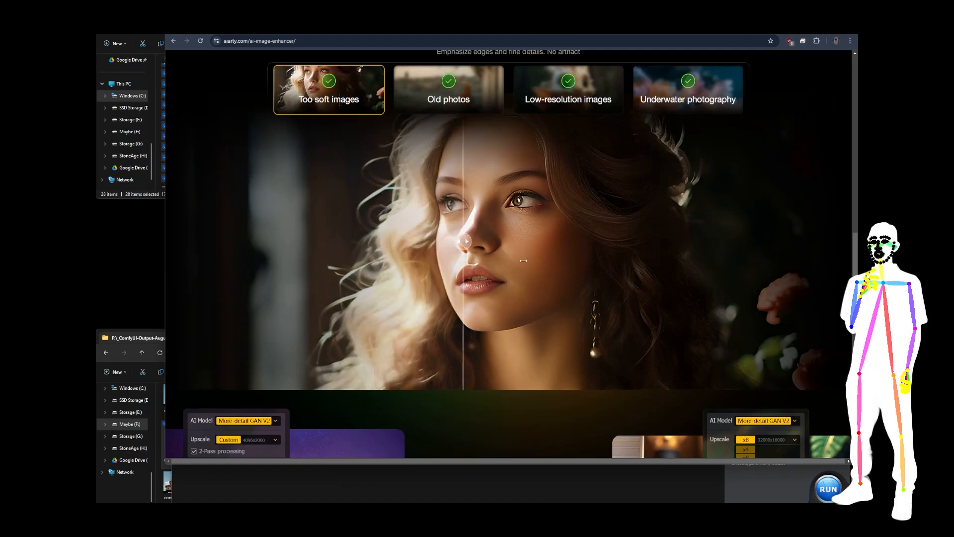
pyautogui.click(449, 88)
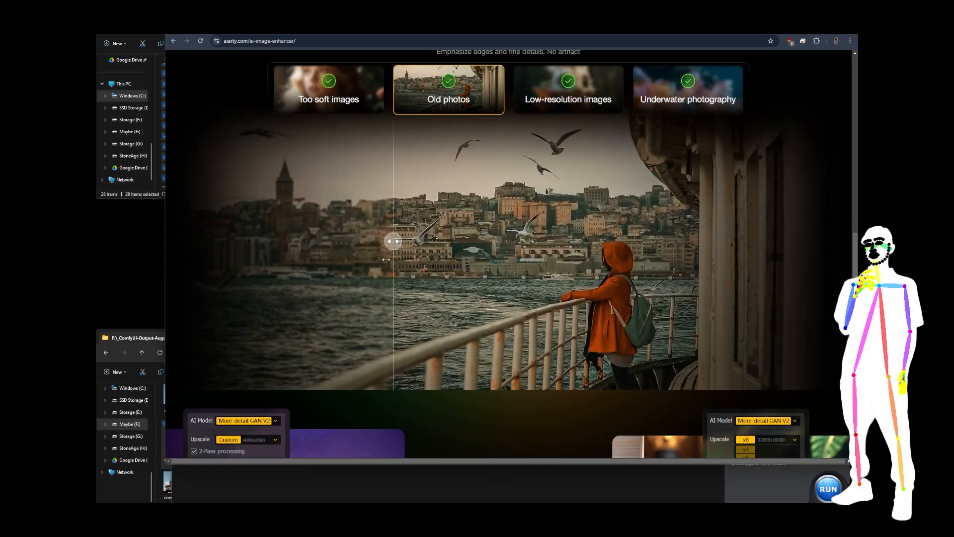
pyautogui.click(568, 89)
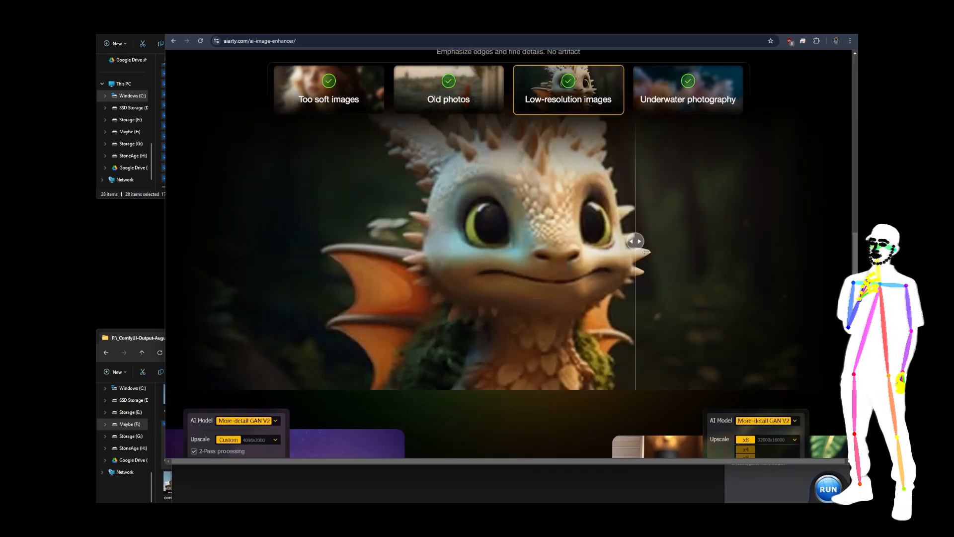
# Scroll on past the model comparison to the How to Use steps
pyautogui.scroll(-3)
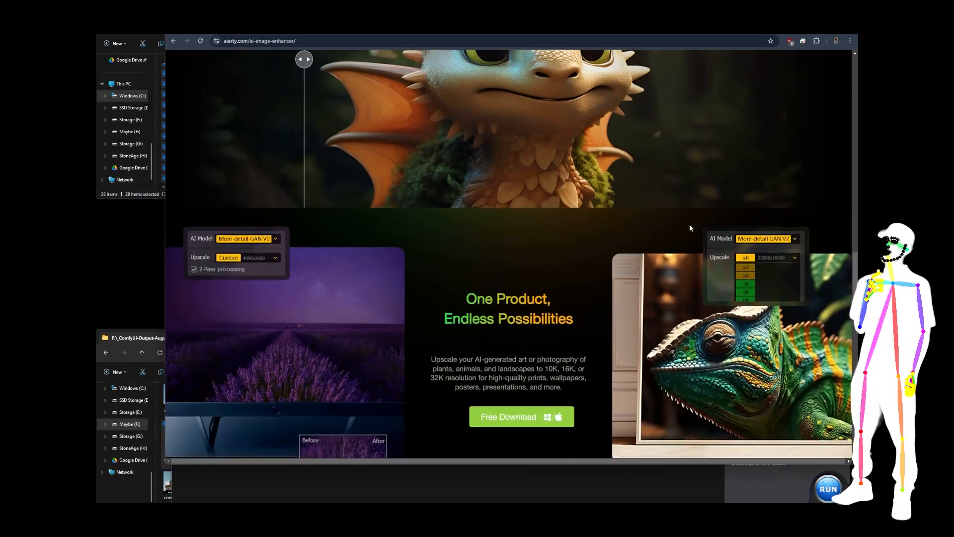
pyautogui.scroll(-3)
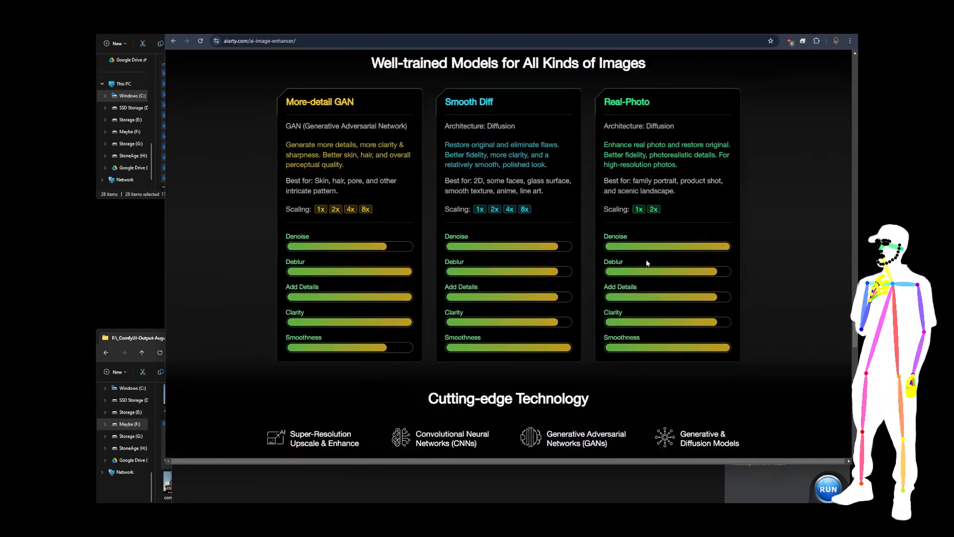
pyautogui.scroll(-3)
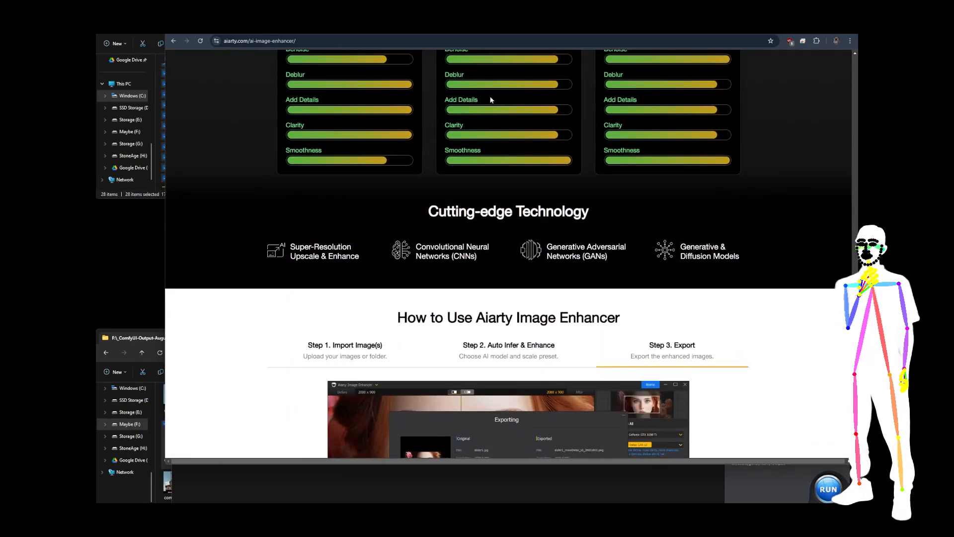